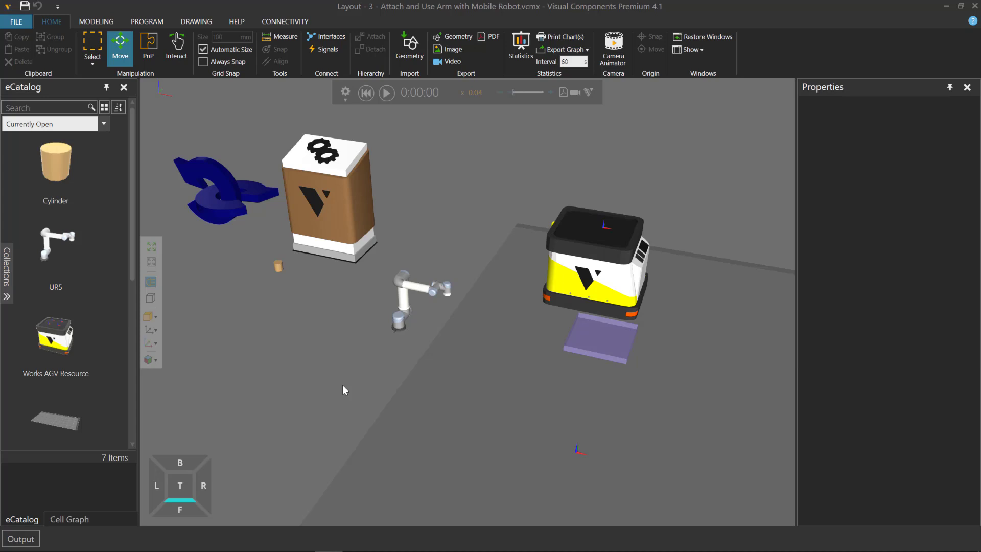
Start the simulation so the AGV drives off and a cylinder lands on the purple tray
click(387, 93)
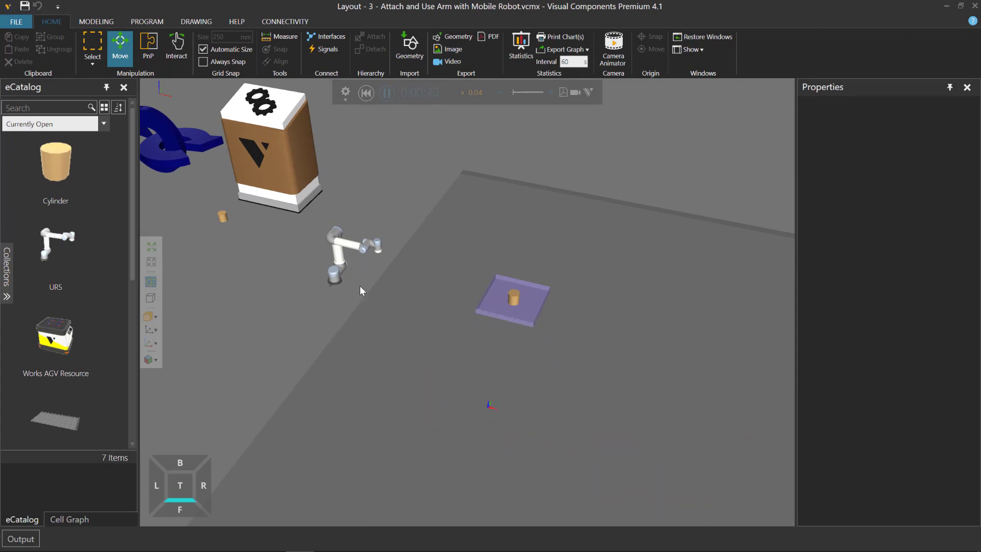
Reset the simulation and snap the UR5 arm onto the AGV's top face
click(386, 94)
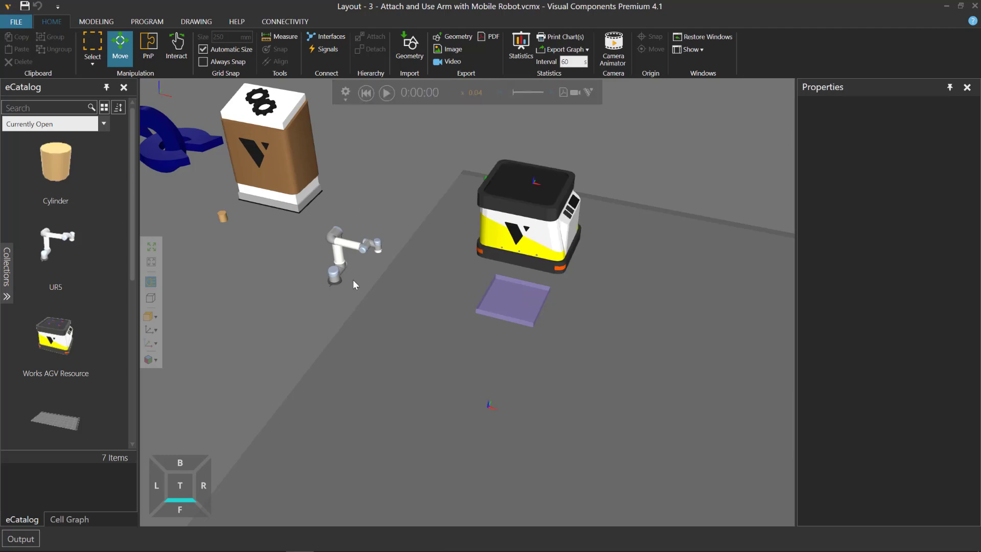
mouse_move(344, 284)
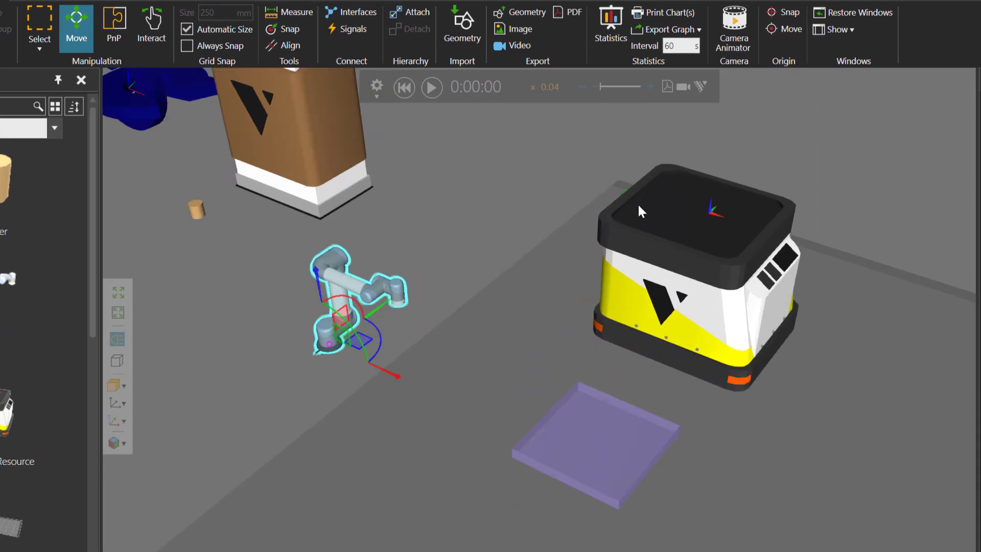
click(288, 29)
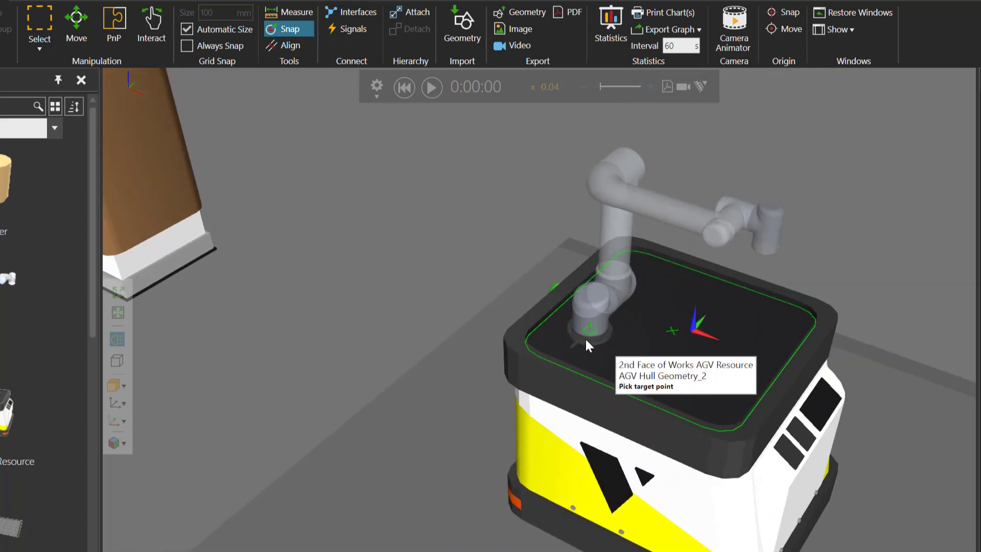
click(76, 23)
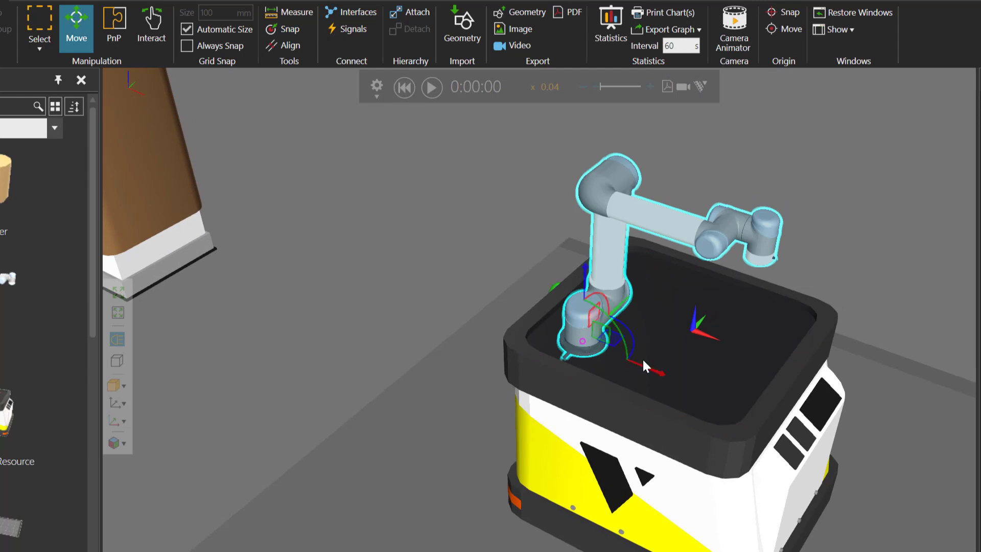
mouse_move(657, 331)
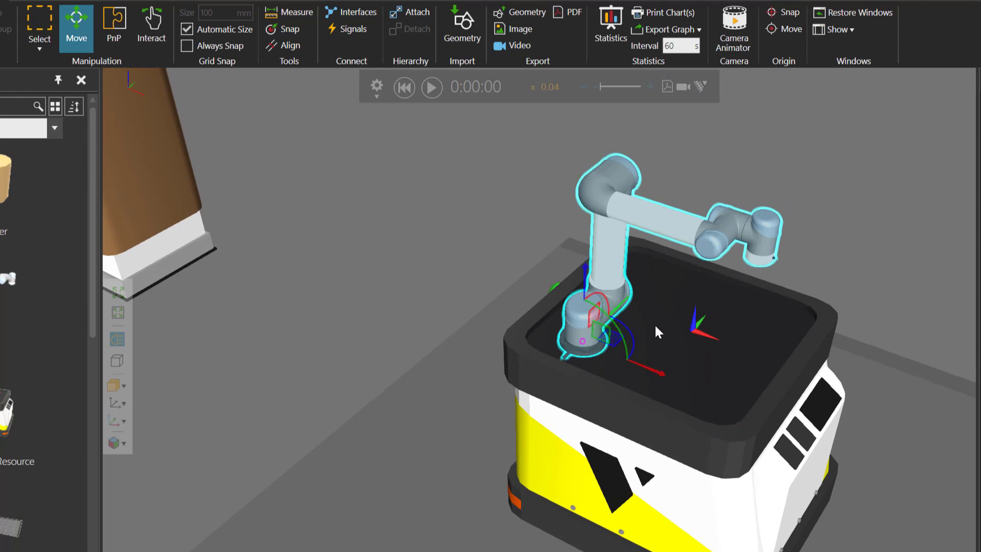
mouse_move(595, 241)
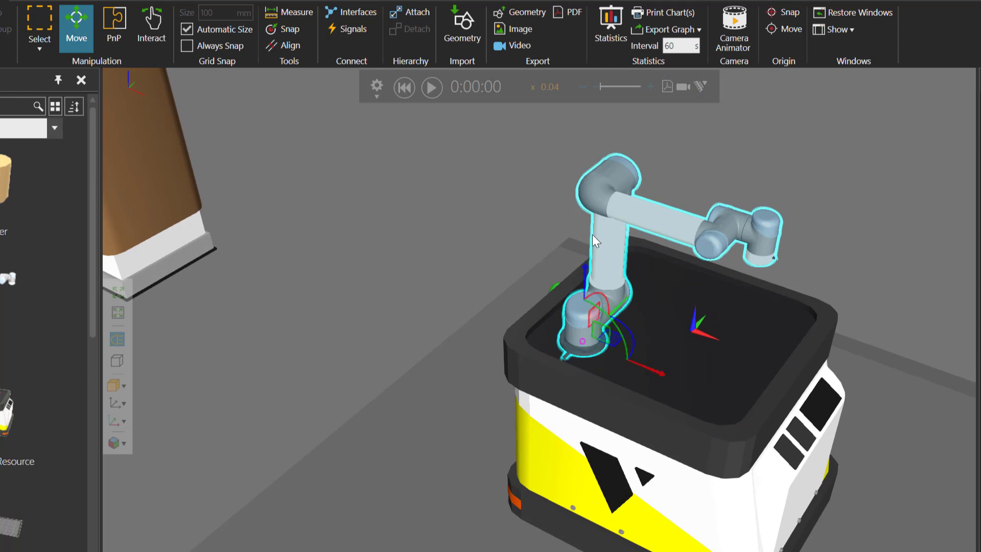
click(410, 13)
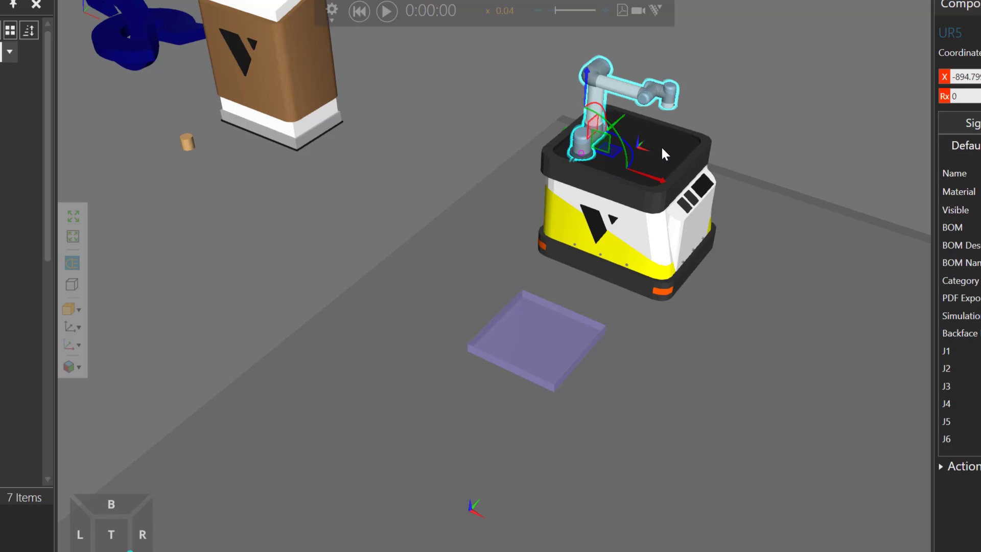
click(386, 10)
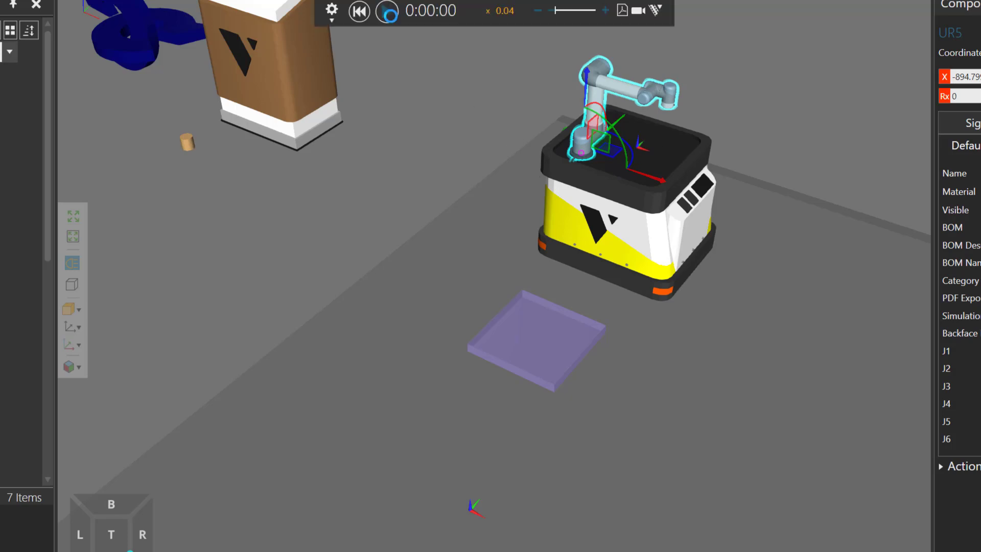
click(387, 11)
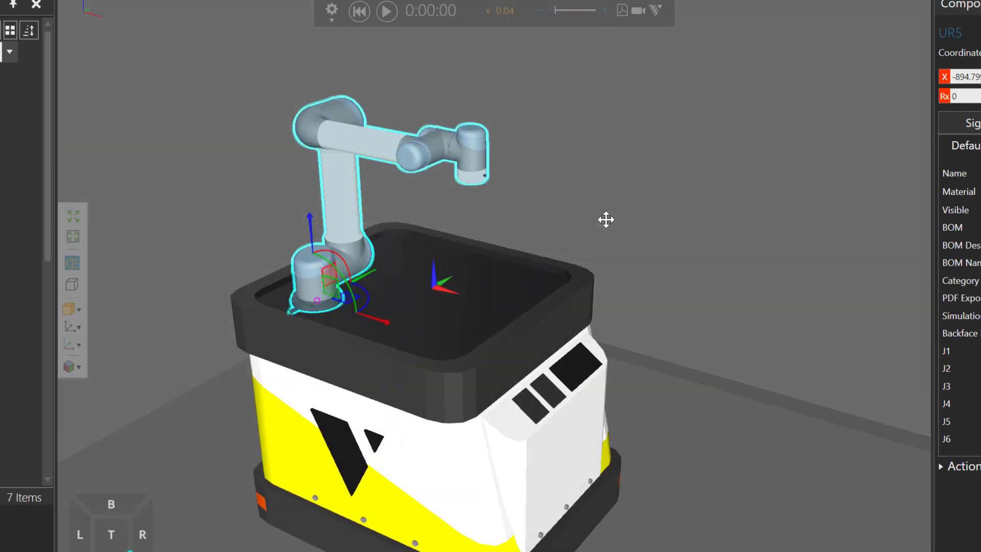
mouse_move(484, 210)
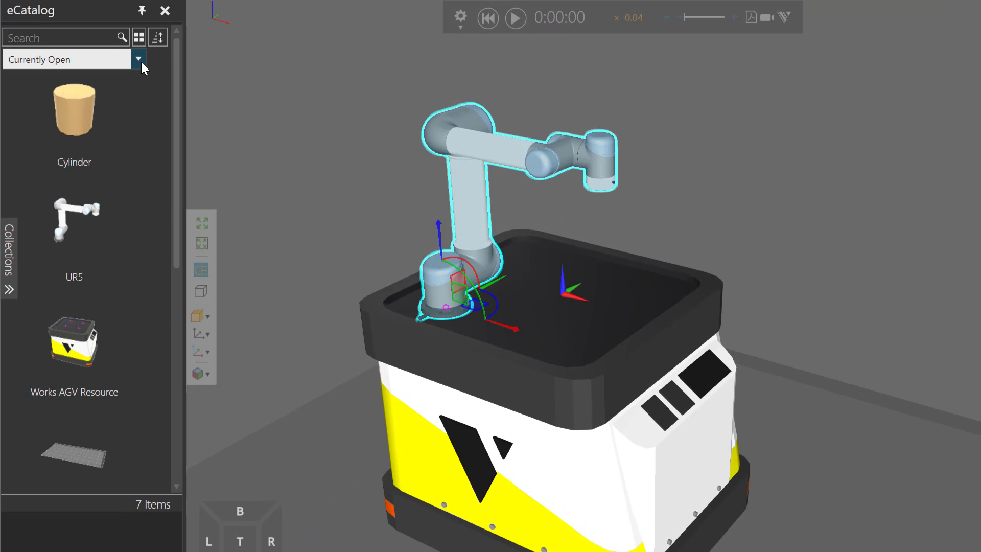
Switch eCatalog to the Visual Components collection and locate the Simple Gripper for the UR5
click(138, 59)
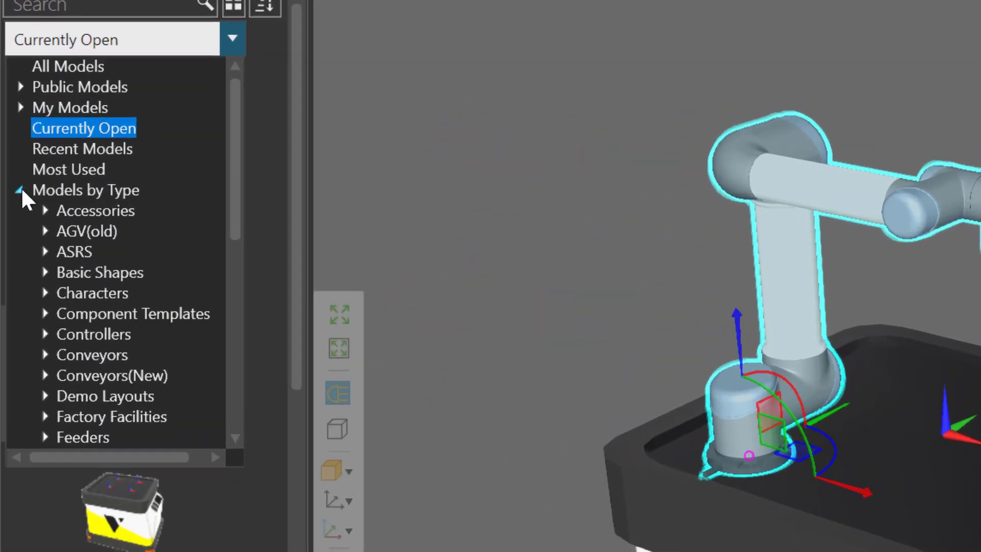
scroll(down, 3)
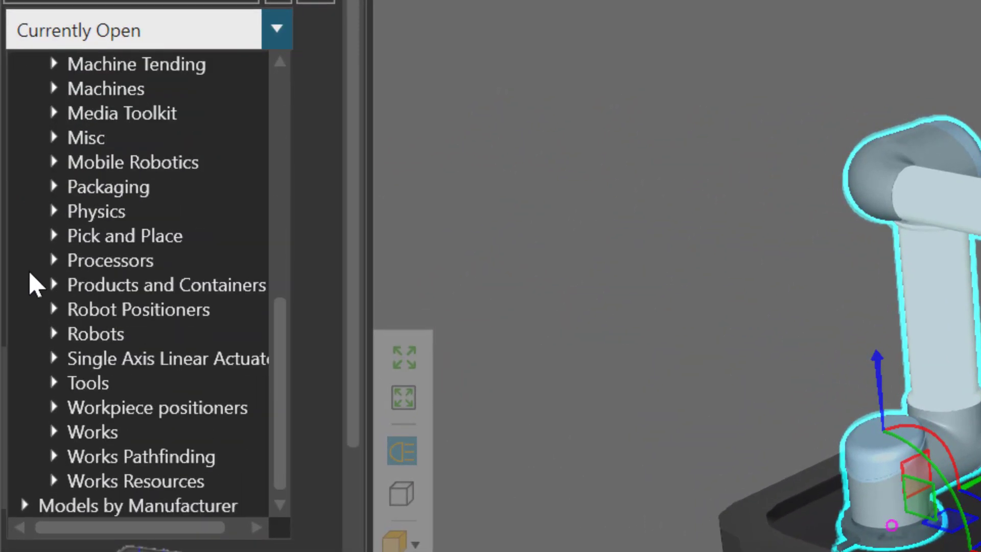
click(54, 383)
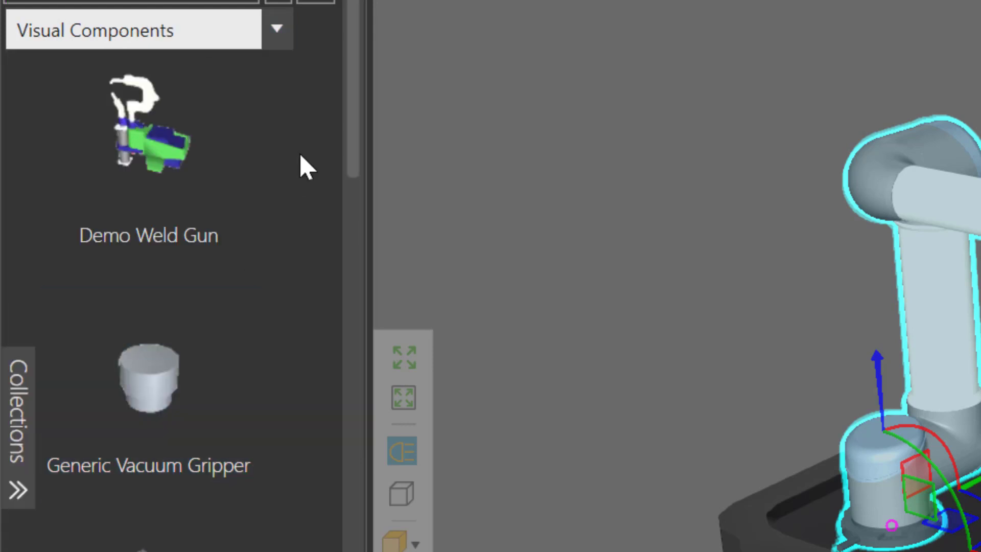
scroll(down, 3)
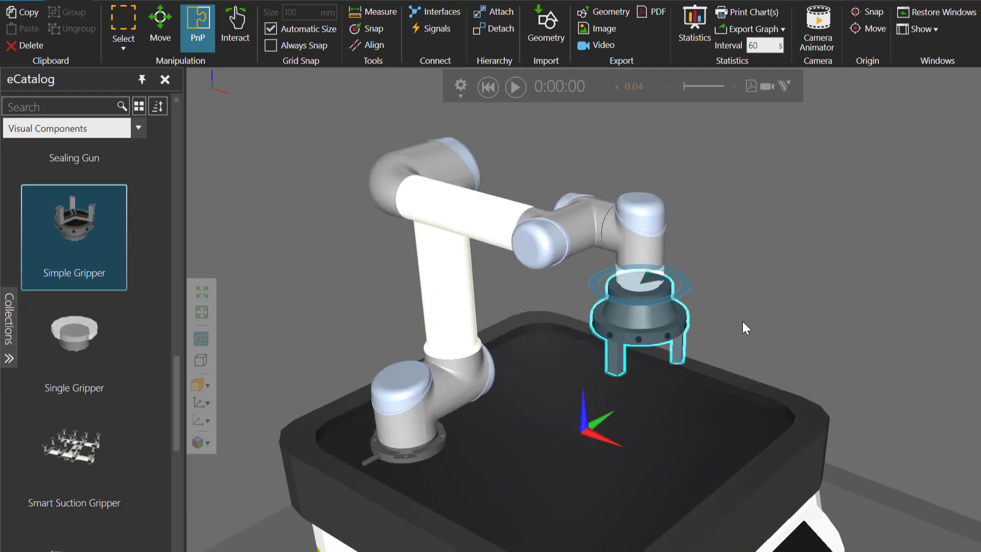
mouse_move(715, 323)
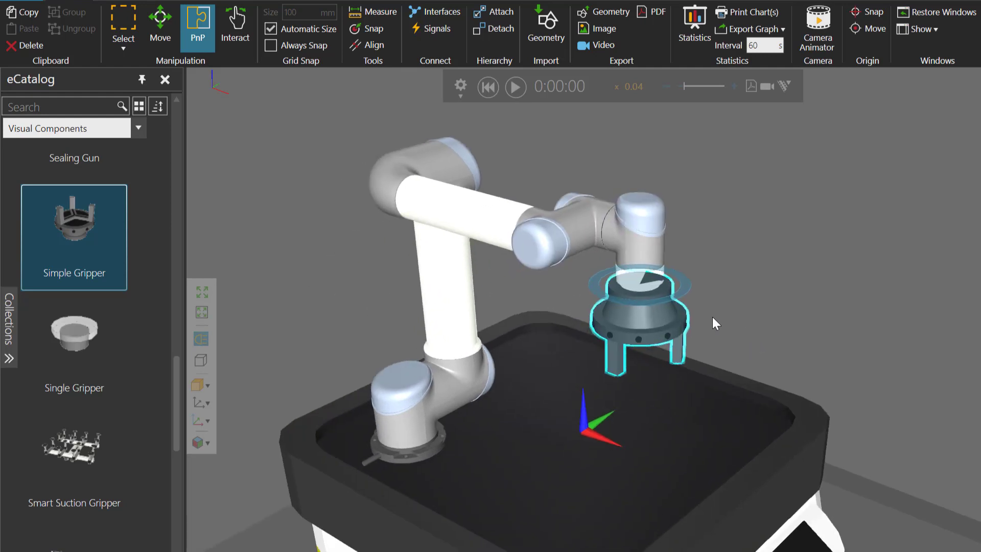
mouse_move(732, 322)
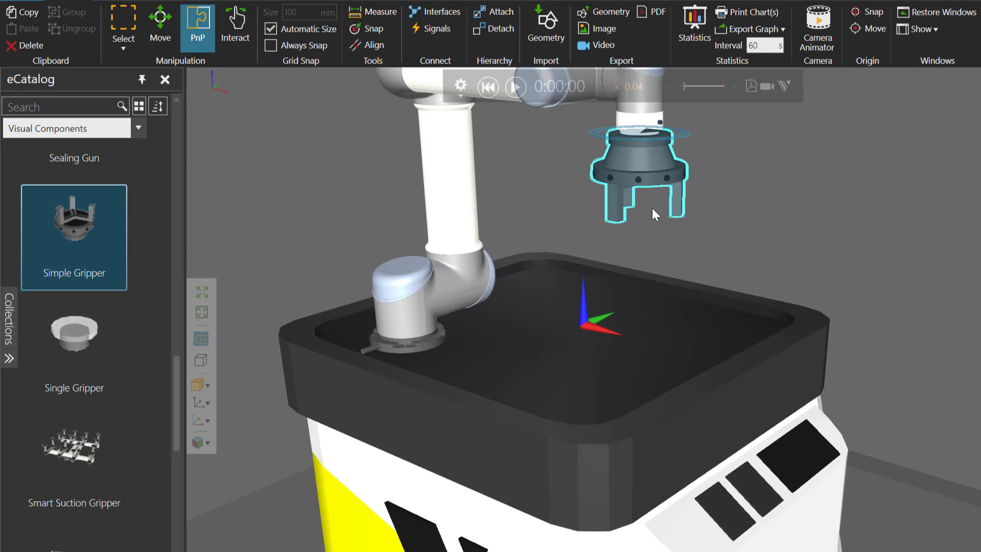
mouse_move(702, 167)
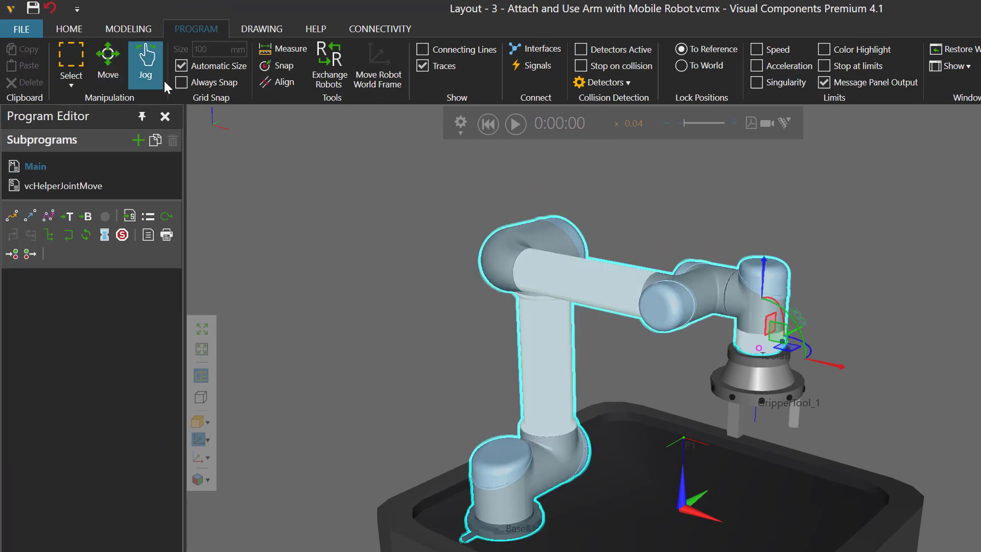
Jog the UR5 and select Tool1 as its tool frame
click(145, 58)
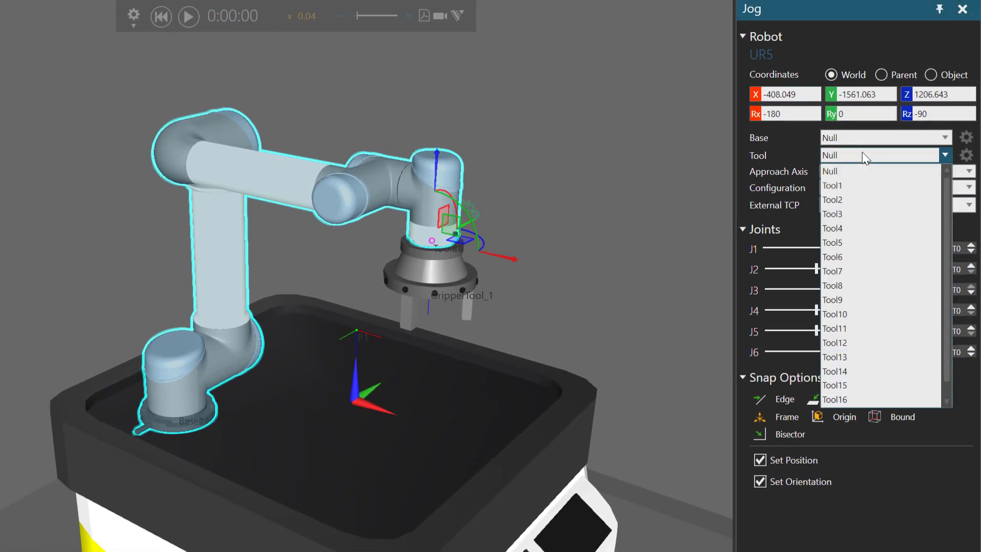
click(833, 185)
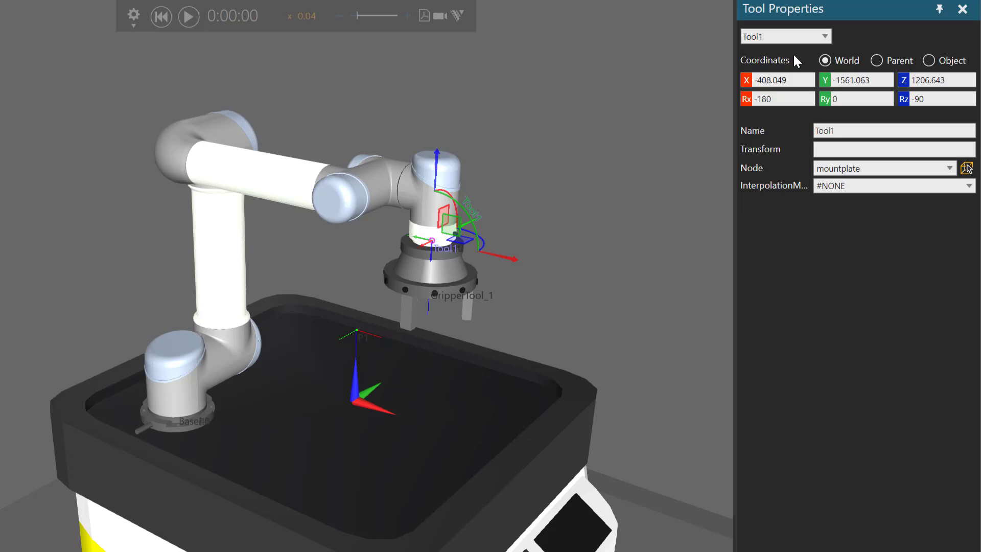
mouse_move(565, 209)
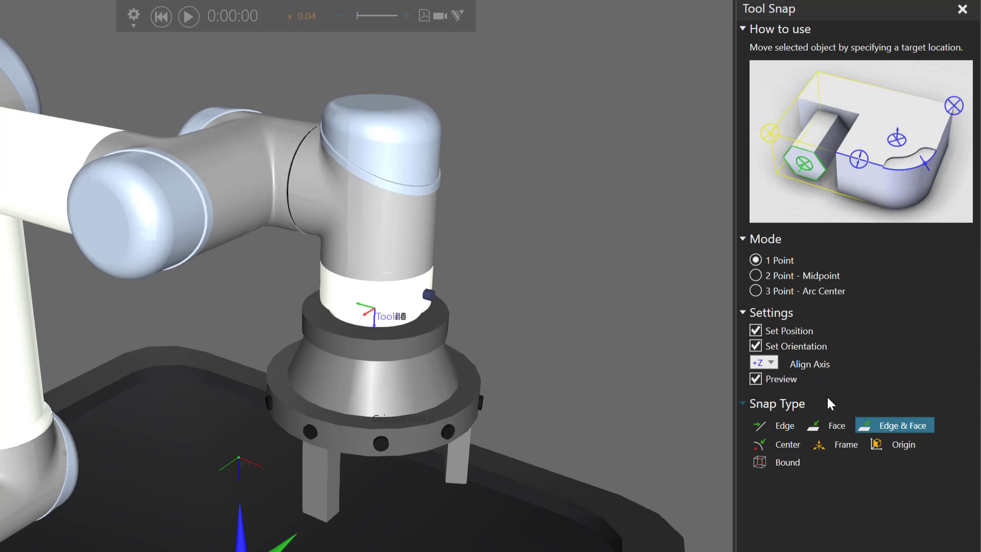
Tool-snap the Tool1 frame down onto the gripper fingers at Z 1126.643
click(837, 444)
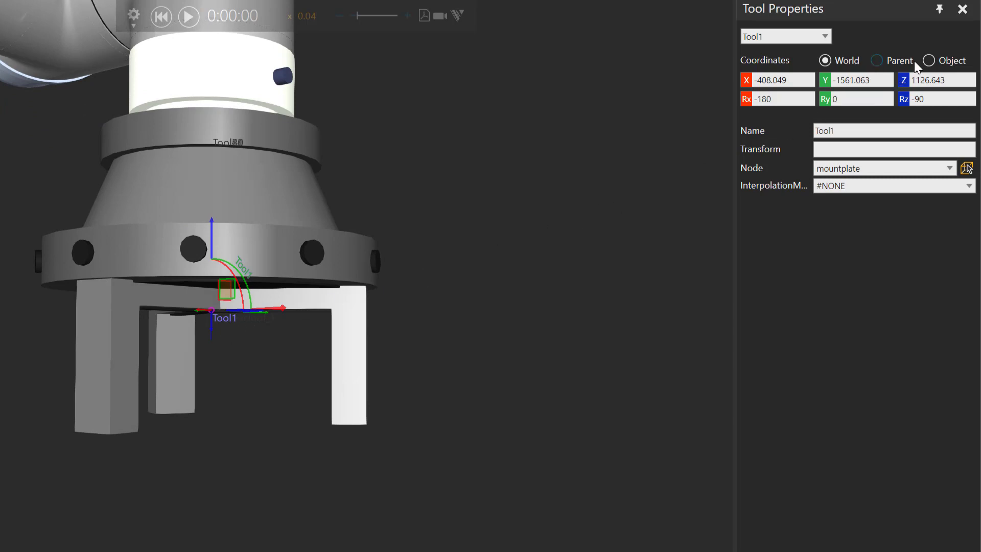
click(930, 59)
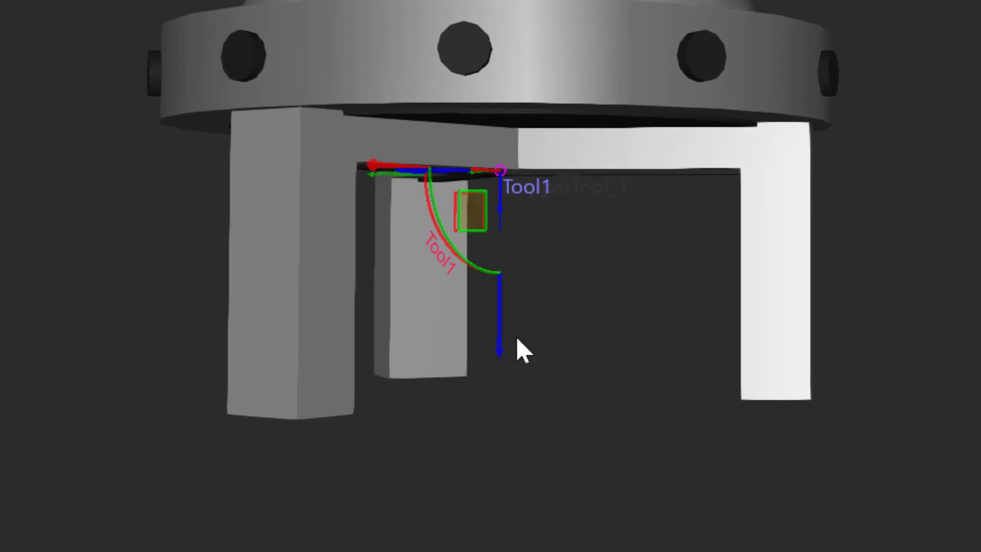
mouse_move(545, 262)
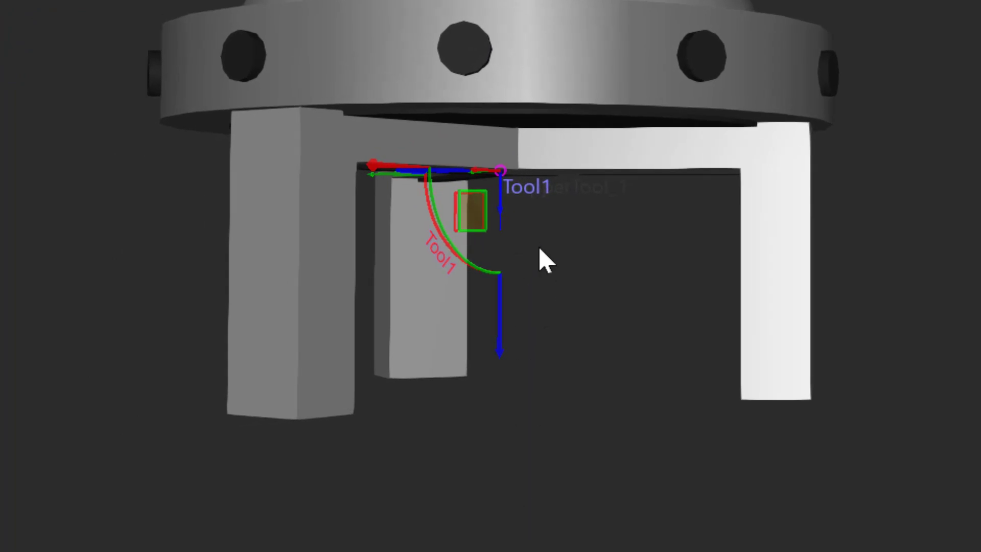
mouse_move(494, 216)
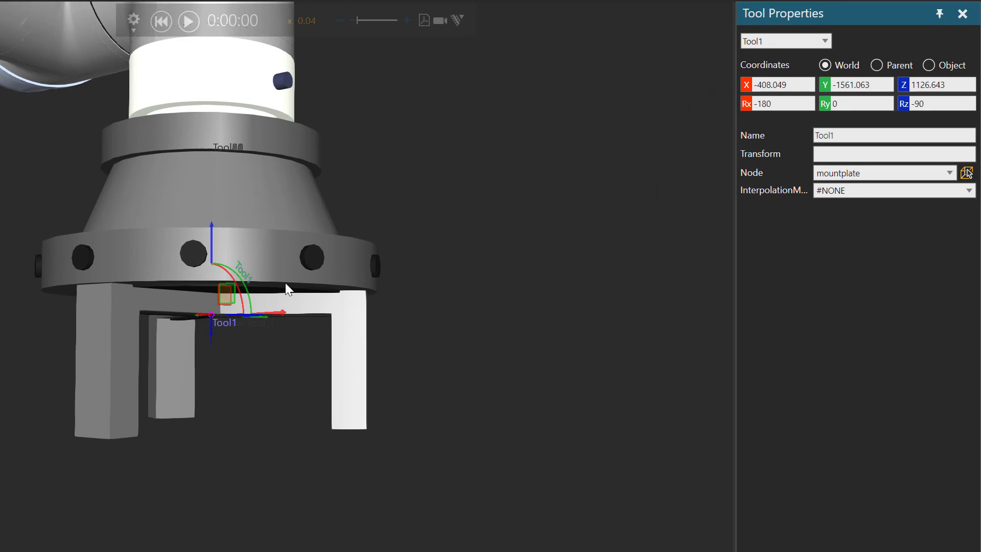
mouse_move(217, 324)
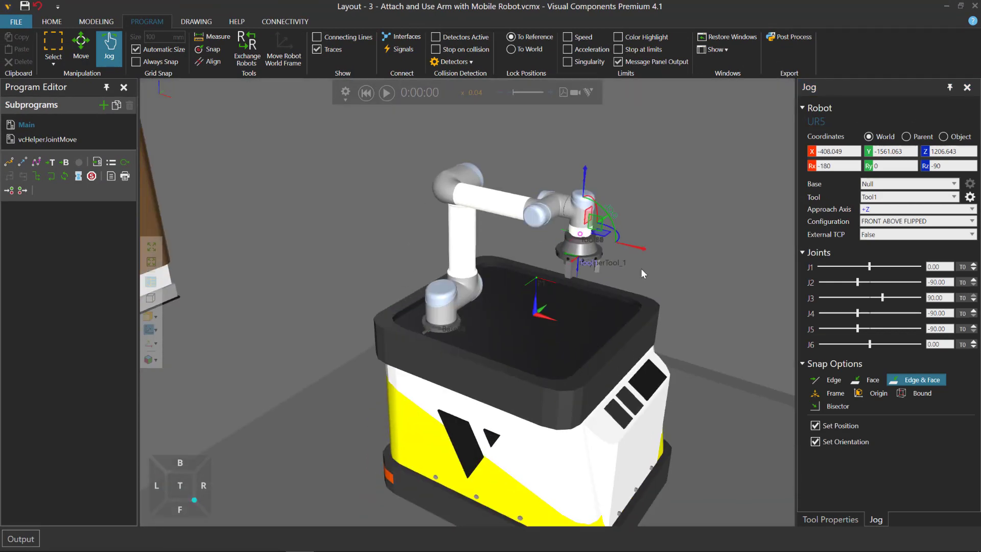
Lower the simulation speed, run a test of the AGV passing the tray, then reset
click(51, 22)
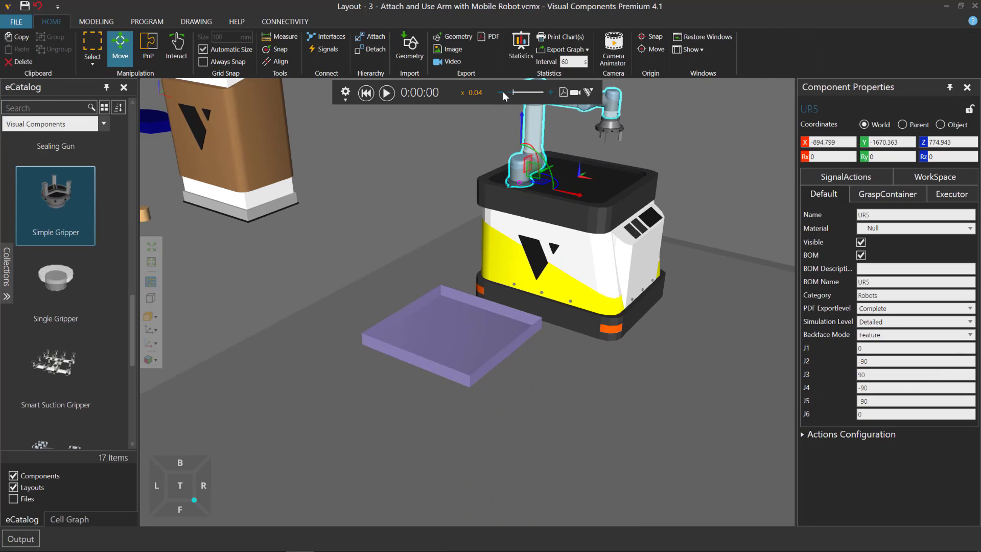
click(499, 93)
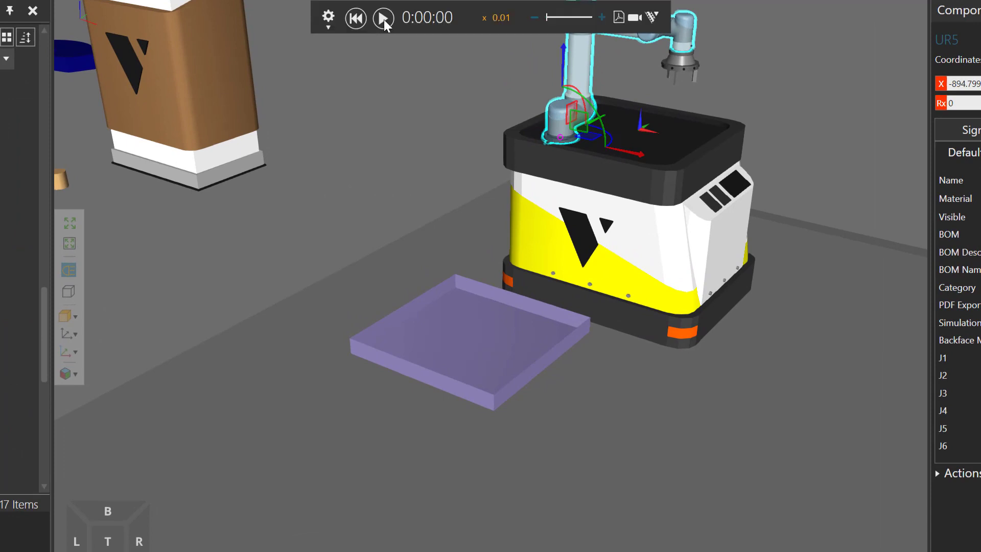
click(382, 17)
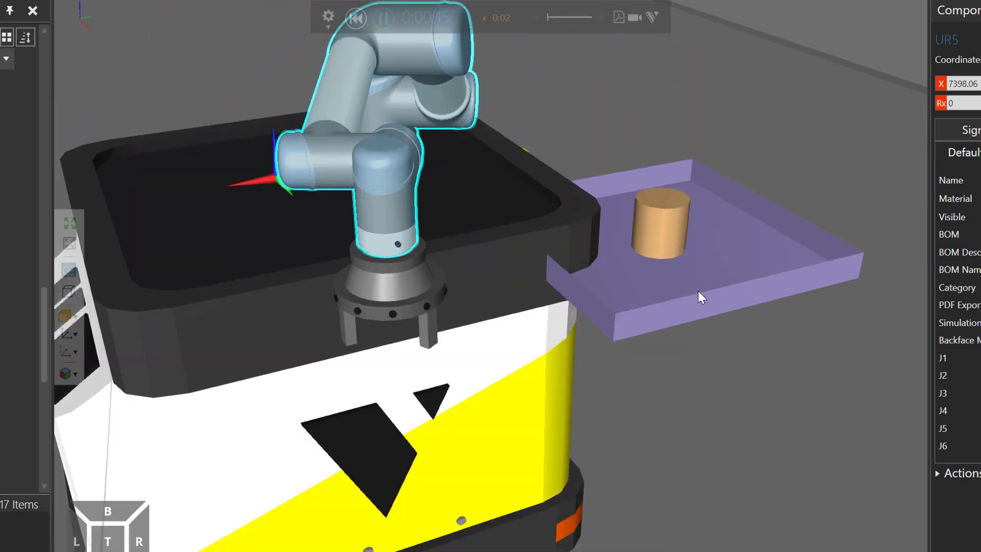
click(355, 17)
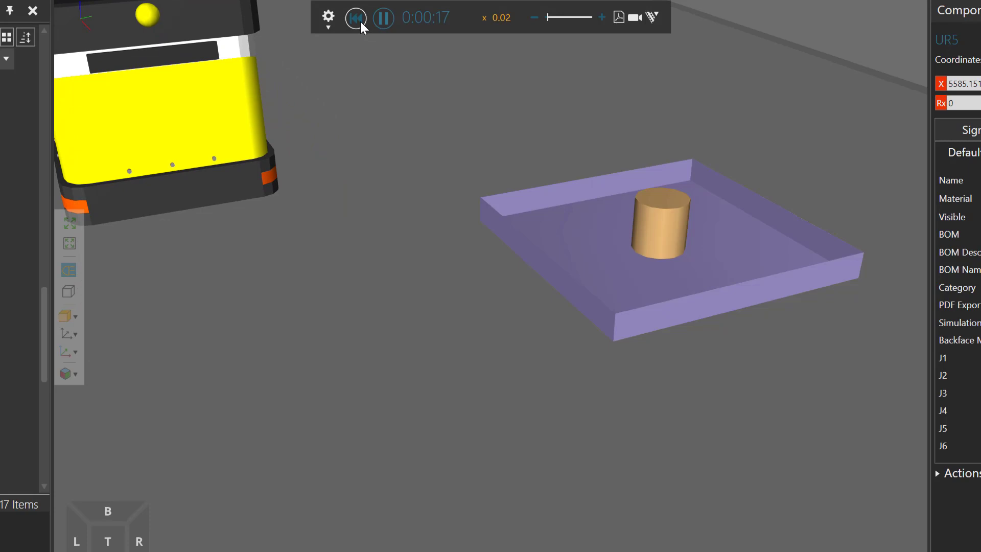
click(355, 18)
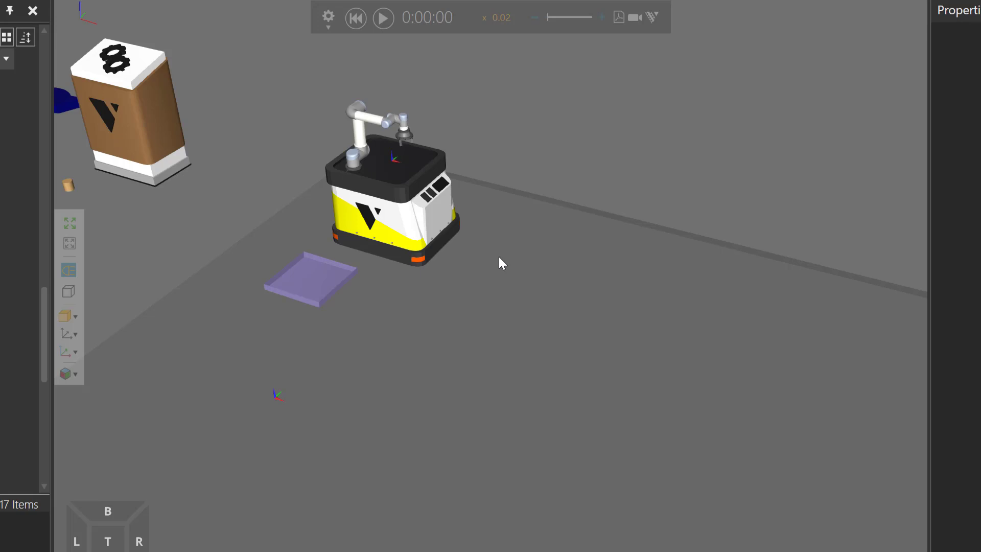
Set the AGV load pattern to 2 × 2, step 200 mm, and PatternLocation Ty −100
click(413, 225)
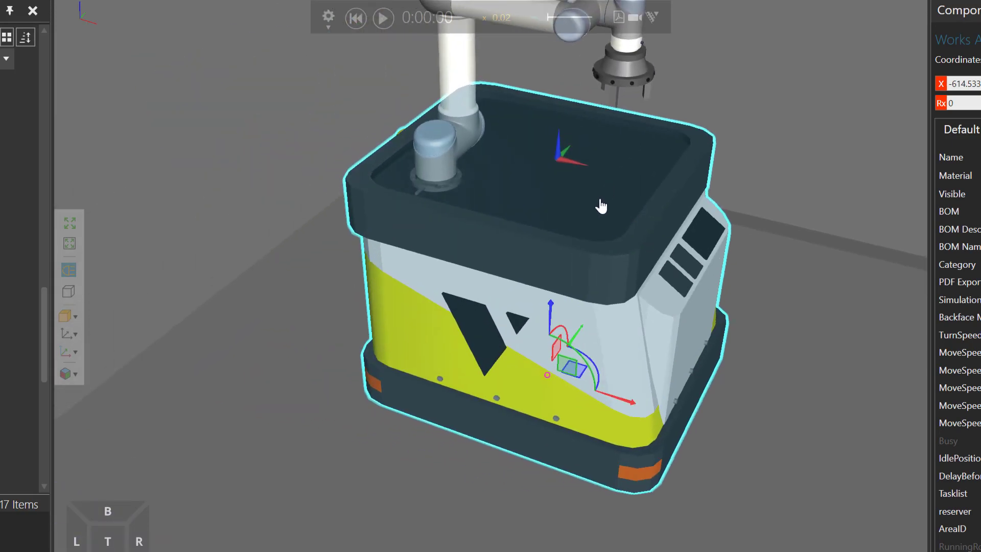
click(736, 198)
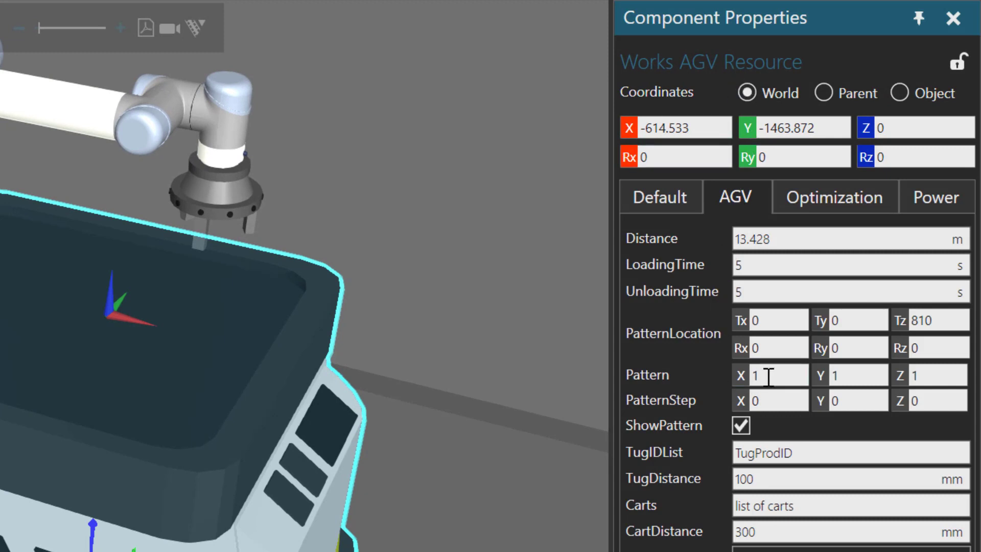
text(2)
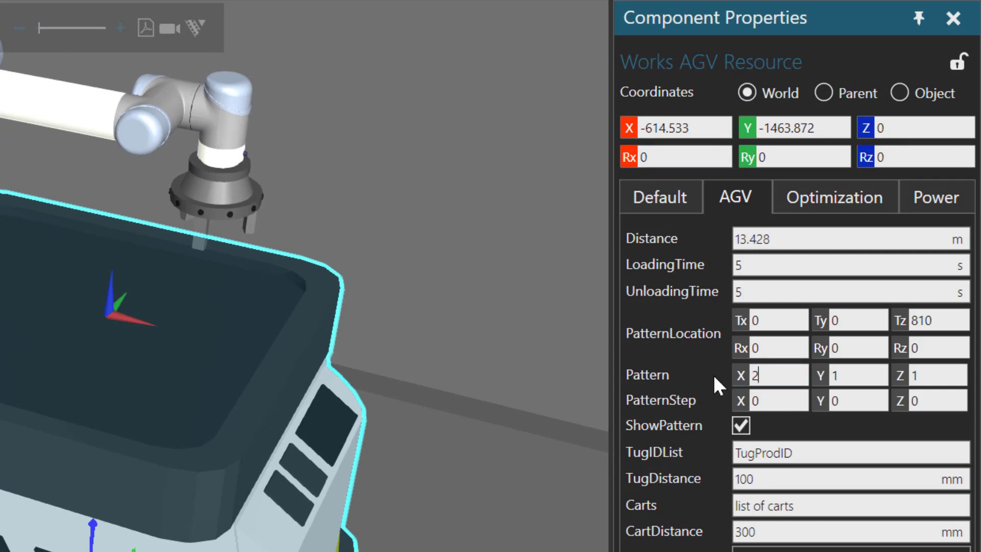
click(858, 375)
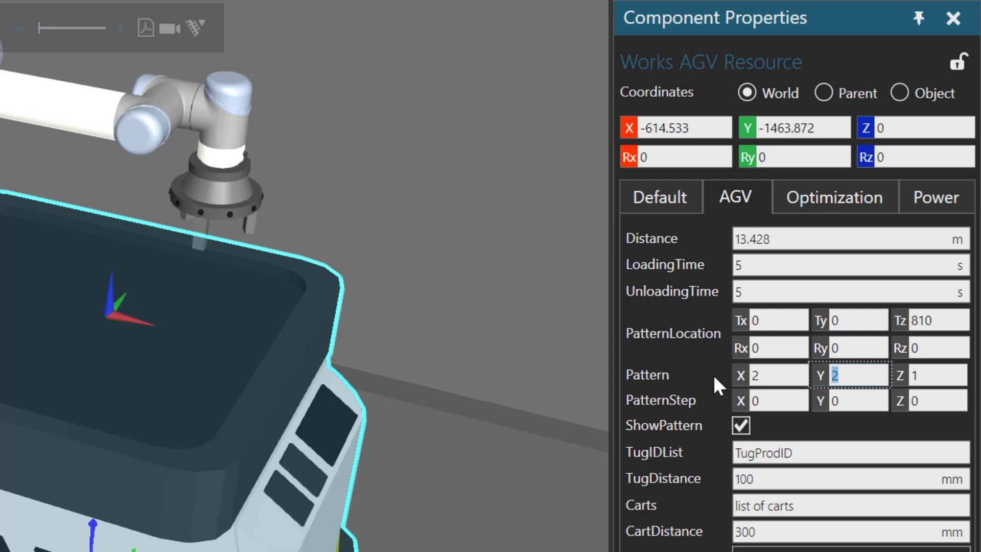
mouse_move(272, 352)
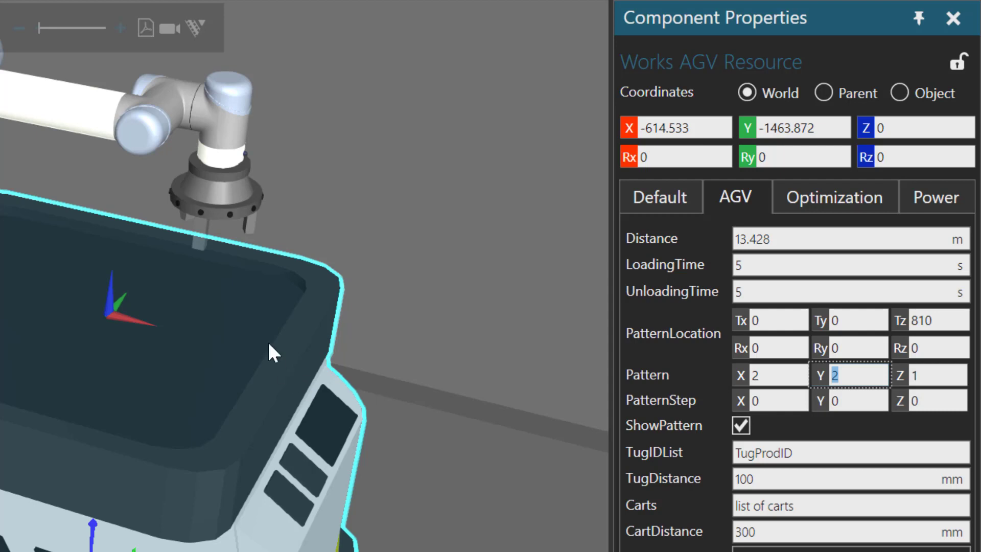
mouse_move(235, 354)
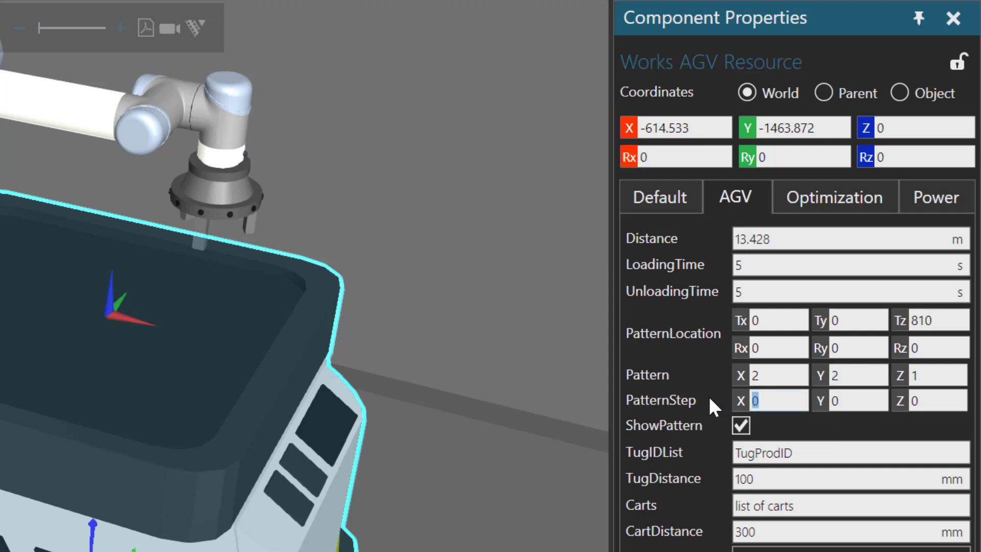
text(200)
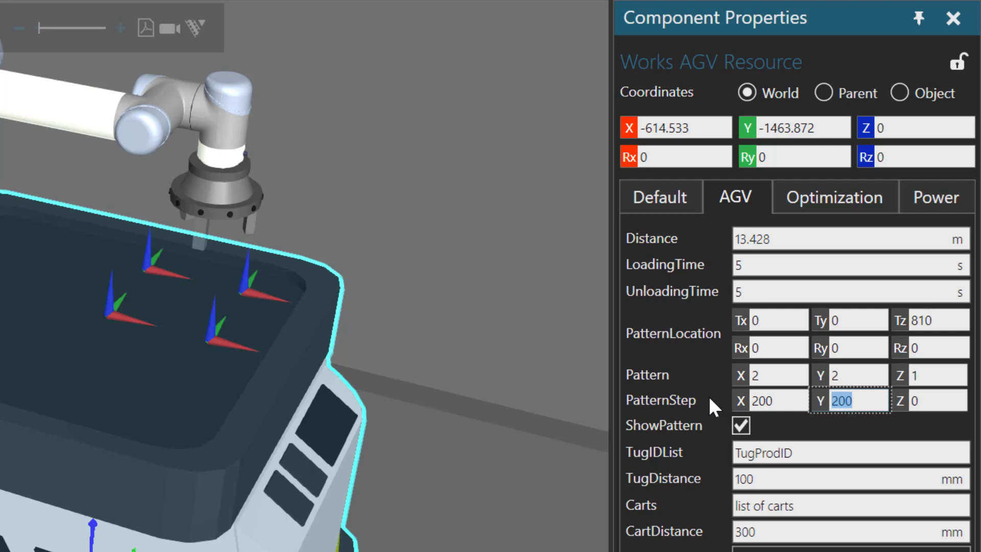
mouse_move(653, 356)
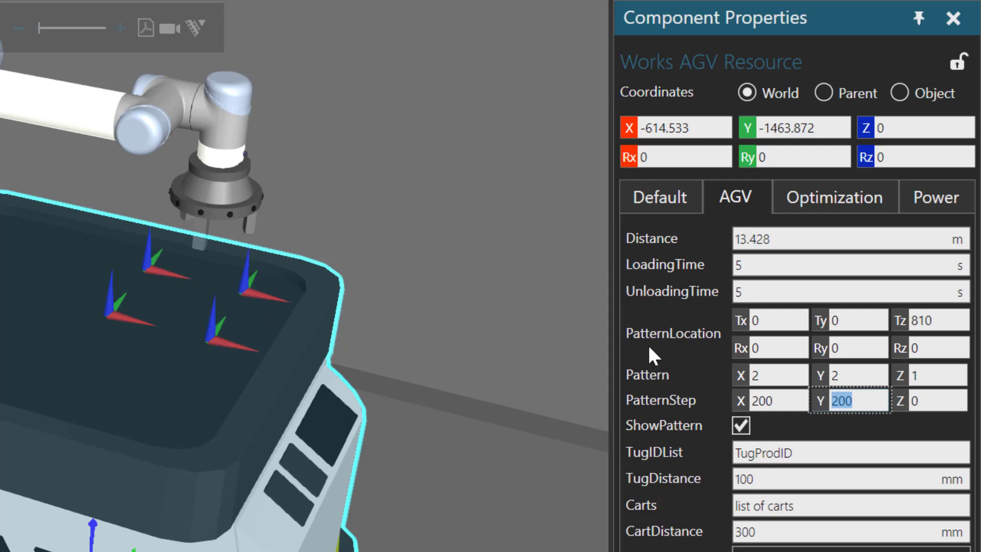
click(849, 320)
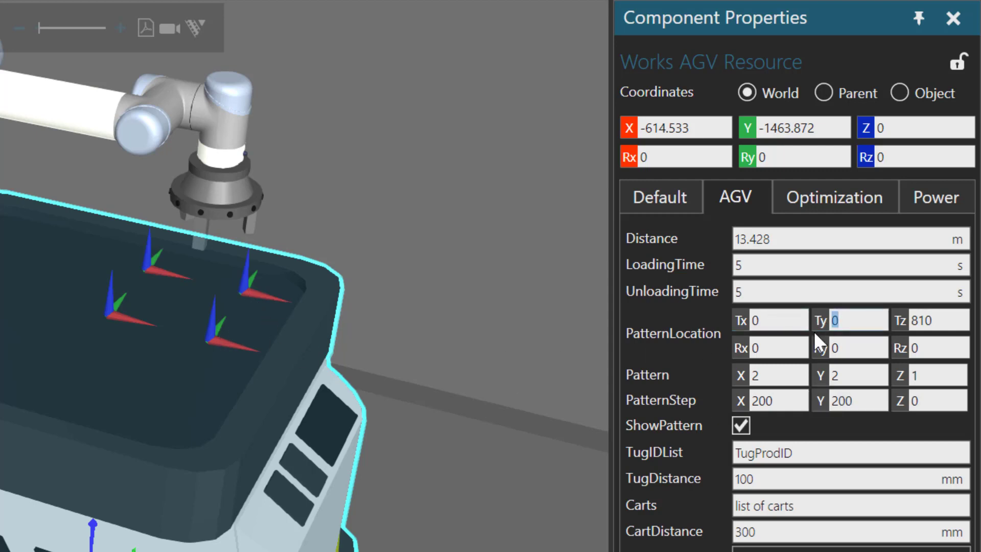
text(-100)
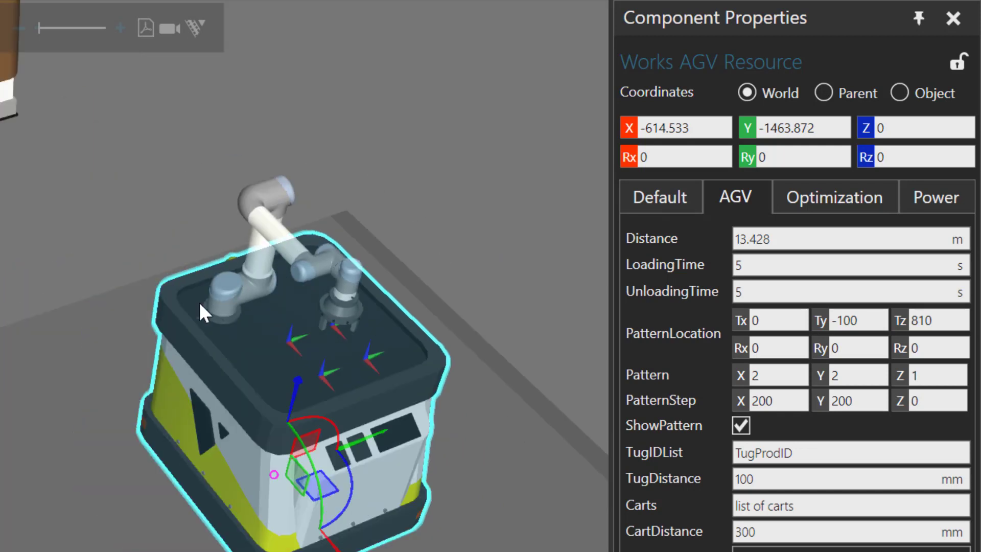
mouse_move(319, 299)
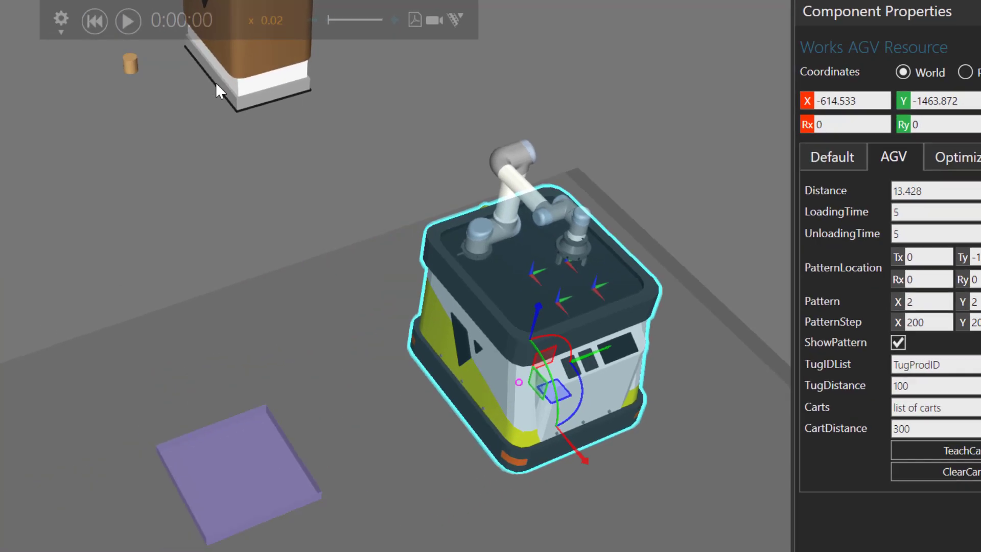
click(128, 19)
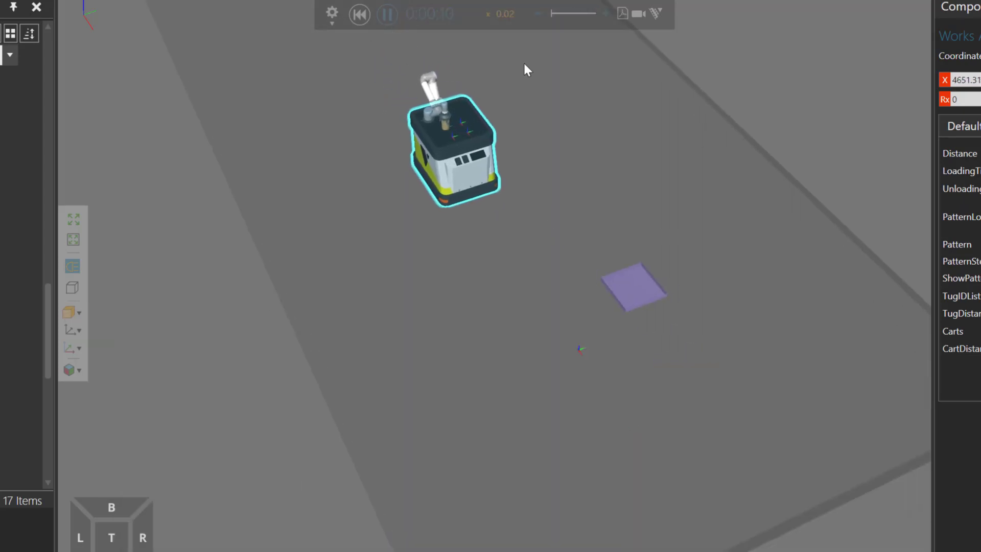
click(386, 13)
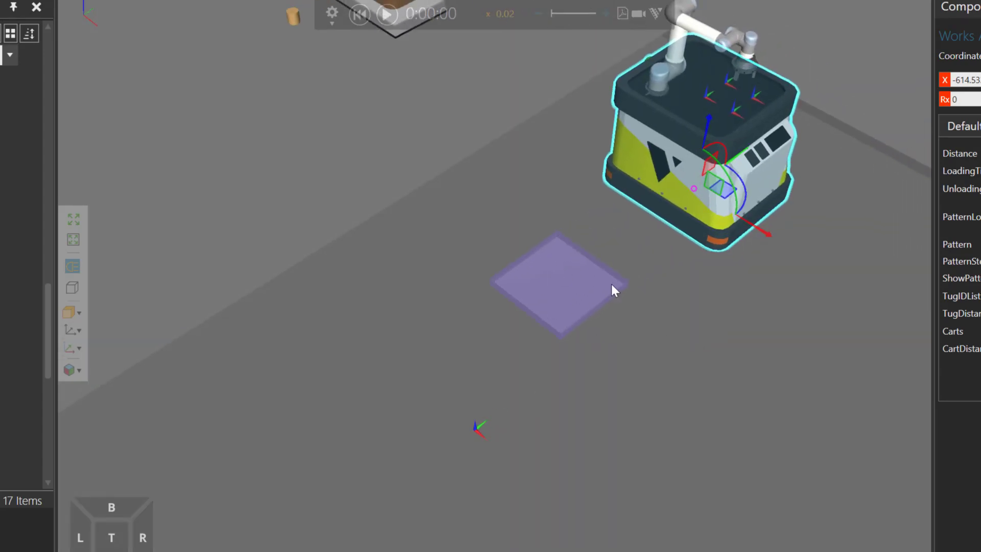
Drag Works Process #3 to X 2632.647, Y −4632.445 and start the simulation
click(560, 291)
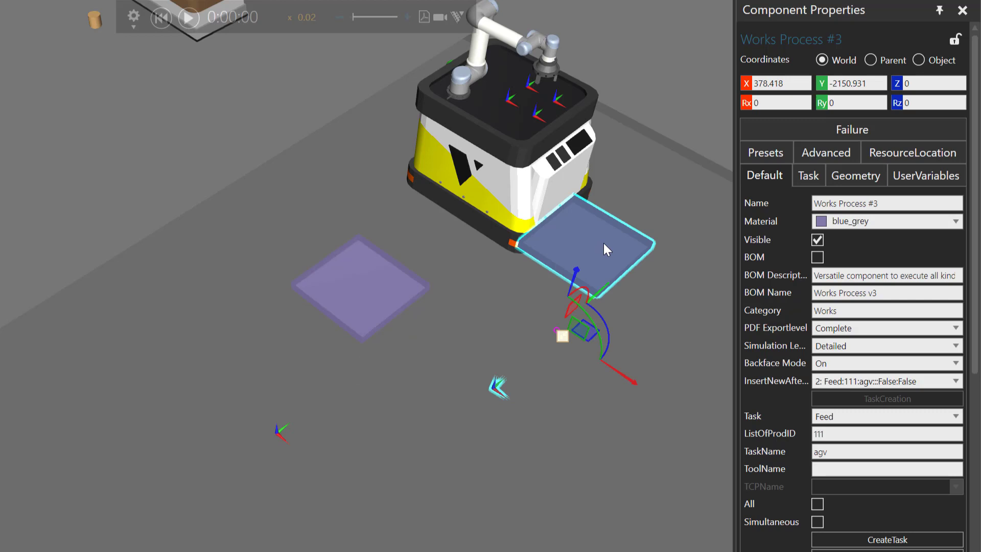
drag(605, 250, 594, 339)
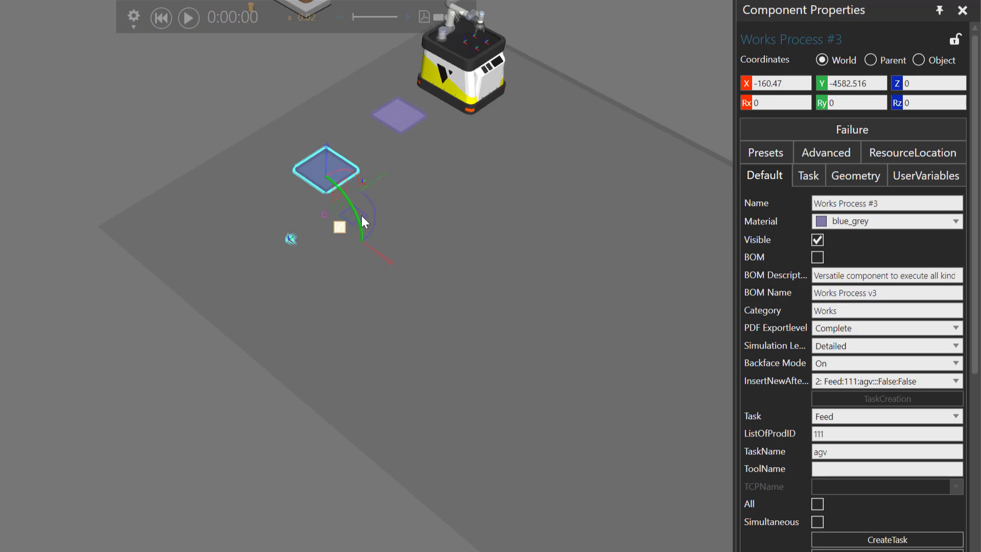
drag(325, 169, 517, 304)
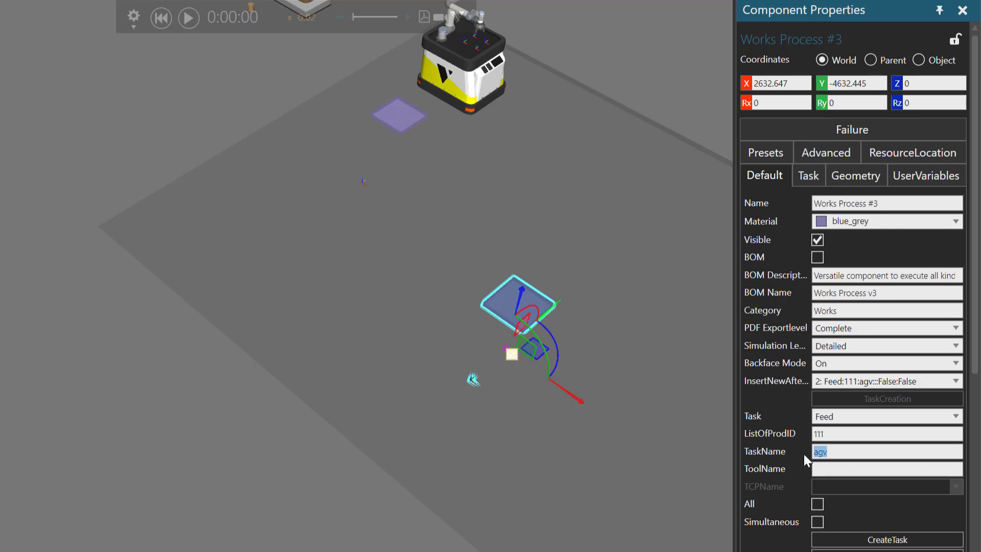
mouse_move(485, 113)
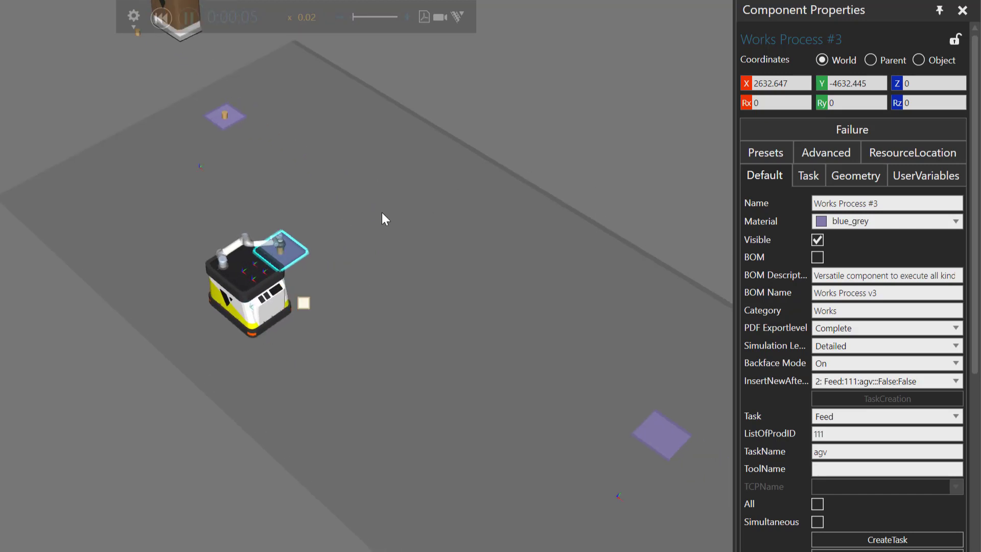
click(188, 18)
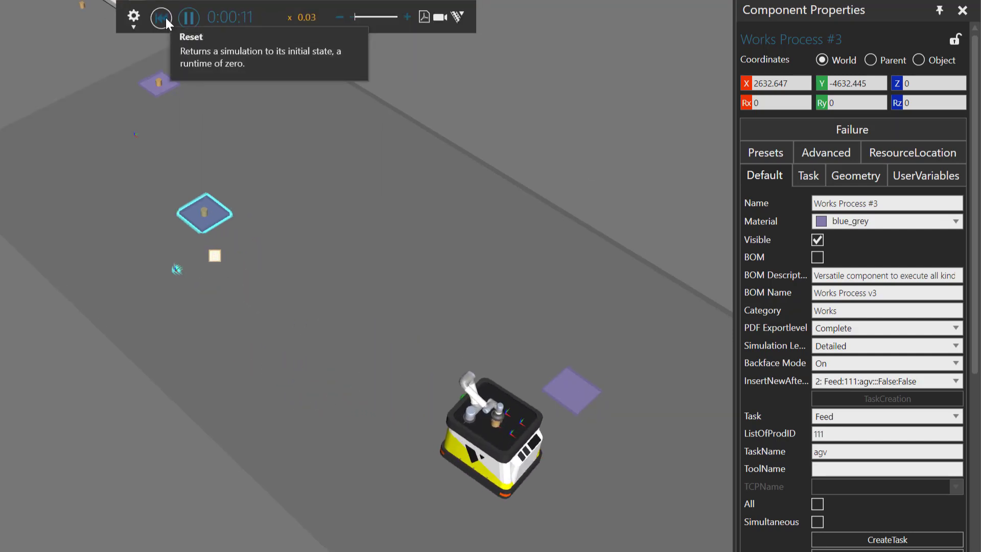
Reset, move Works Process #4 to X 4907.407, Y −1610.847, run the delivery test and reset again
click(161, 18)
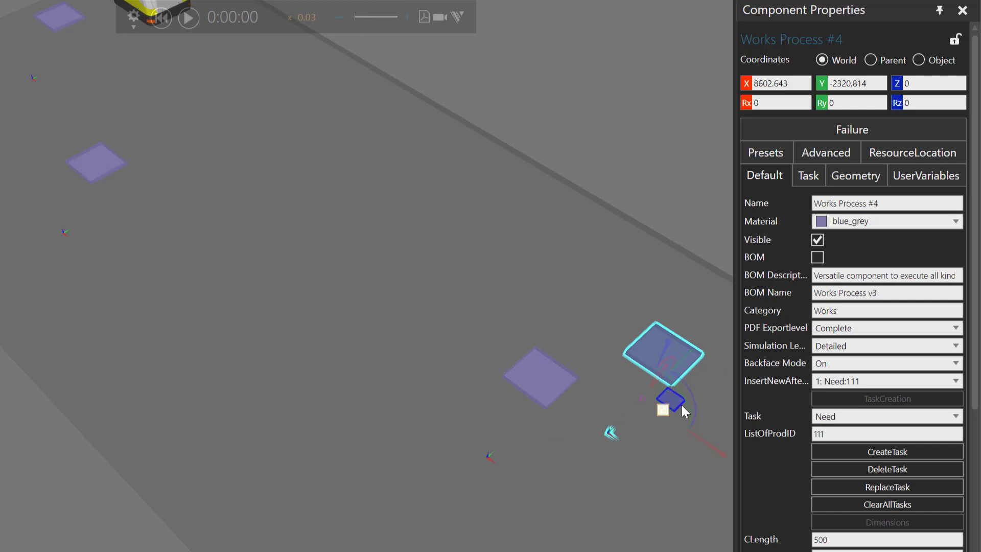
drag(673, 401, 438, 188)
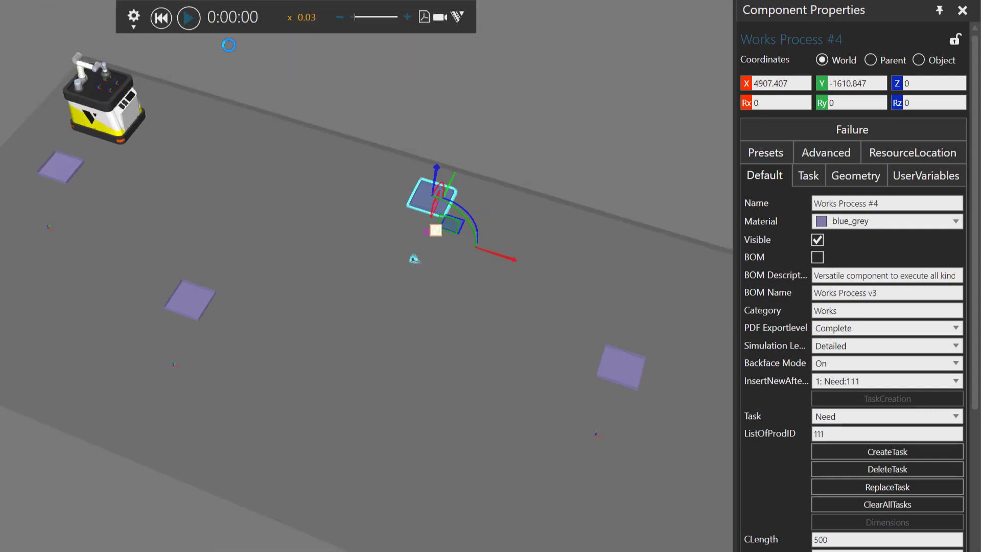
click(188, 17)
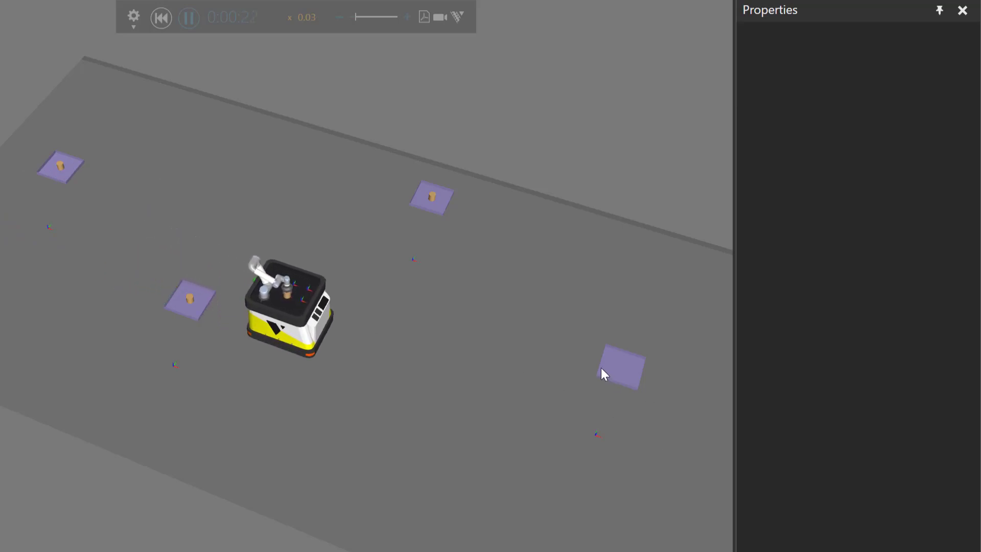
click(160, 18)
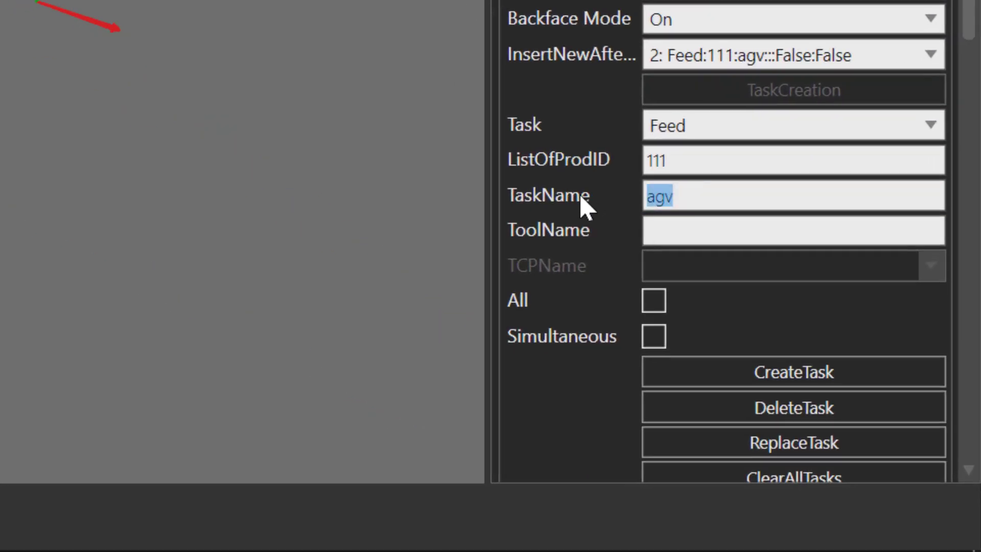
mouse_move(627, 206)
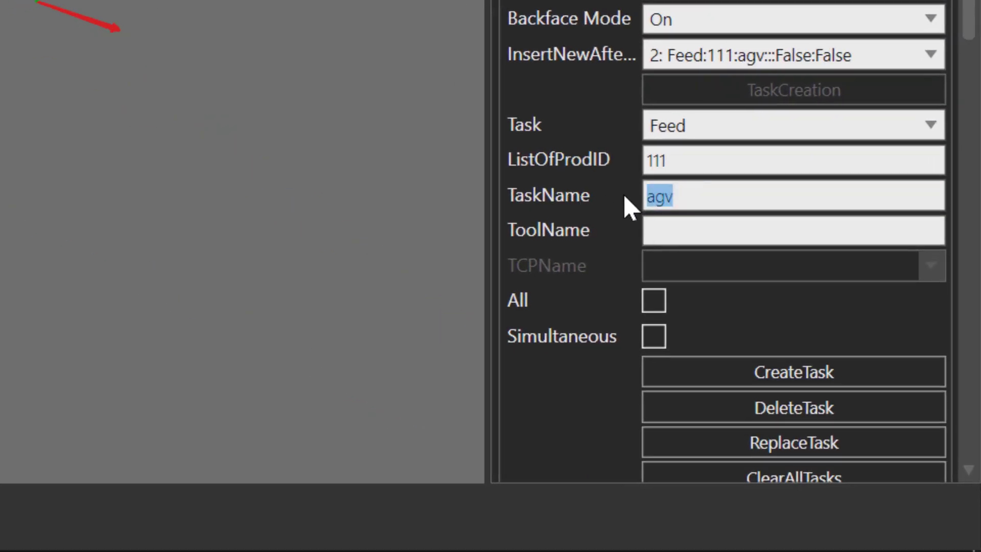
Rename the Works Process feed task to route, tick Simultaneous and replace the existing task
text(route)
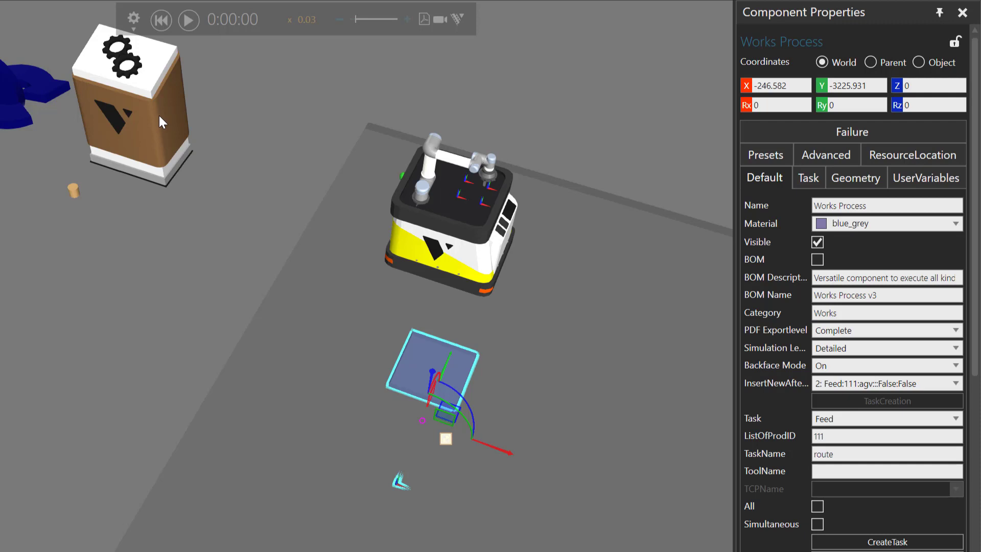
mouse_move(406, 425)
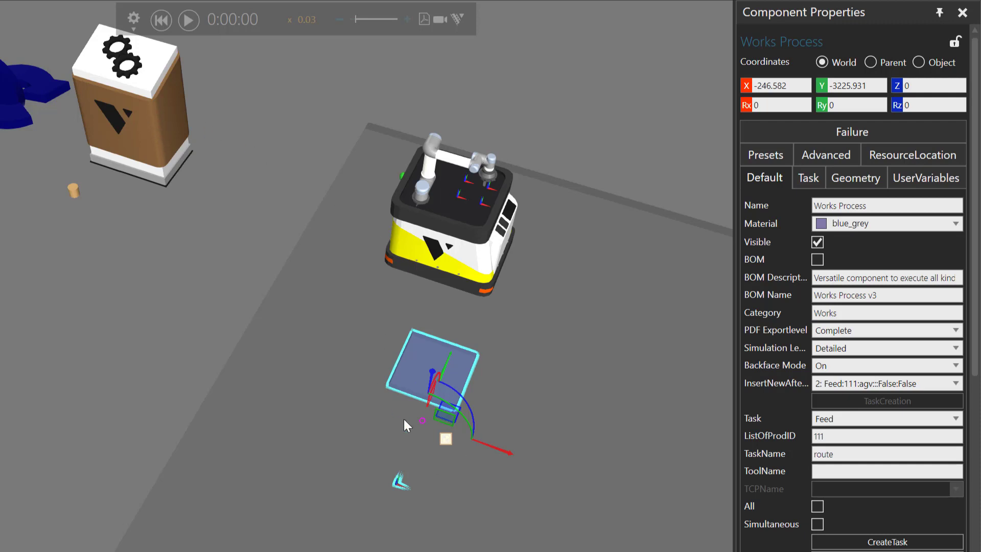
mouse_move(405, 439)
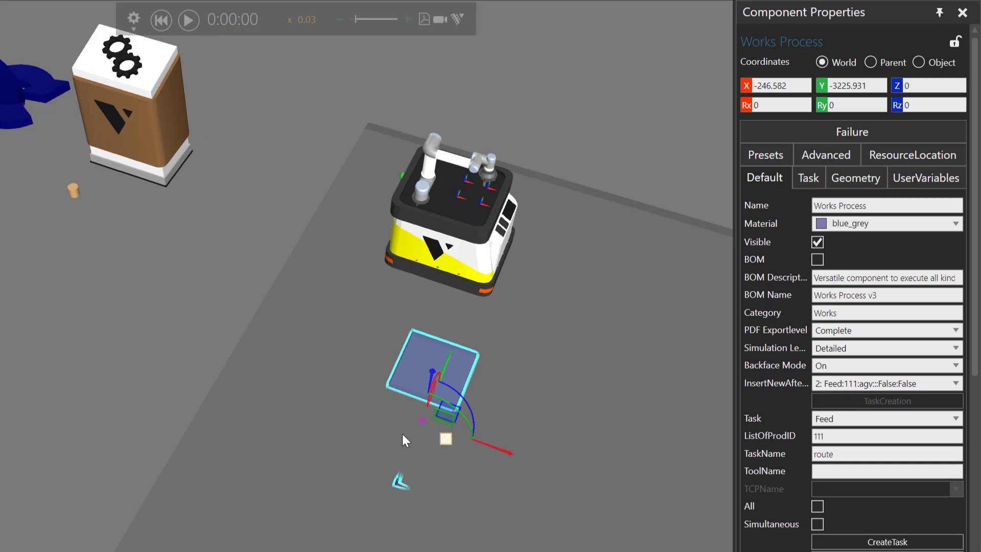
mouse_move(541, 294)
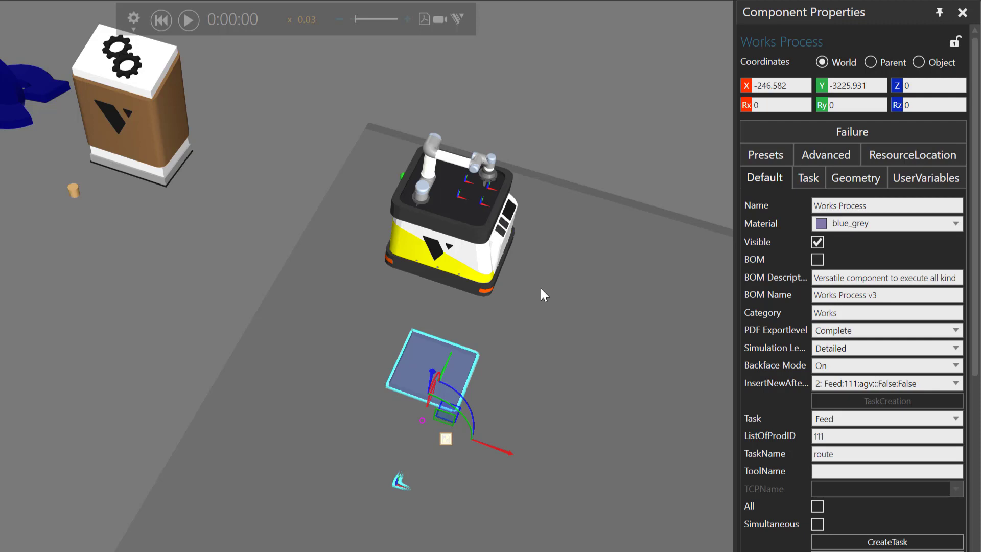
click(818, 524)
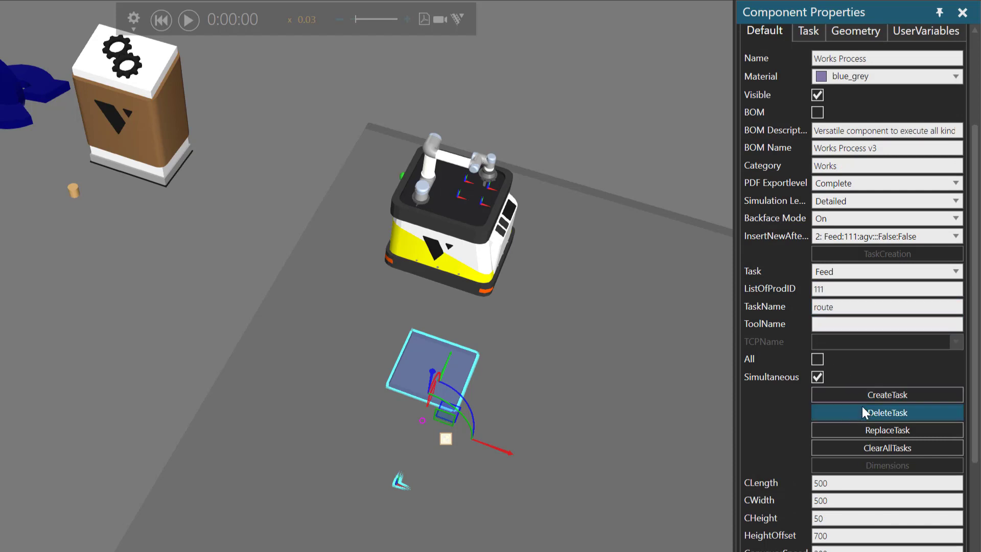
click(887, 431)
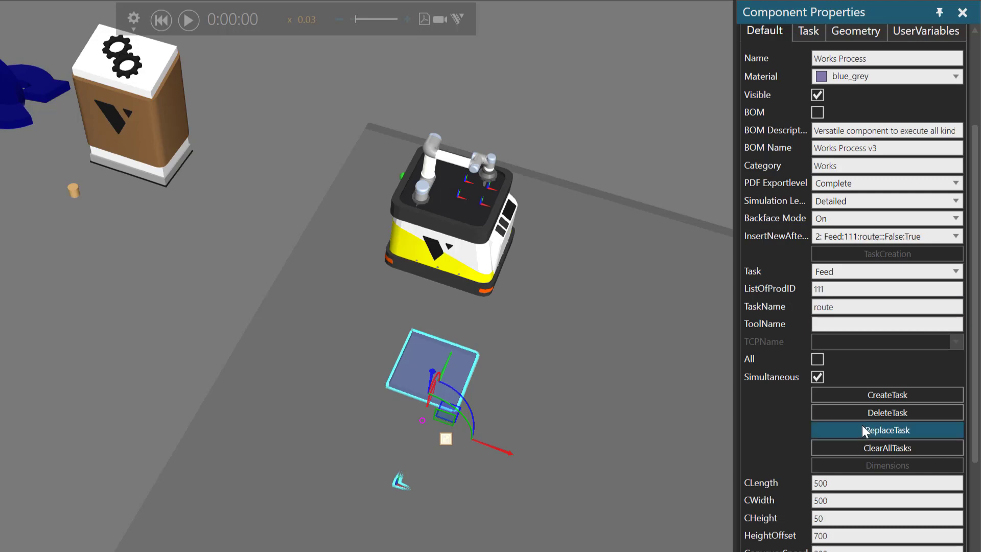
click(883, 271)
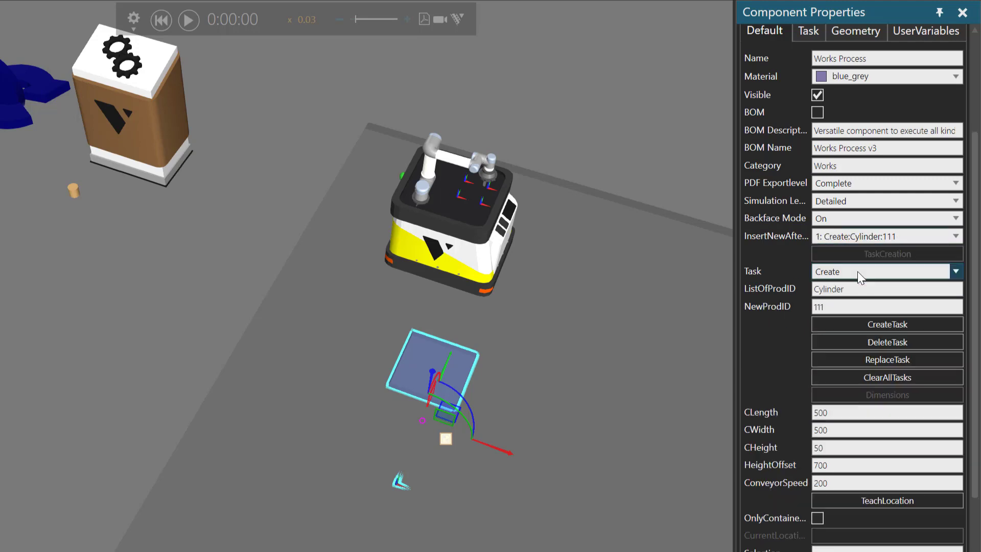
Switch the Cylinder task type to CreatePattern for a 2×2×1 grid with 100 mm steps
click(955, 271)
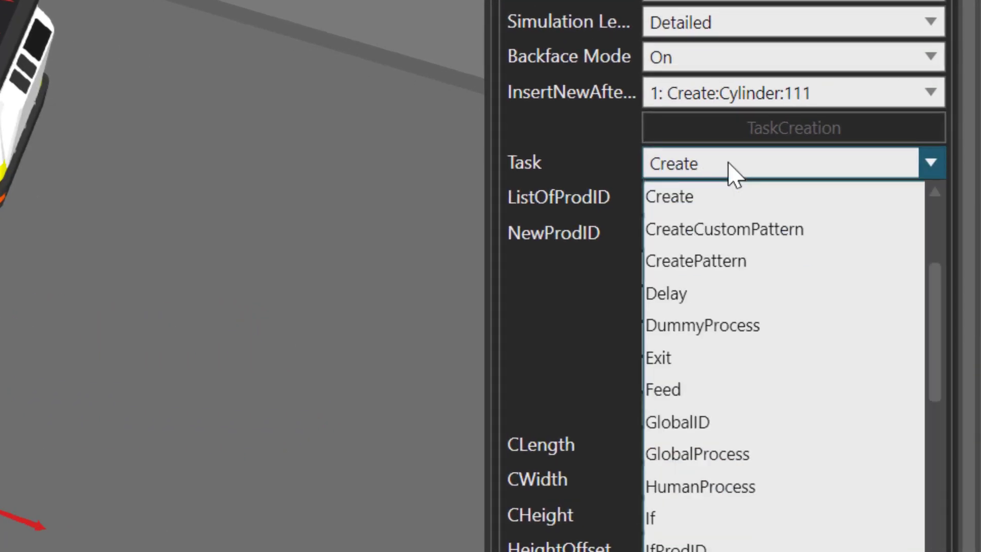
click(695, 261)
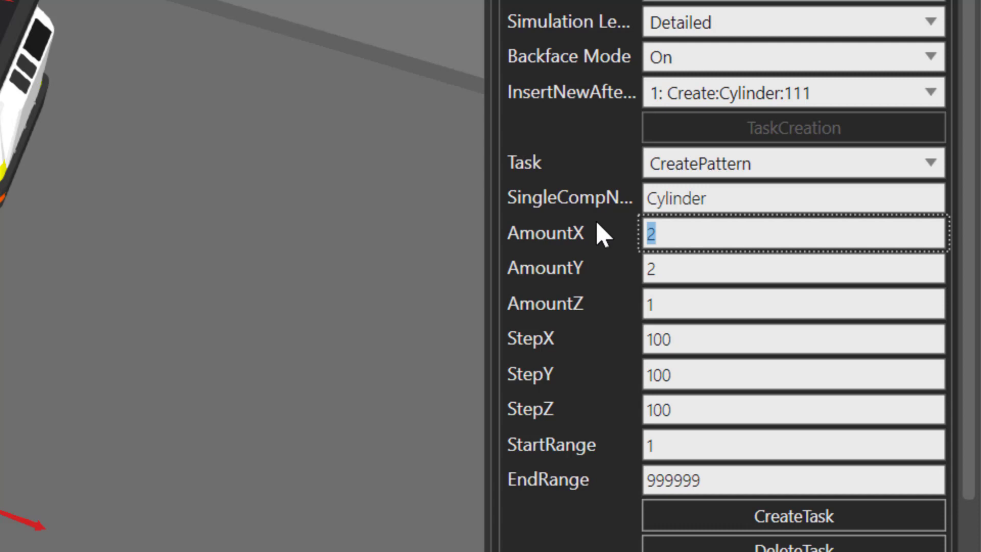
mouse_move(601, 244)
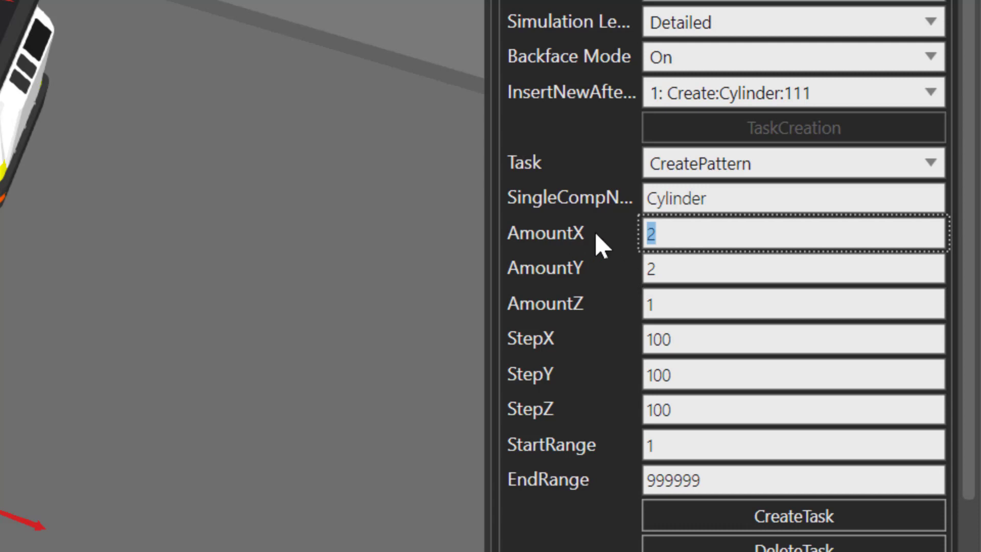
mouse_move(632, 284)
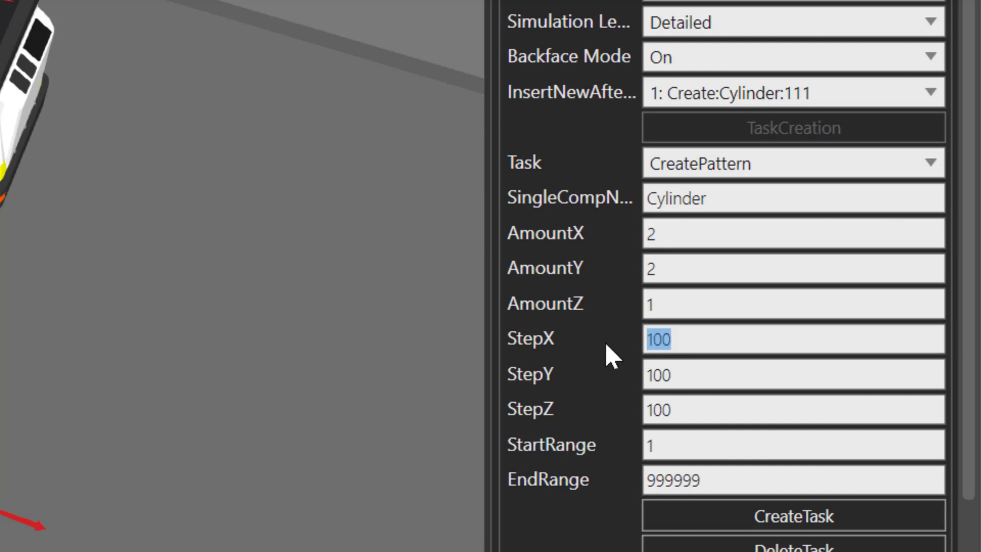
mouse_move(575, 392)
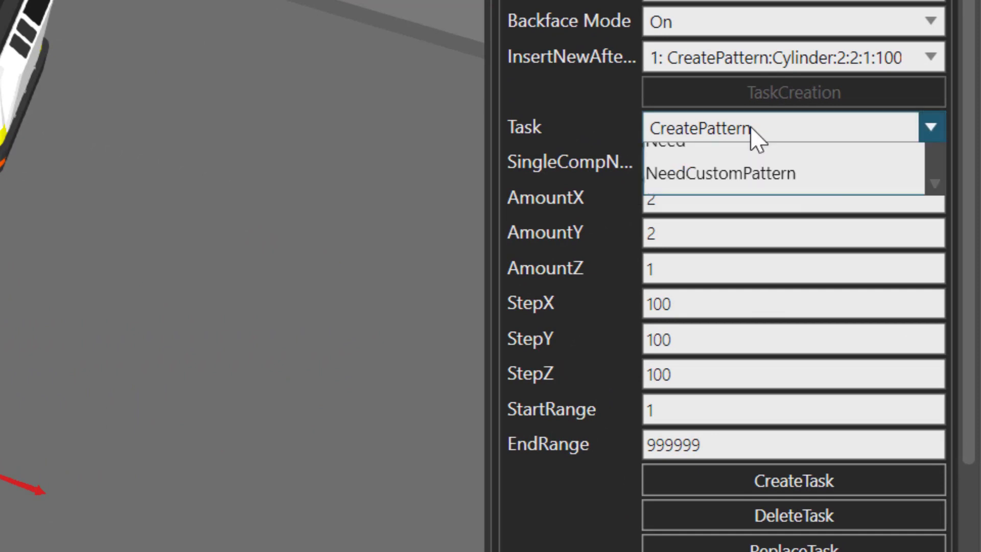
Review the task sequence via InsertNewAfter and pick the 3: Feed task
click(687, 128)
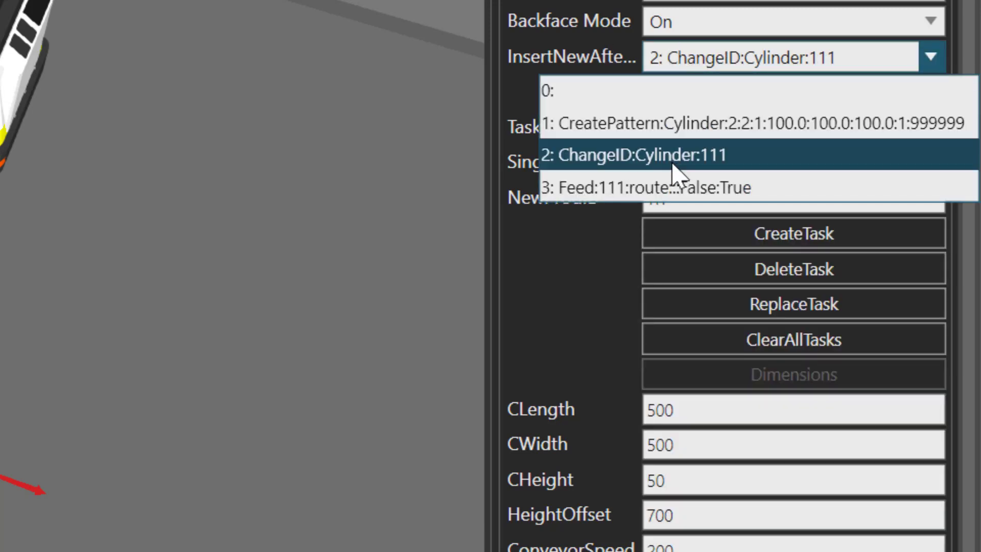
click(648, 188)
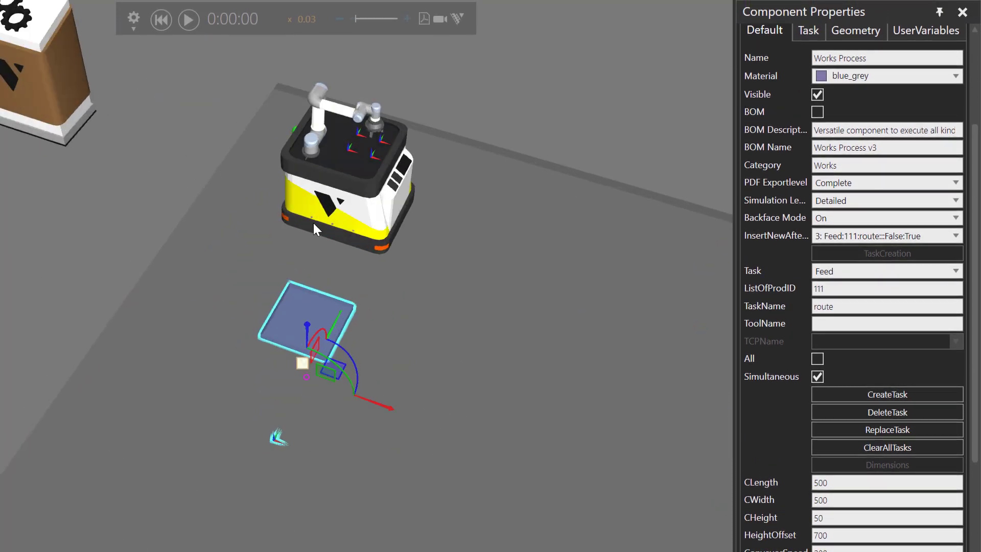
mouse_move(55, 107)
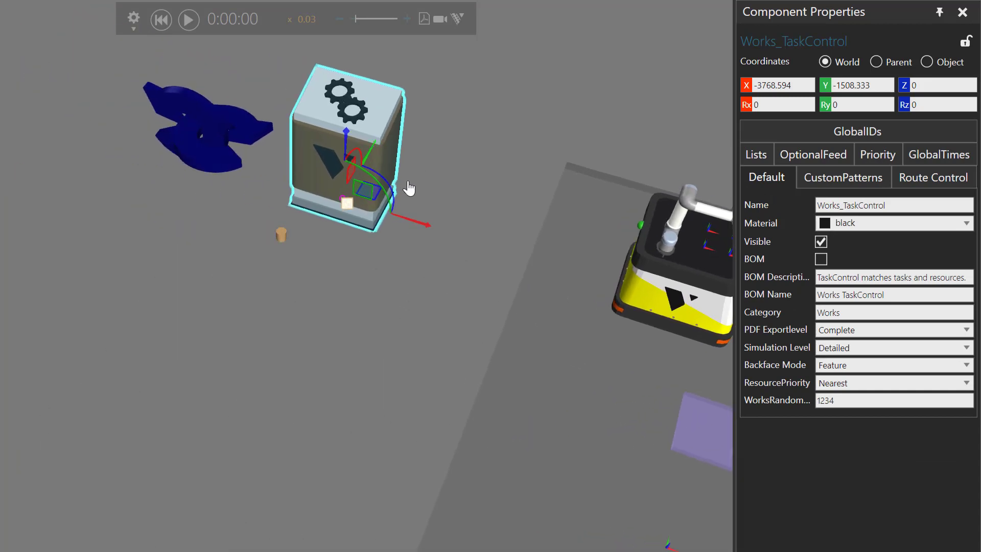
In Route Control, name the route pointAB and set its RouteType to Force
click(933, 177)
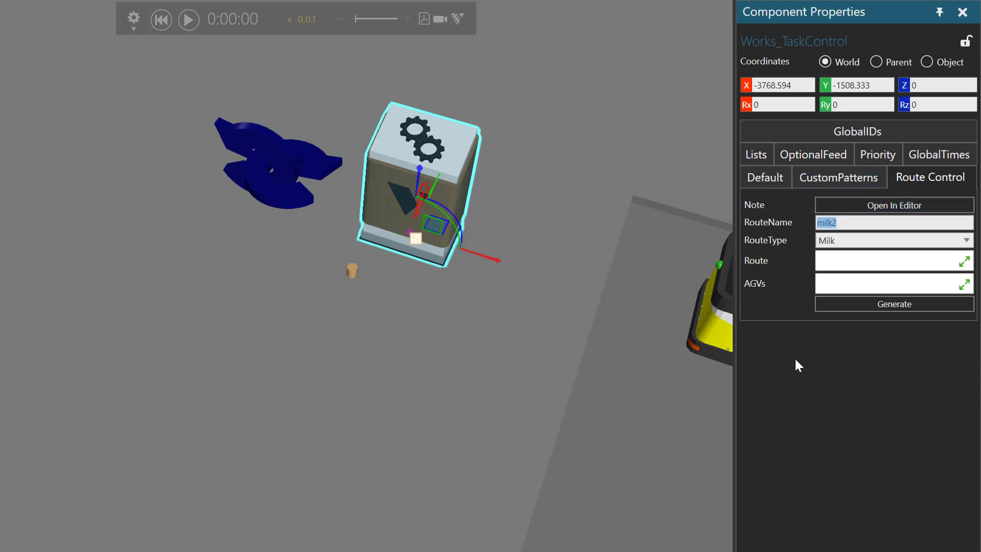
text(pointAB)
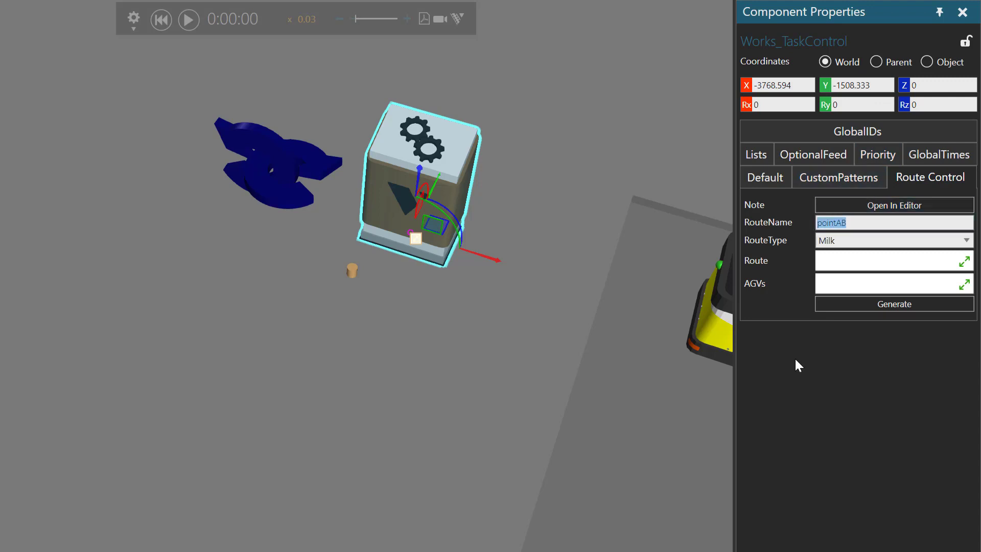
click(966, 241)
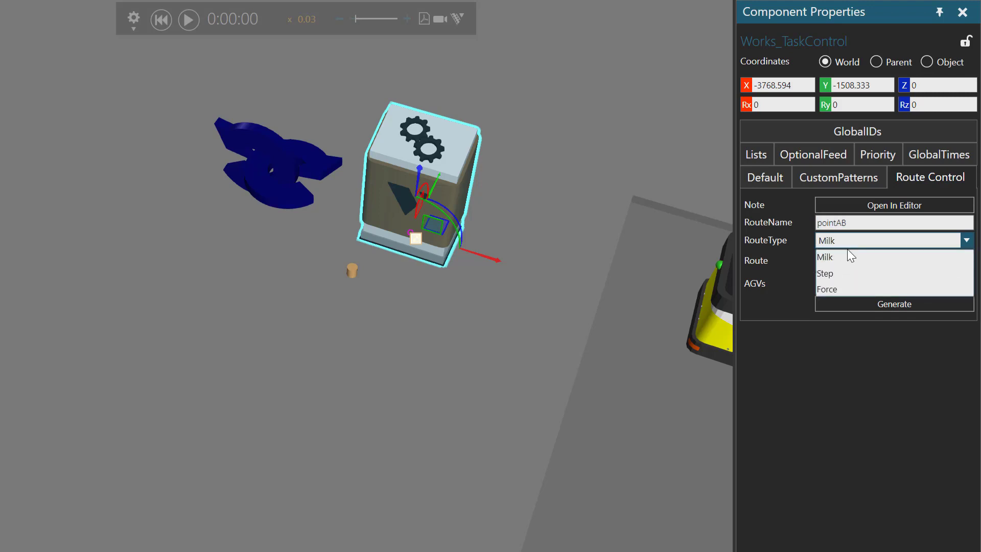
click(827, 288)
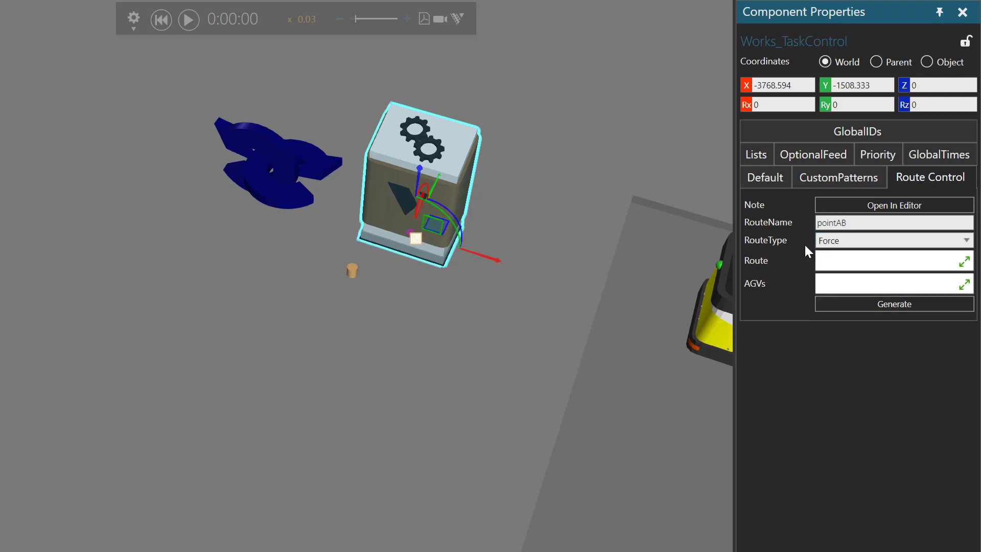
click(888, 261)
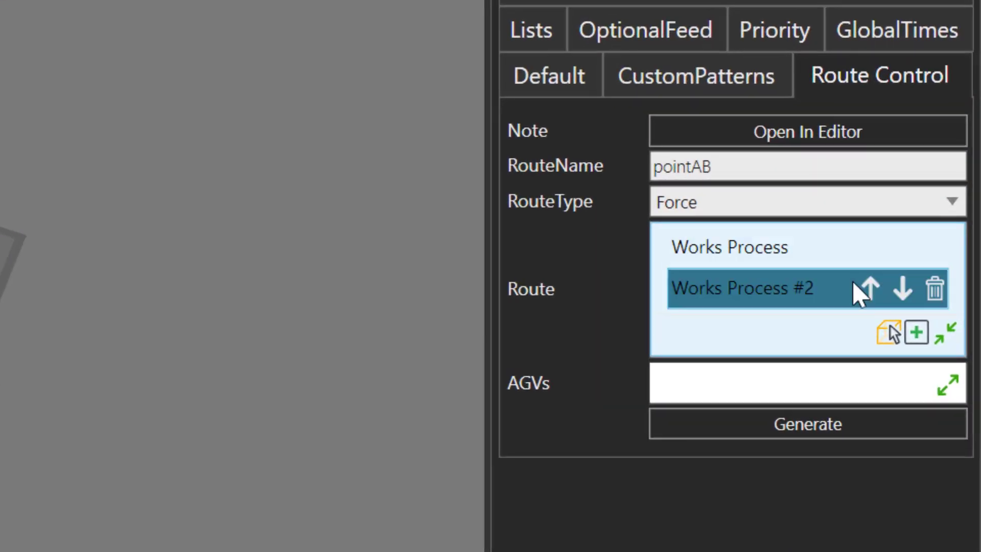
Confirm the route stops Works Process then Works Process #2 in order
click(729, 247)
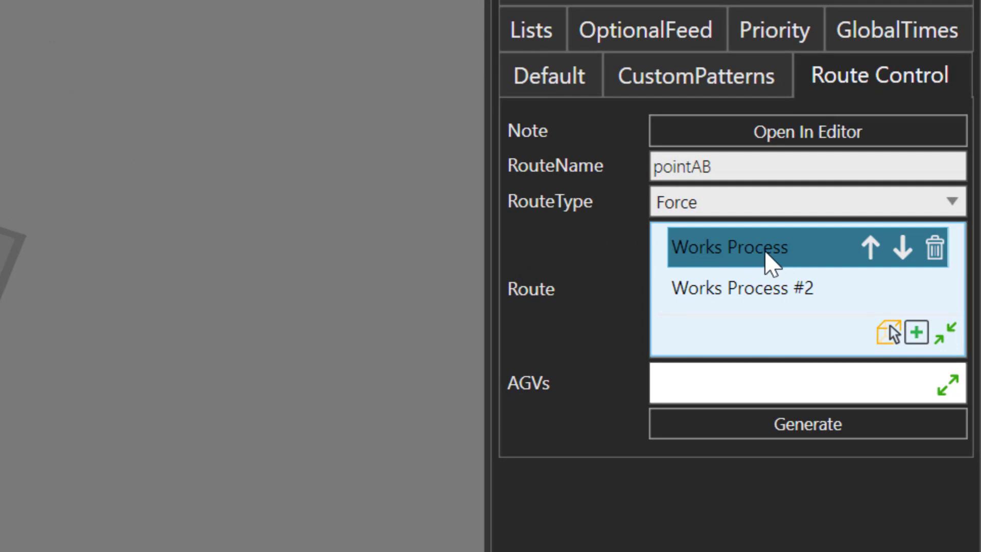
click(742, 288)
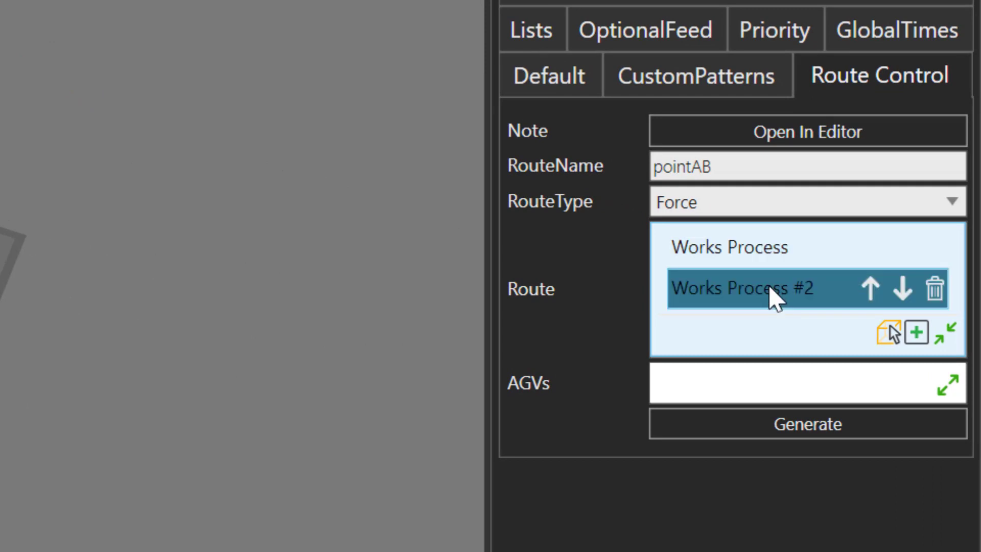
Pick the mobile robot AGV Hull in the 3D view as the pointAB route's vehicle
click(808, 388)
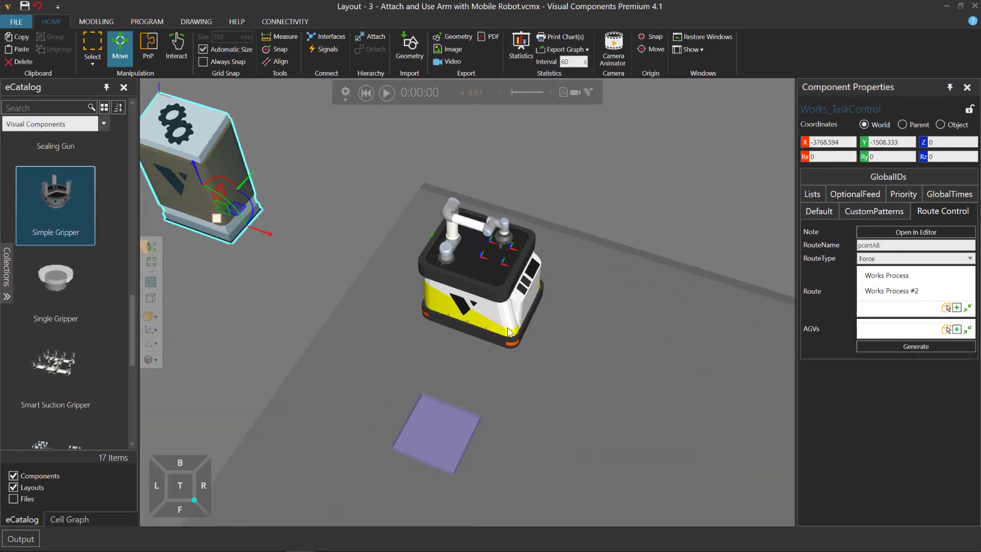
click(908, 328)
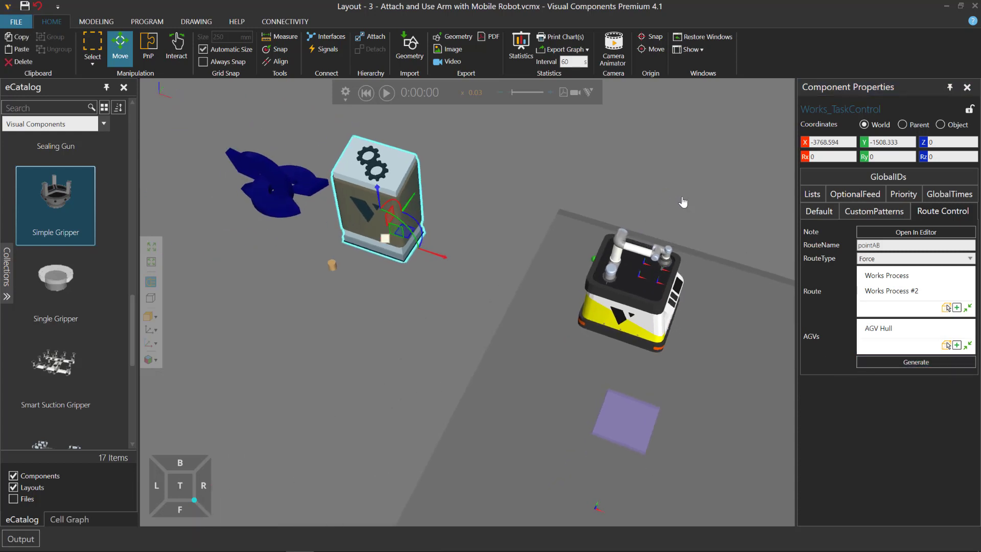
click(915, 232)
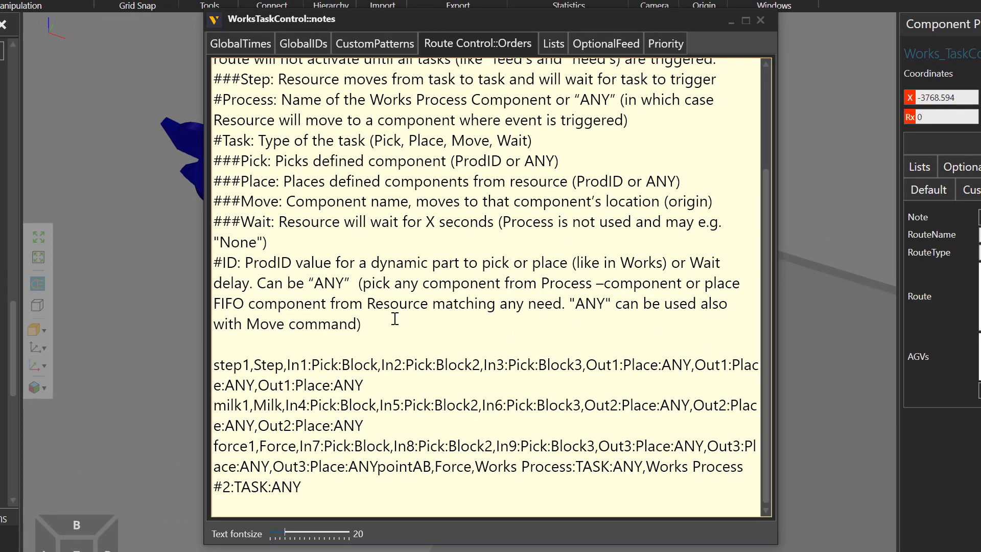
mouse_move(713, 448)
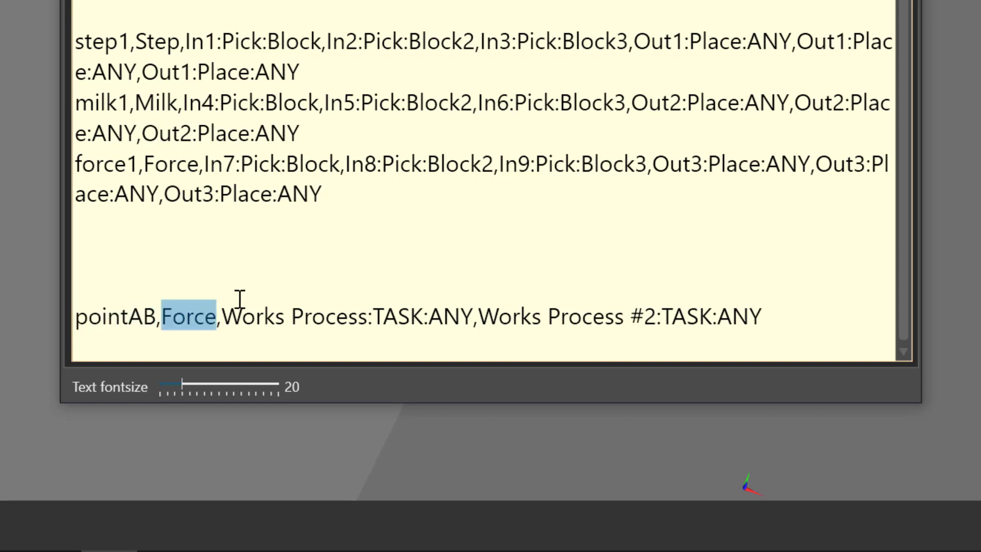
In the notes editor, replace the Works Process stop's TASK word with Pick
double_click(295, 316)
text(P)
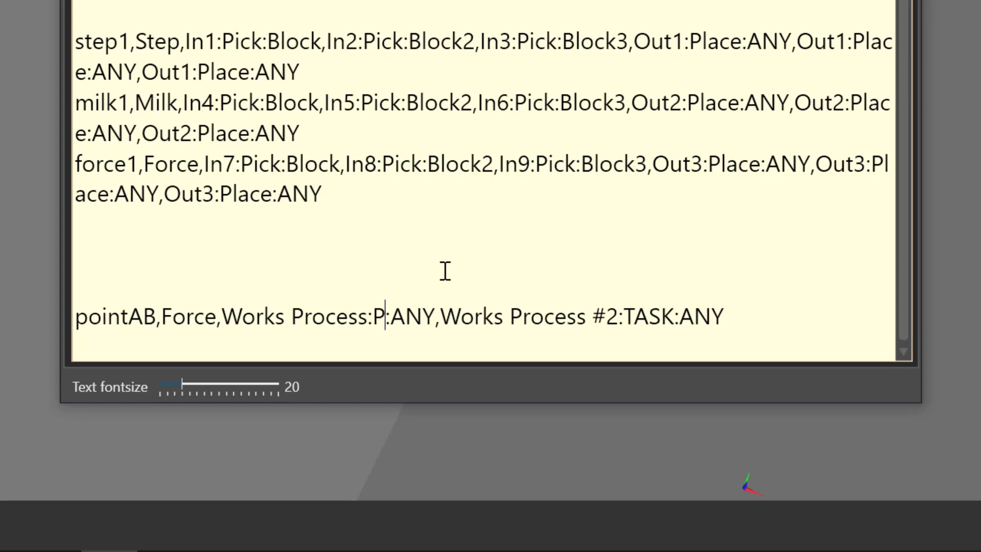
text(ick)
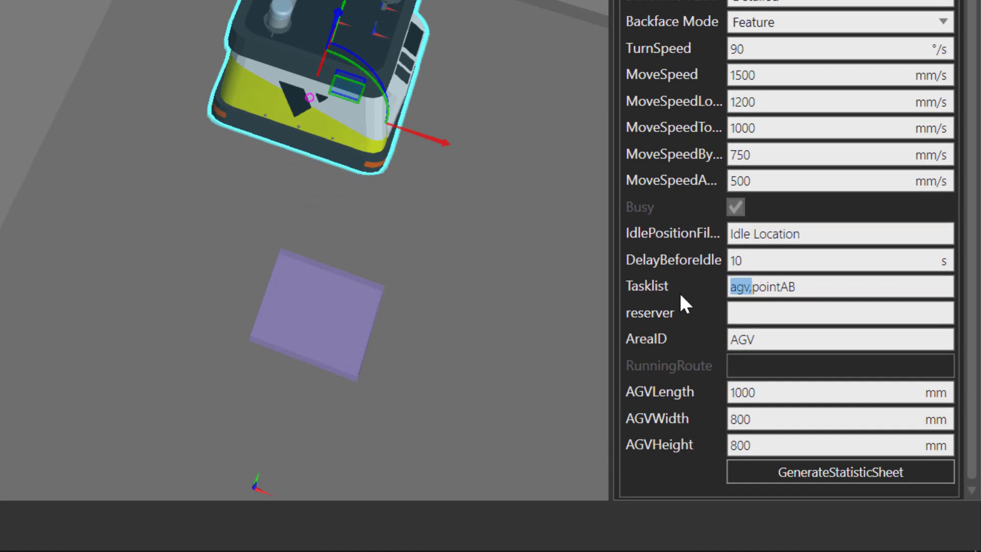
mouse_move(697, 300)
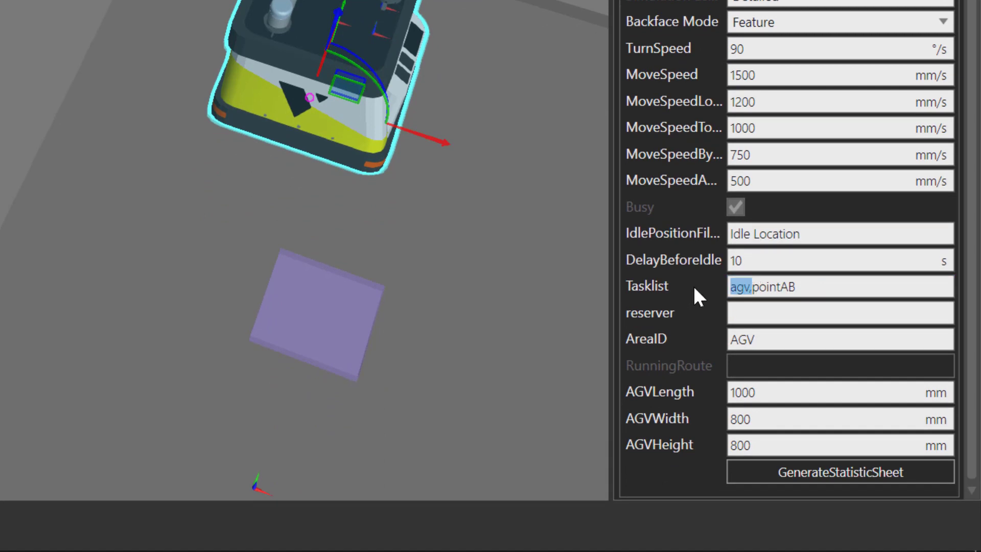
Delete the 'agv,' entry so the AGV Tasklist holds only pointAB
key(Delete)
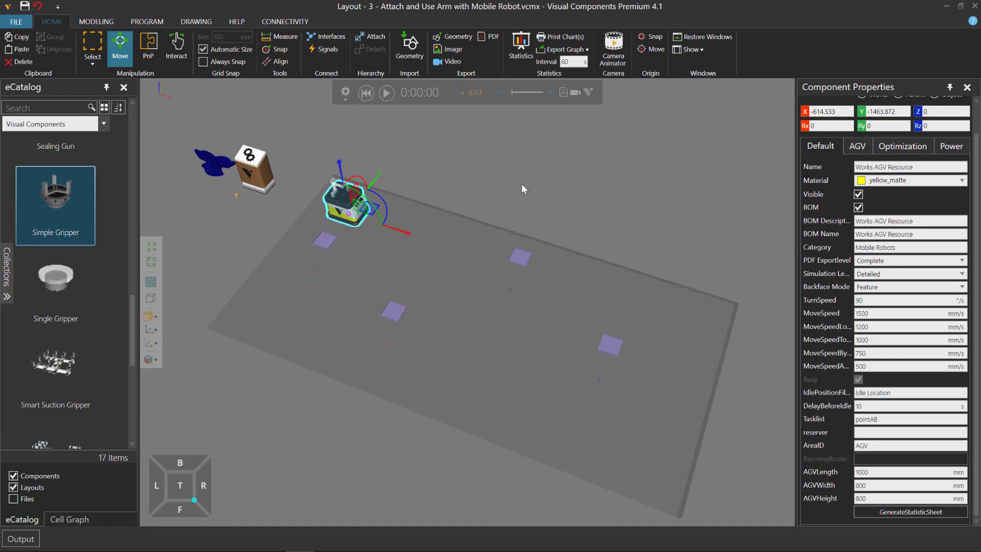
drag(524, 190, 497, 219)
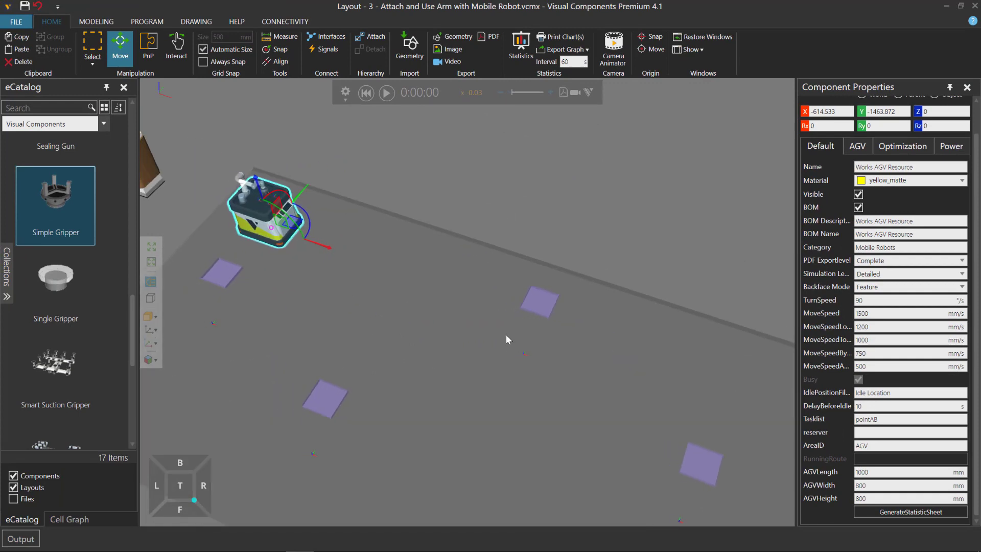
mouse_move(645, 449)
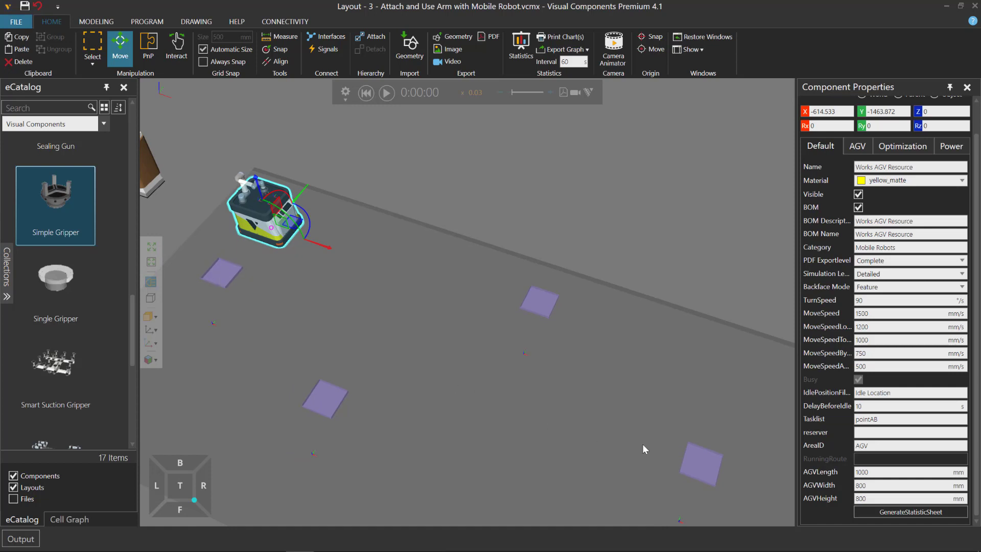
mouse_move(392, 132)
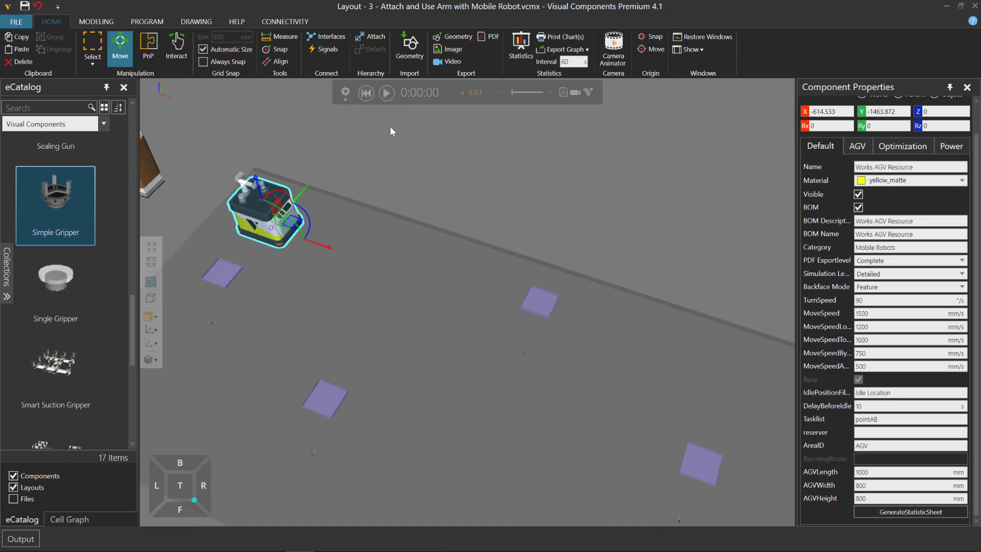
mouse_move(386, 93)
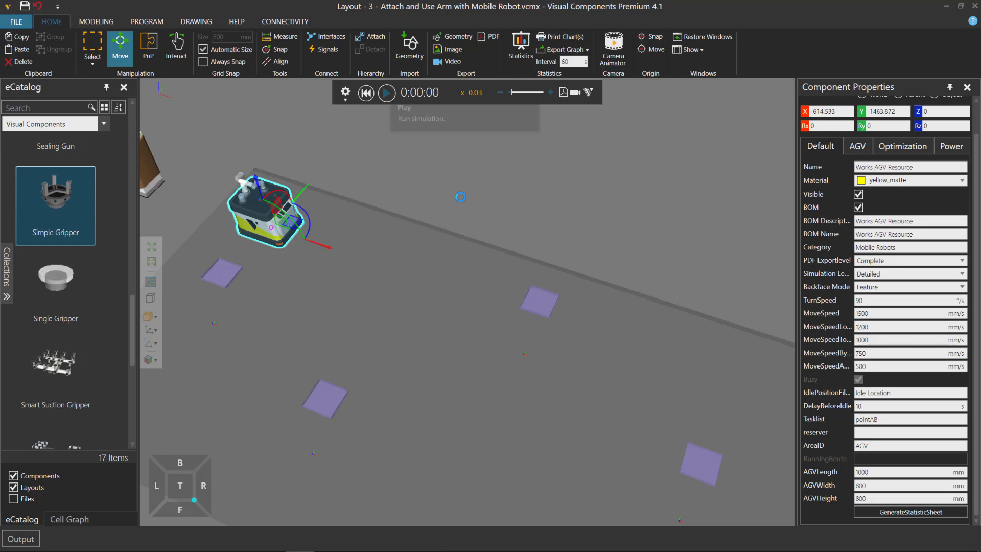
Play the simulation until the Output panel logs the UR5 out-of-reach error
click(386, 93)
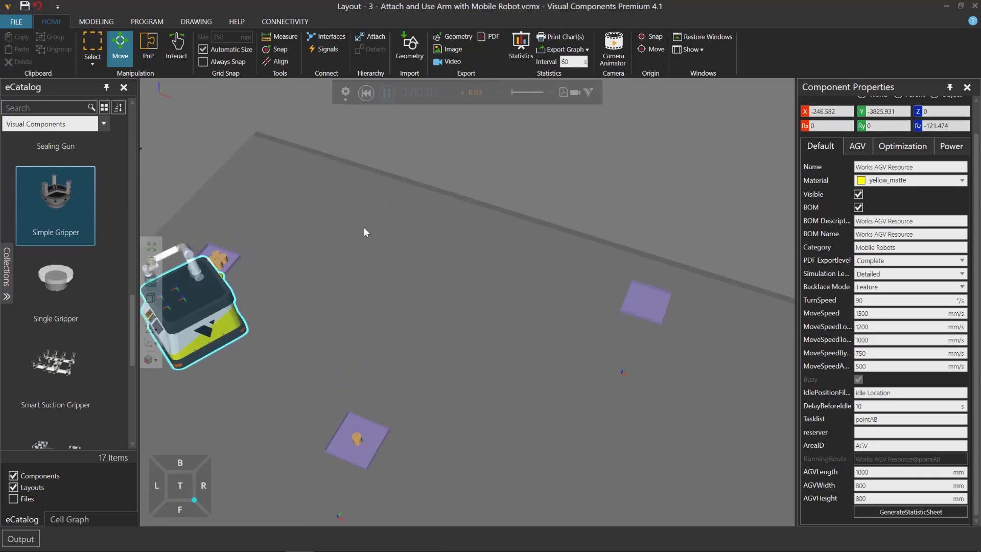
click(386, 93)
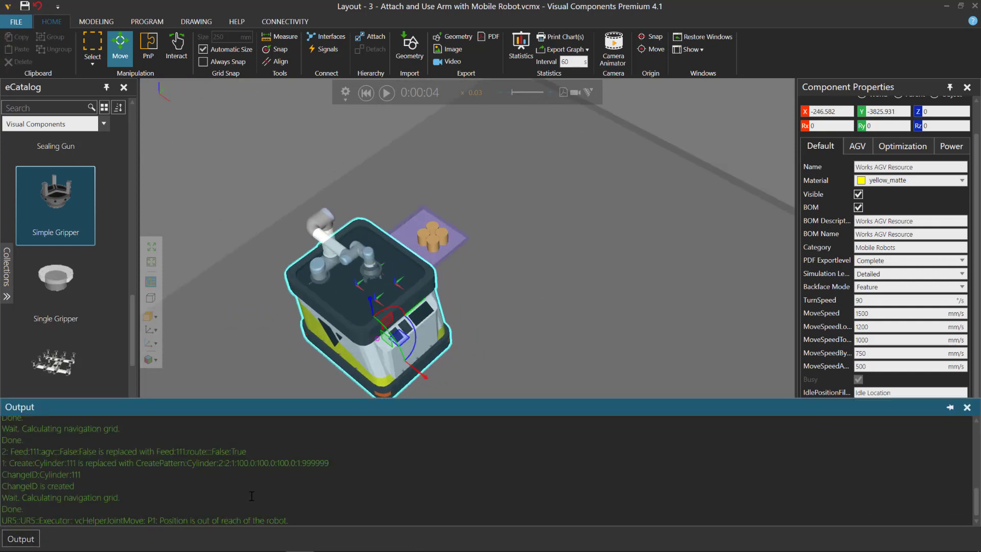
Select the UR5 on the AGV, bring up its robot program and reset the simulation
double_click(222, 520)
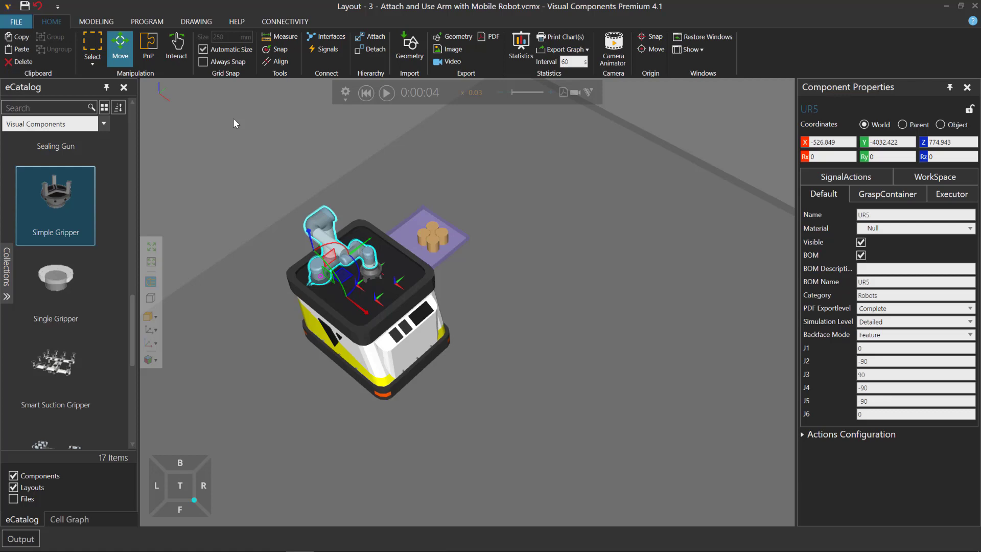
click(147, 21)
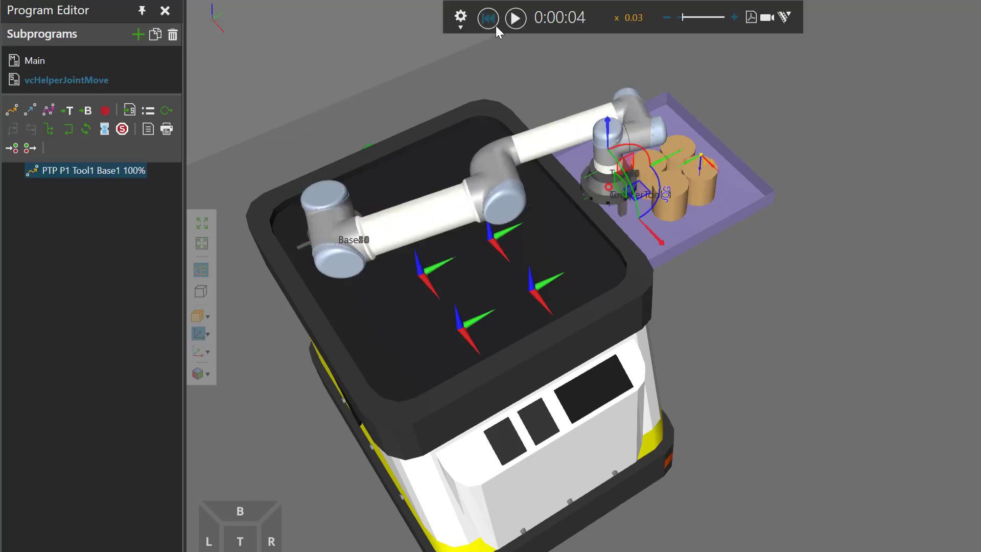
click(488, 17)
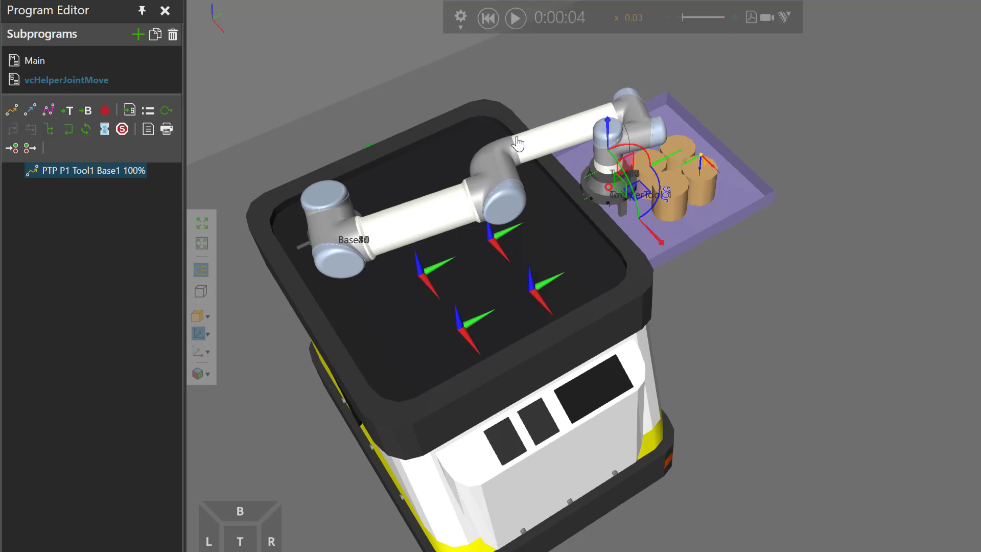
mouse_move(463, 158)
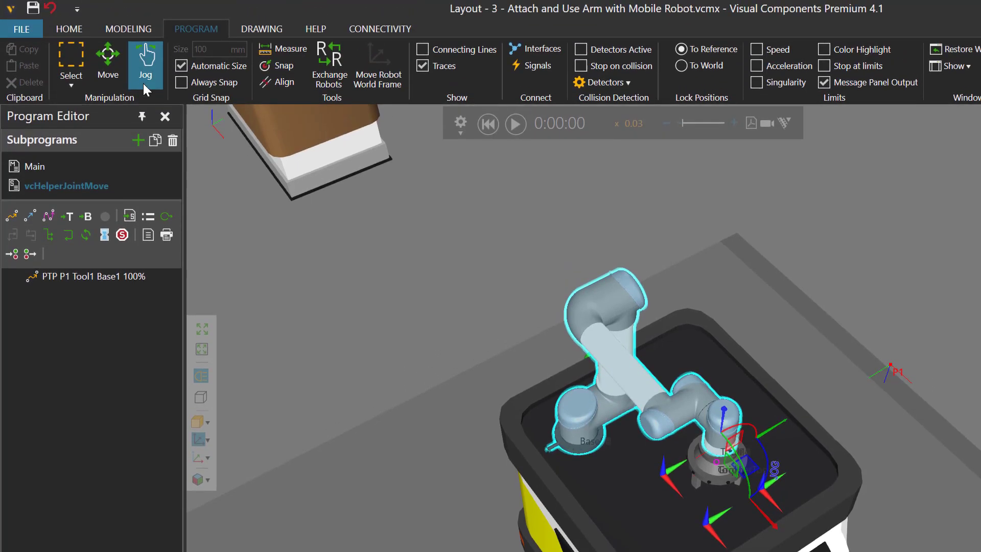
Toggle Jog for the UR5 to return the arm to an upright pose
click(68, 29)
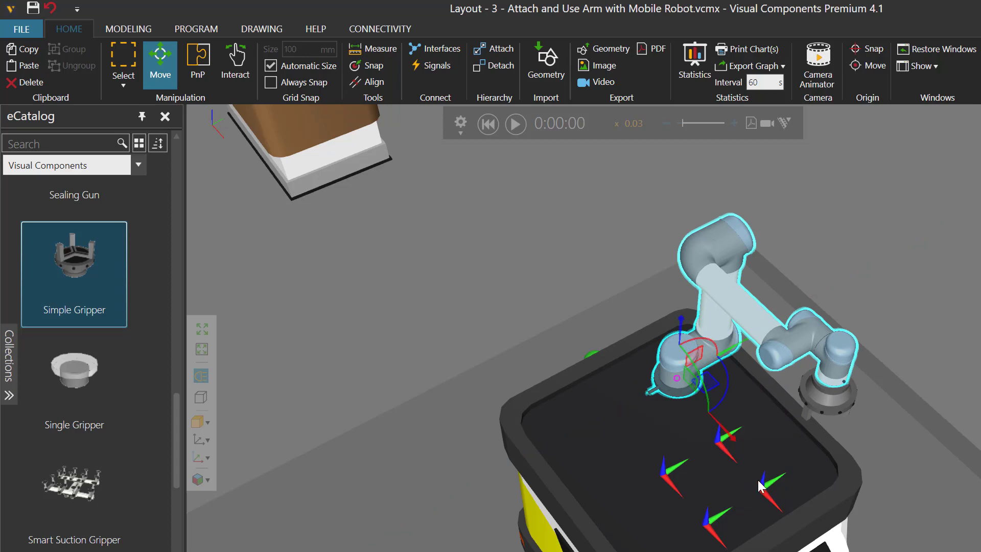
mouse_move(760, 464)
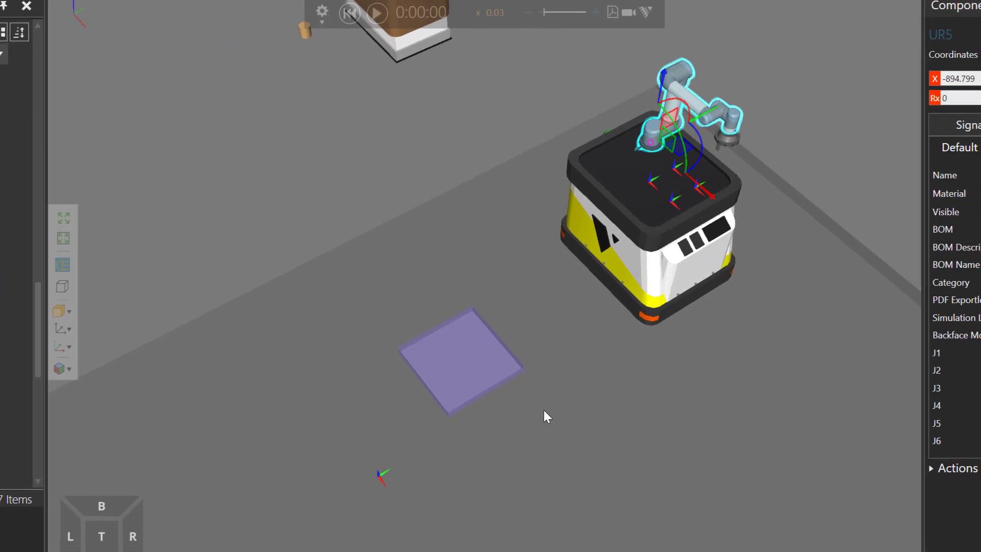
mouse_move(656, 143)
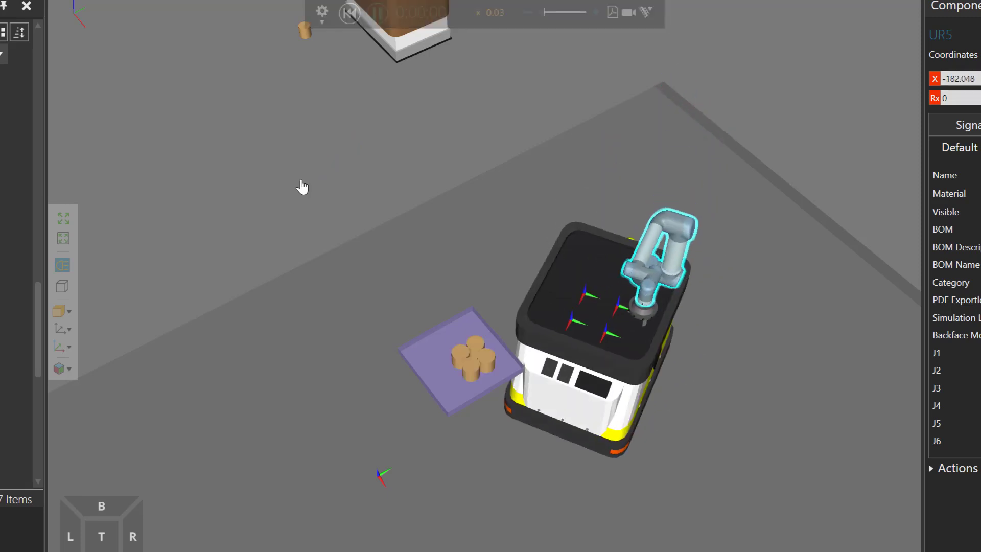
Run the simulation until the AGV delivers a cylinder to a station pad, then reset to zero
click(349, 12)
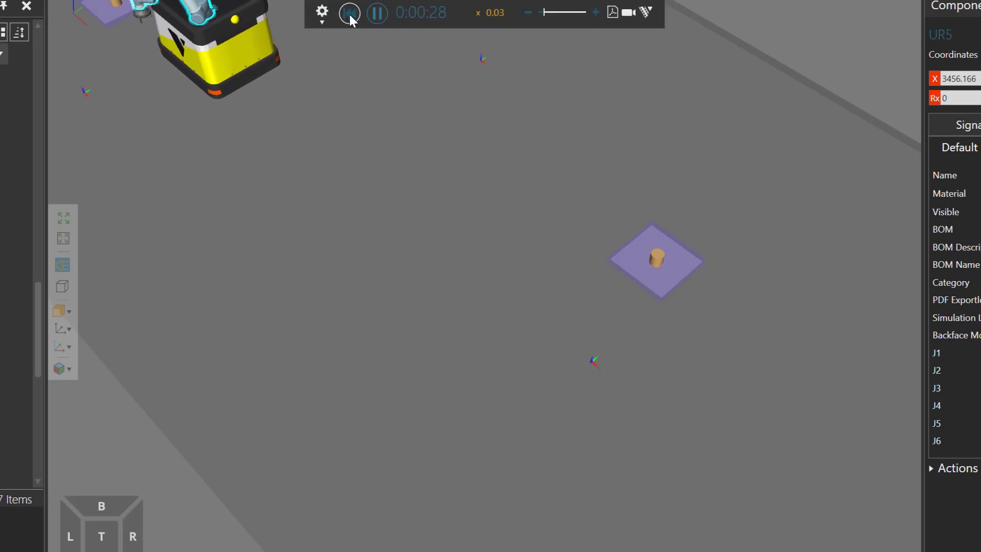
click(349, 12)
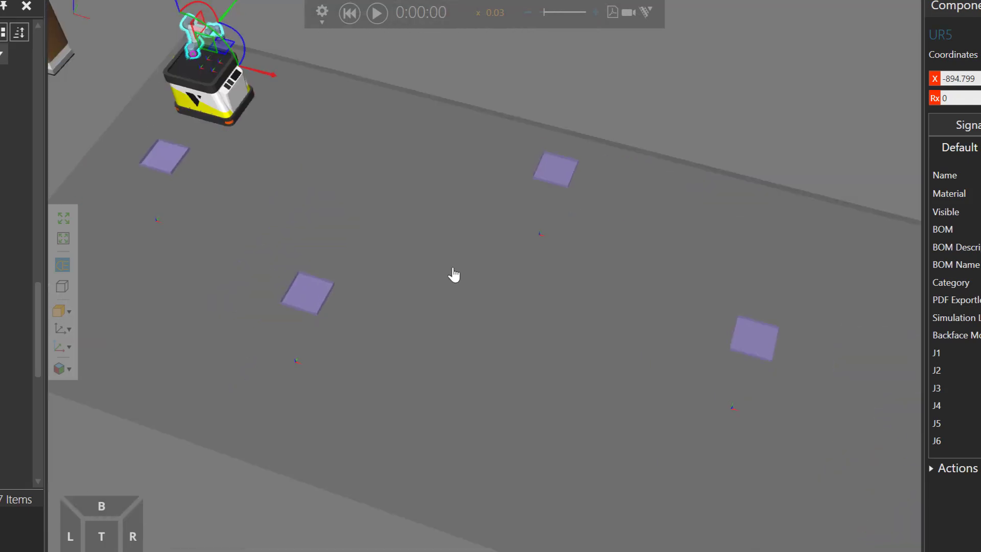
Read the pointAB order in Works_TaskControl's Route Control::Orders notes, then close them
drag(454, 275, 469, 389)
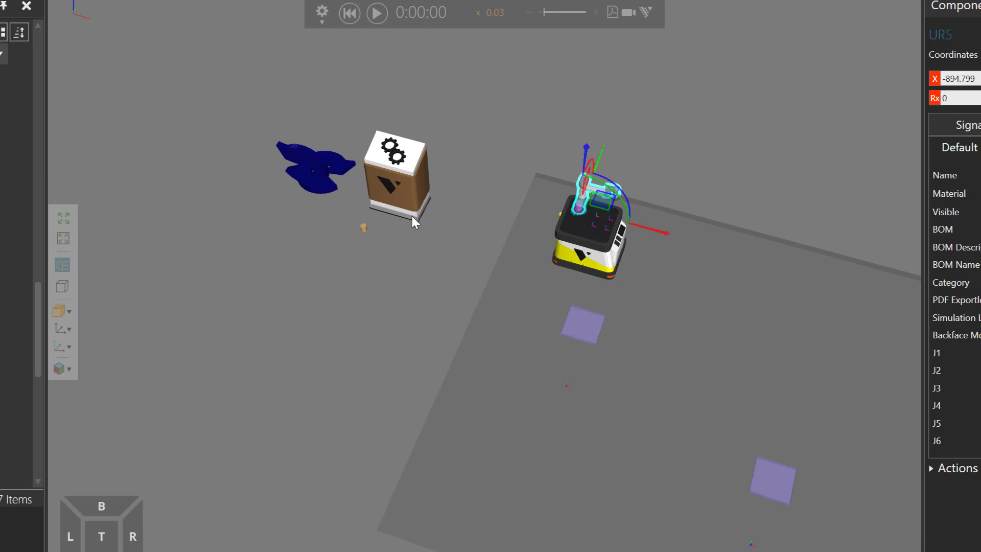
click(398, 175)
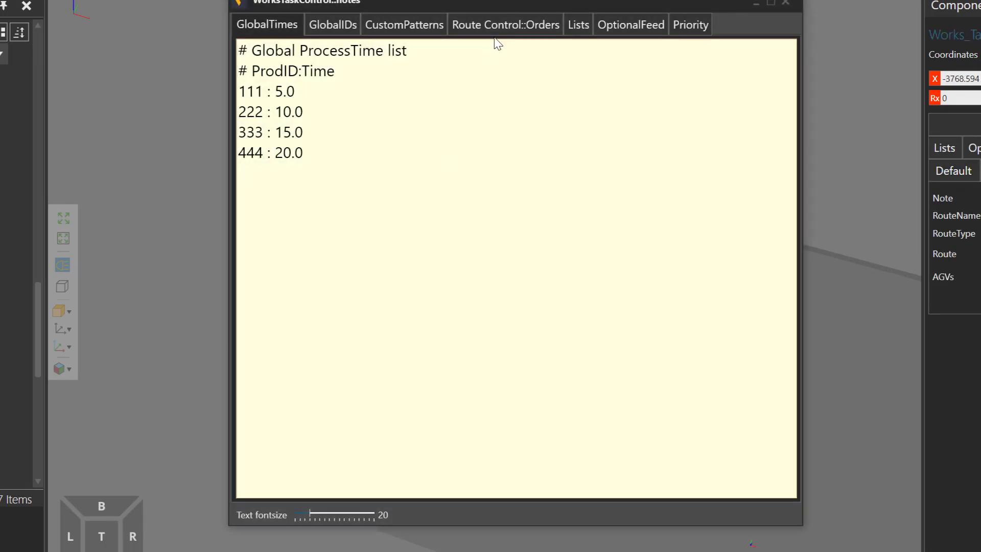
click(504, 25)
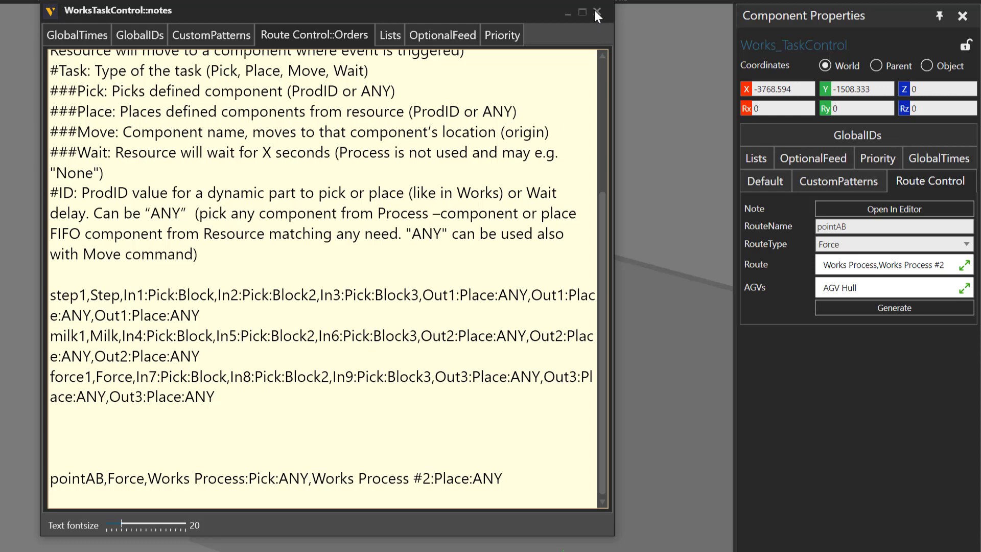
click(595, 12)
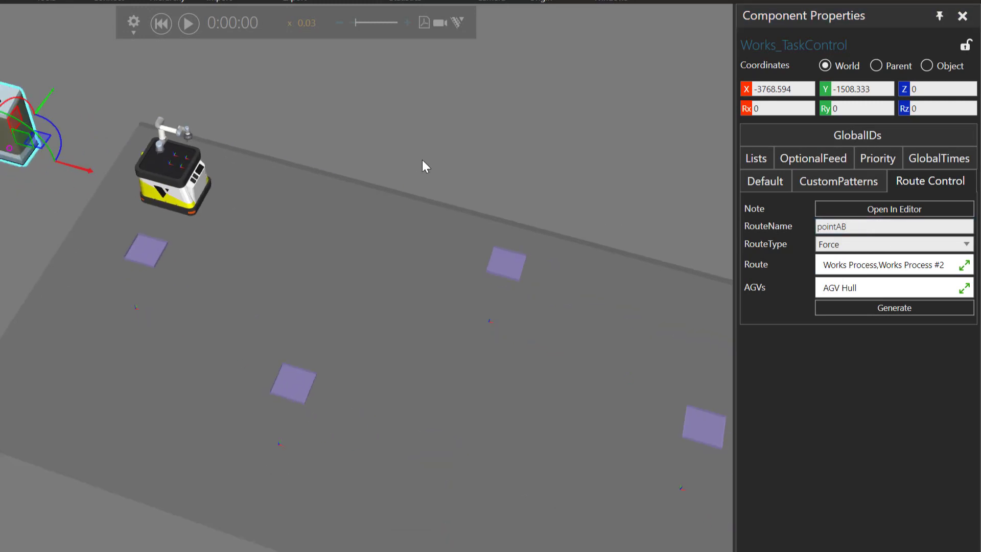
mouse_move(318, 369)
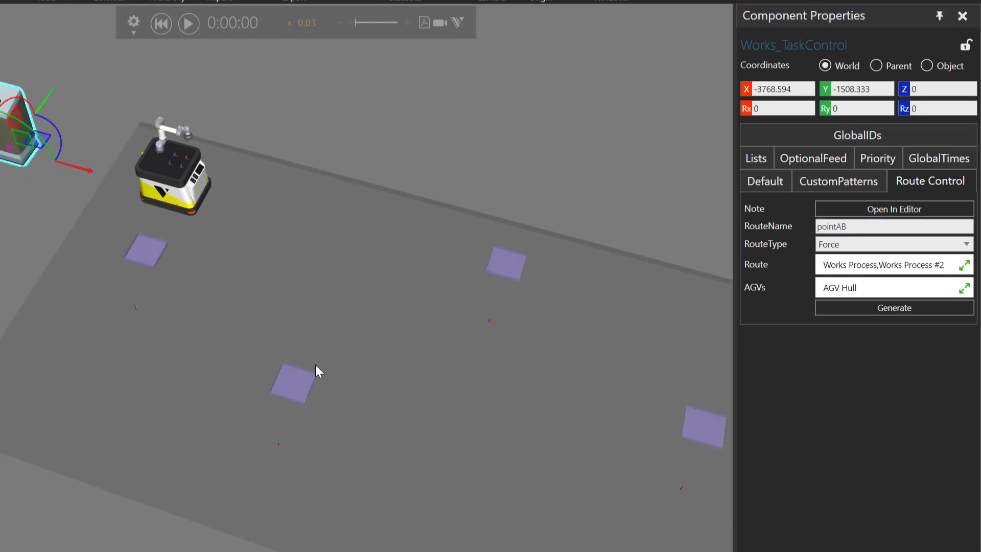
Rename the route to pointABCD and add Works Process #4 as its fourth stop
click(893, 226)
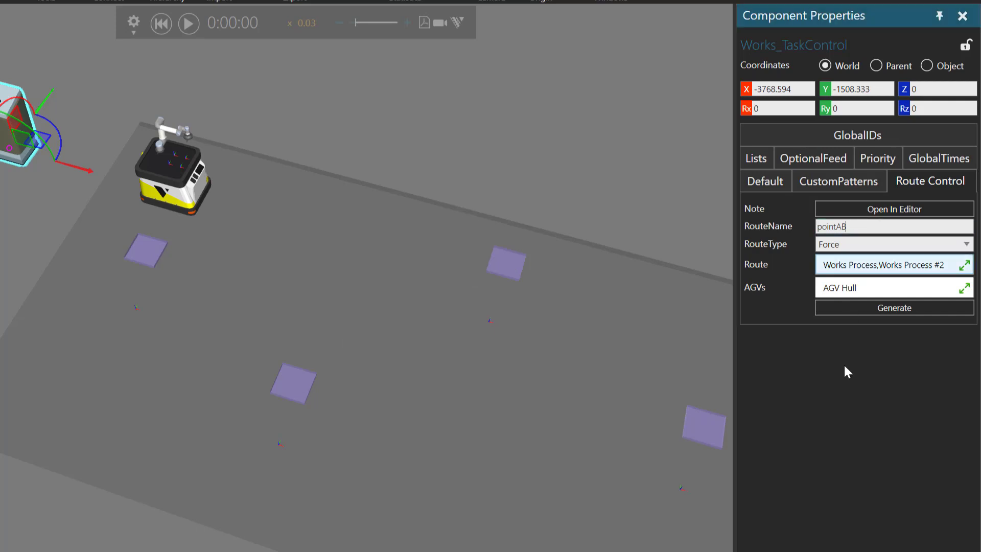
text(CD)
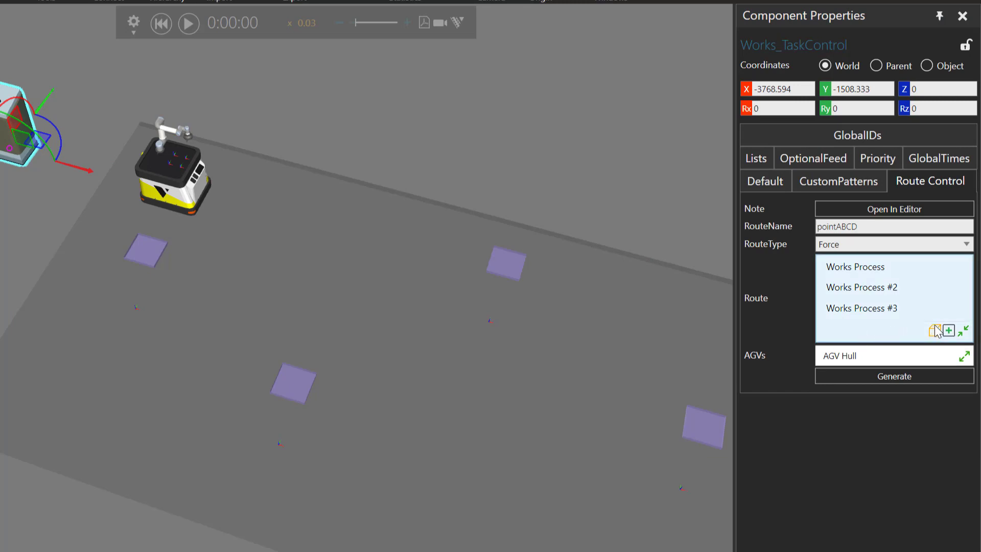
click(948, 331)
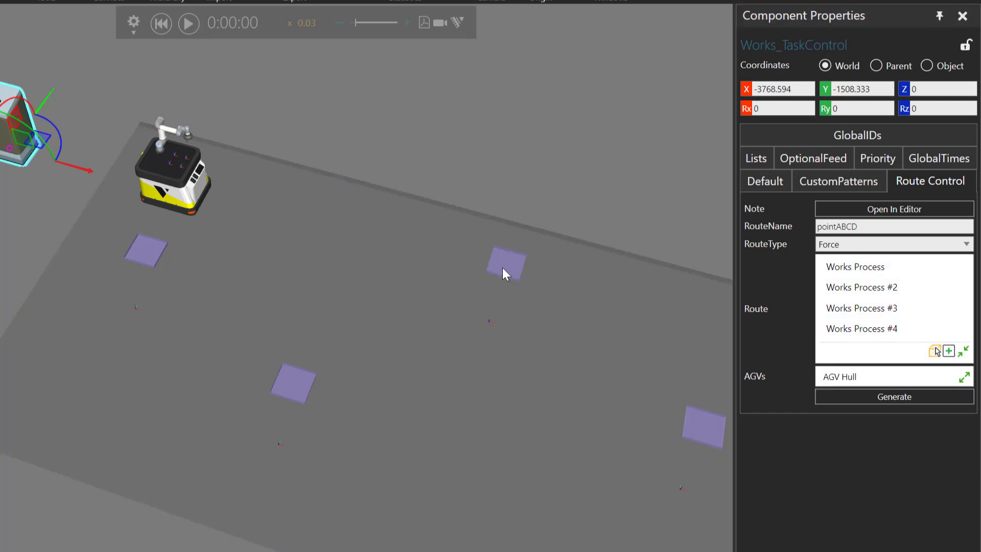
Check the four route stops Works Process through #4 and bring up the route notes in the editor
click(856, 265)
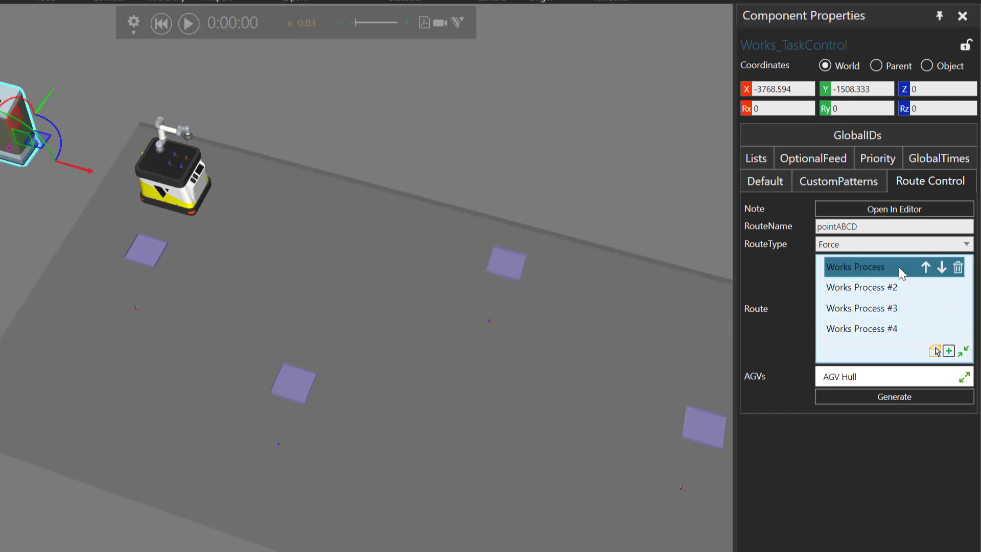
click(863, 287)
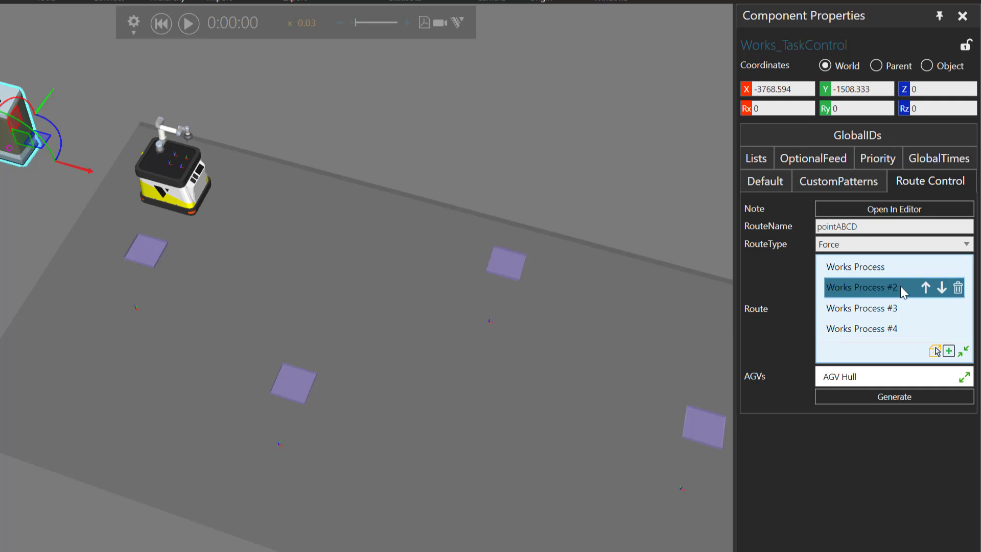
click(862, 307)
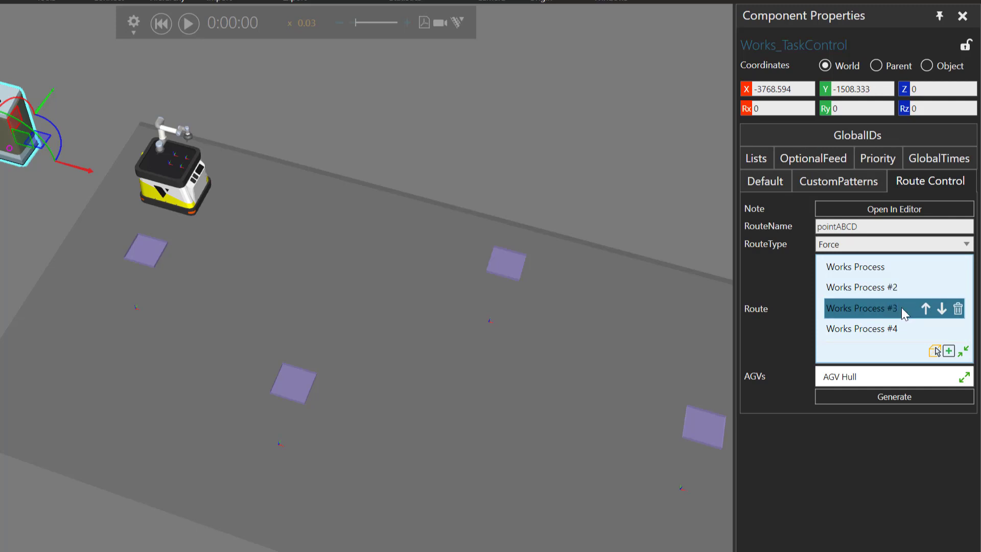
click(862, 328)
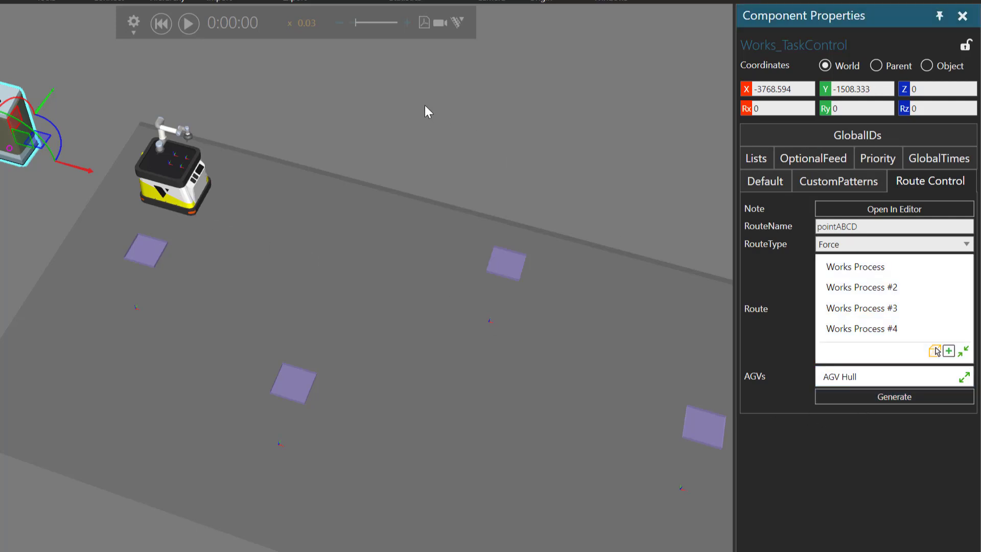
click(894, 208)
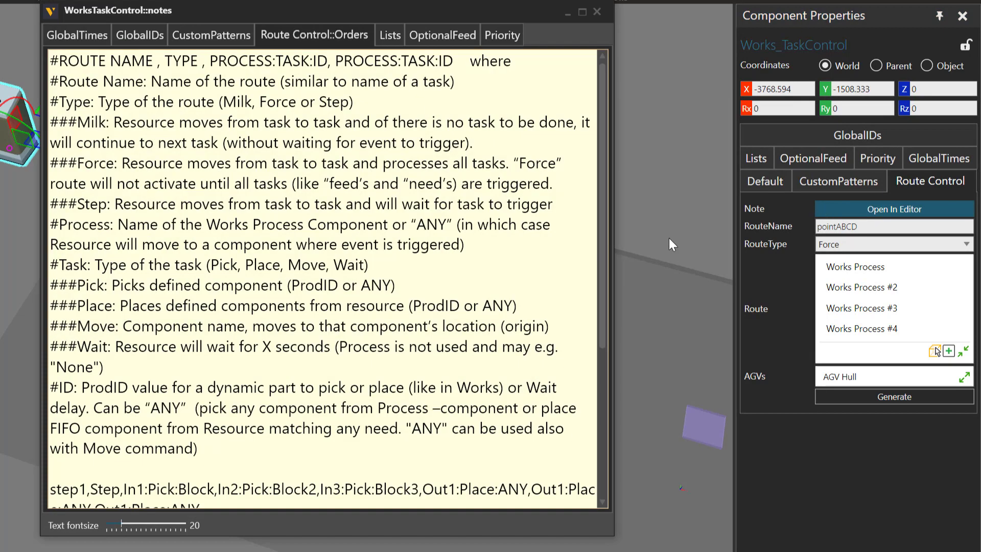
Replace the pointABCD TASK placeholders with Place at #2, Pick at #3 and Place at #4
scroll(down, 3)
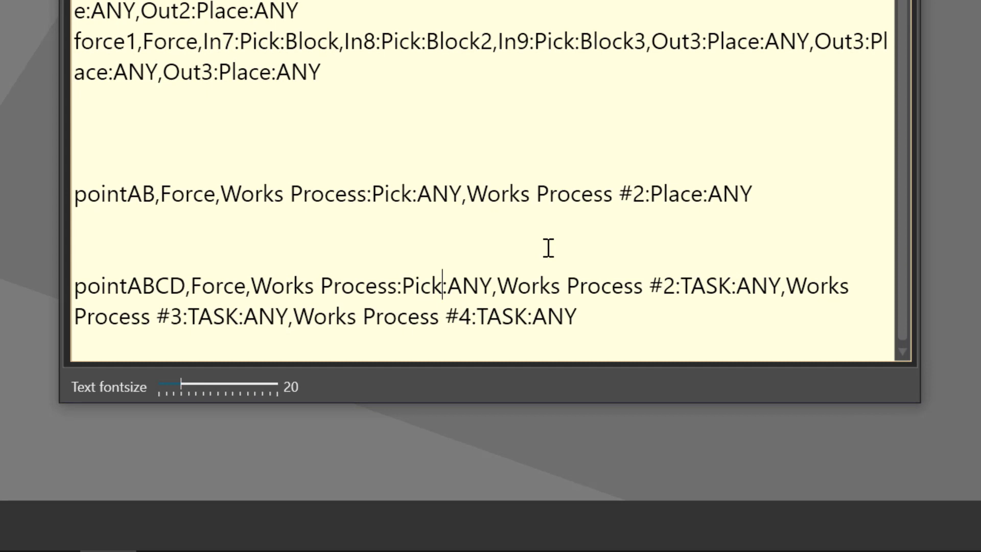
double_click(705, 285)
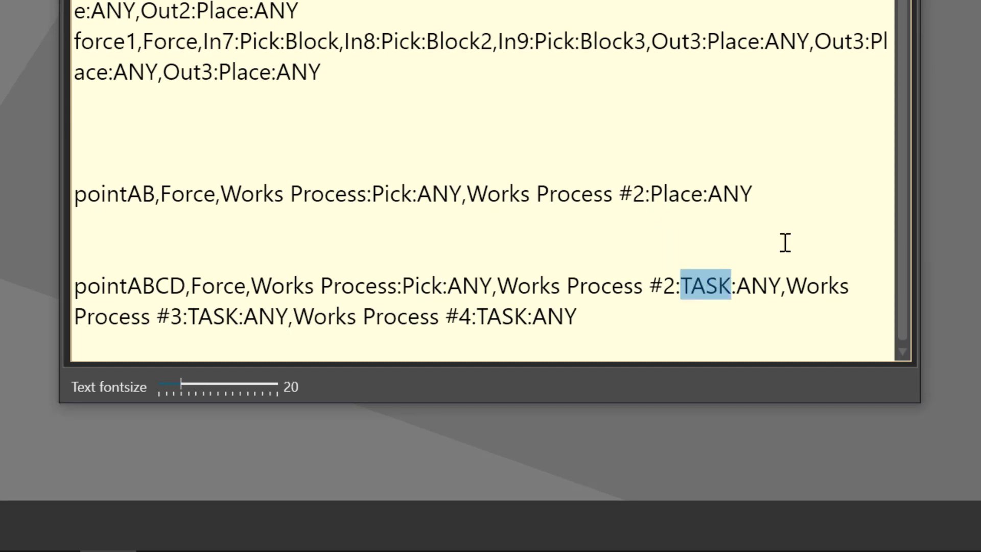
text(Place)
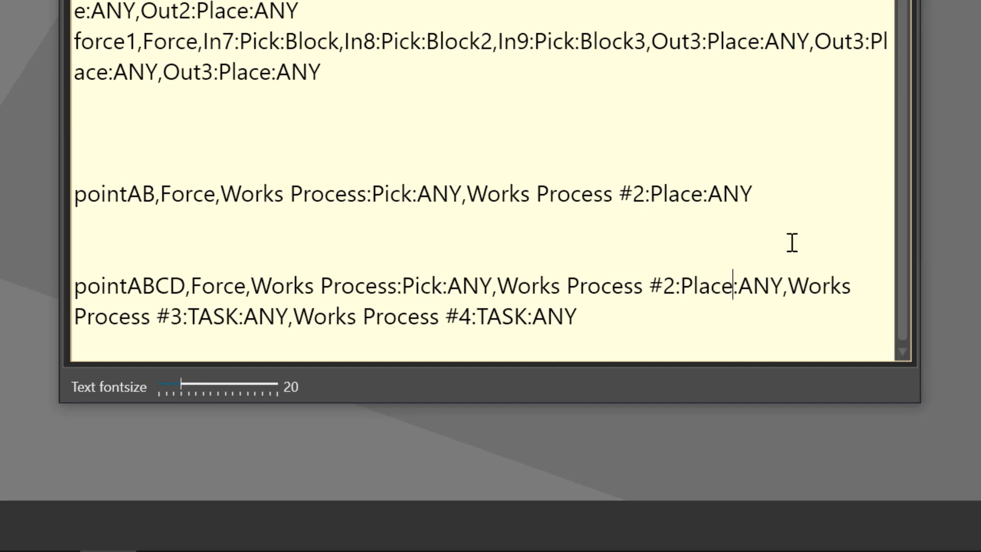
double_click(213, 316)
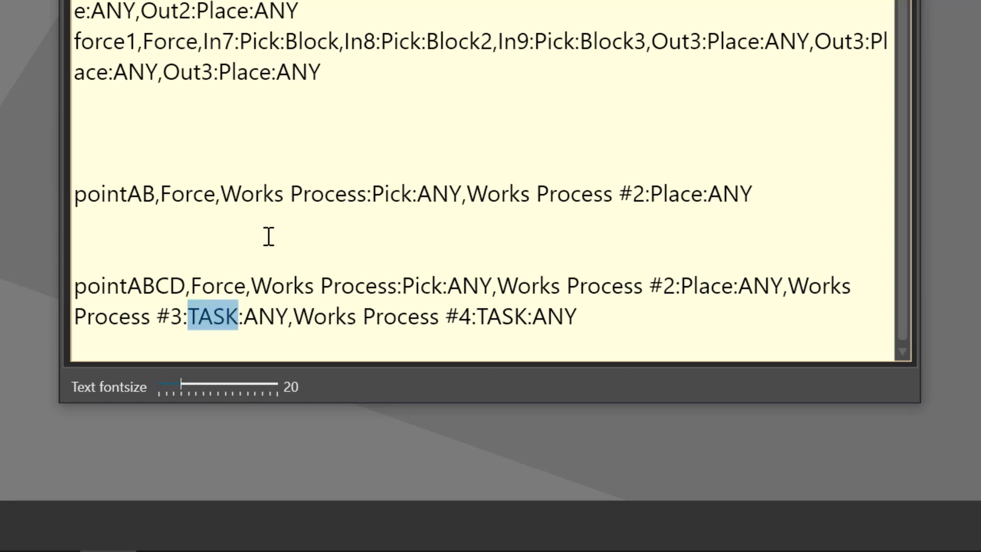
text(Pick)
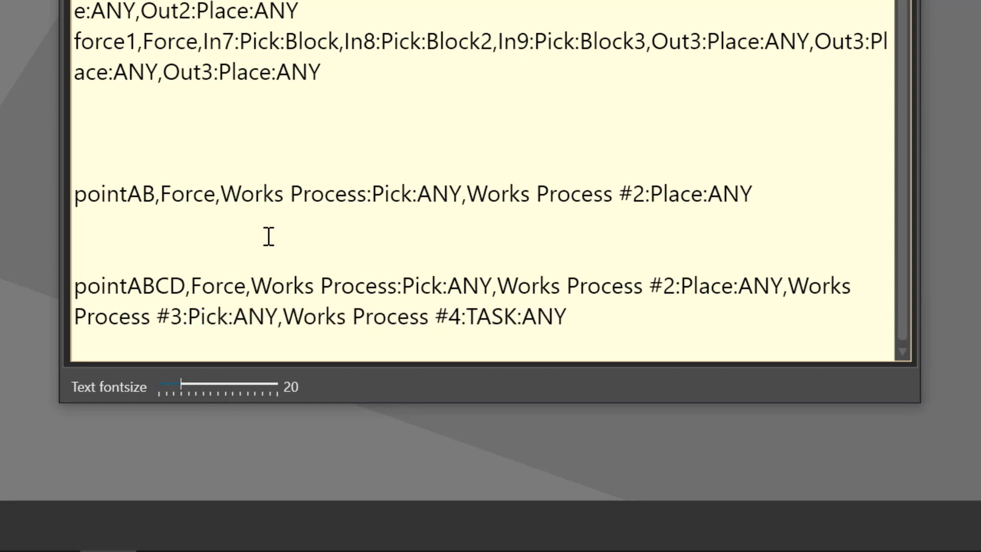
double_click(492, 316)
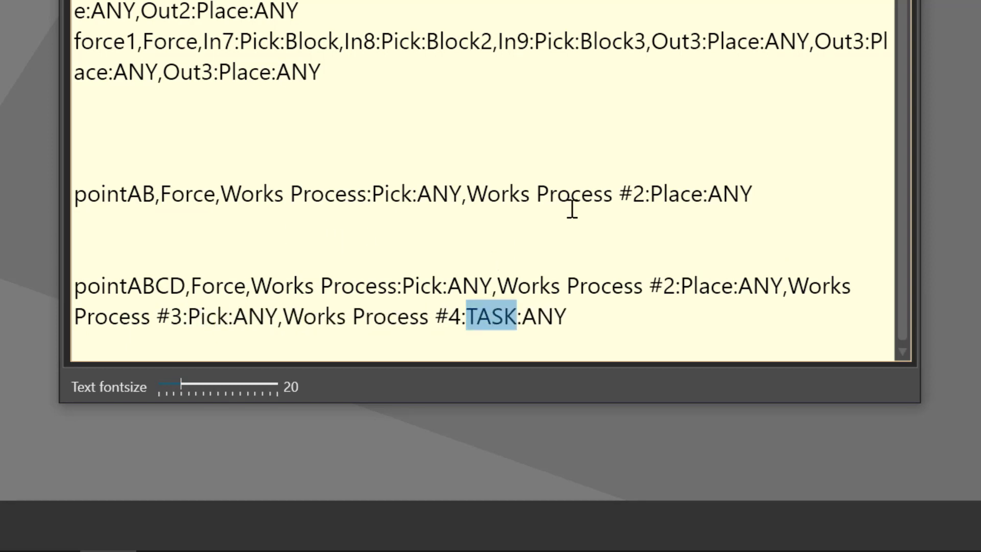
text(Place)
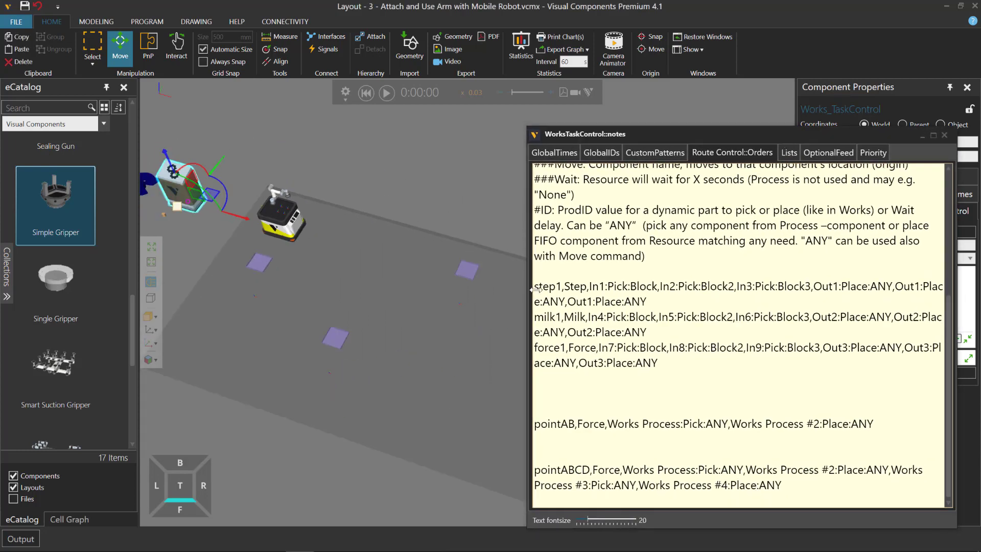
Start a test run and show the AGV resource's Tasklist reading pointAB,pointABCD
click(387, 93)
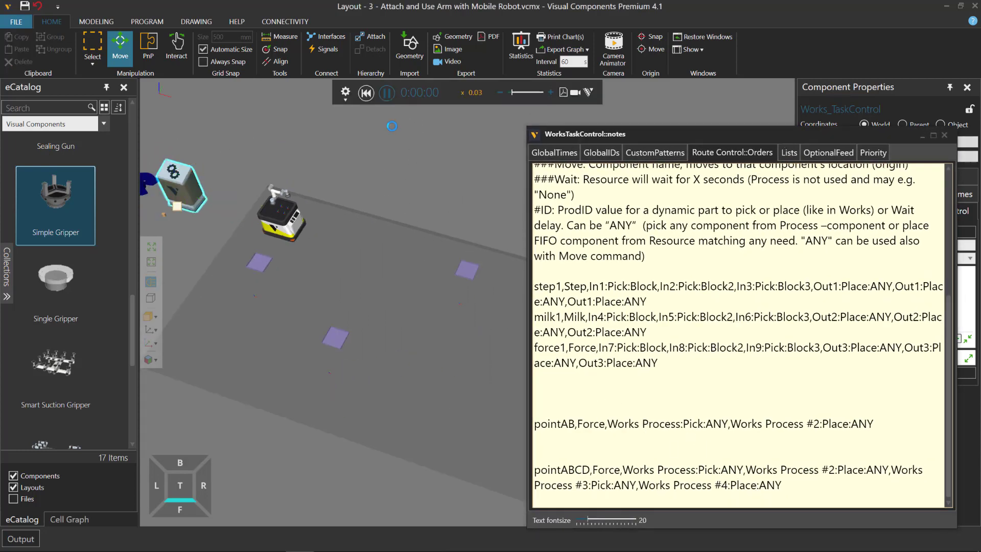
click(387, 93)
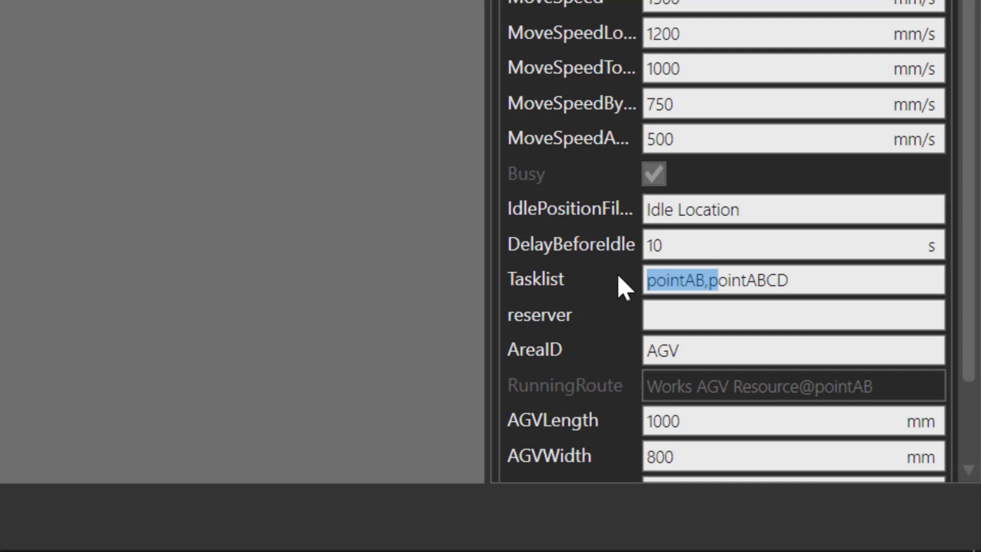
Set the AGV's task list to only pointABCD and start the simulation
click(791, 280)
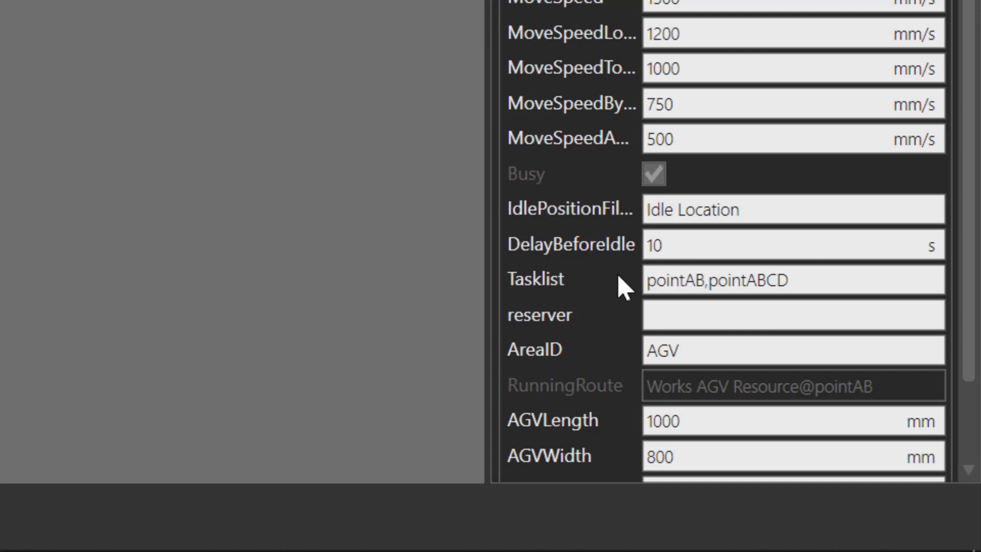
text(pointABCD)
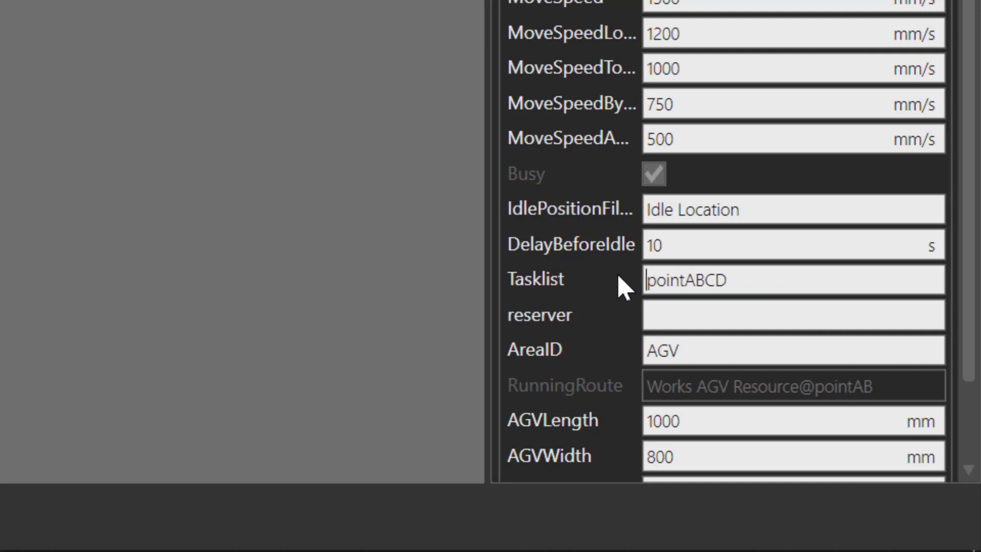
double_click(686, 280)
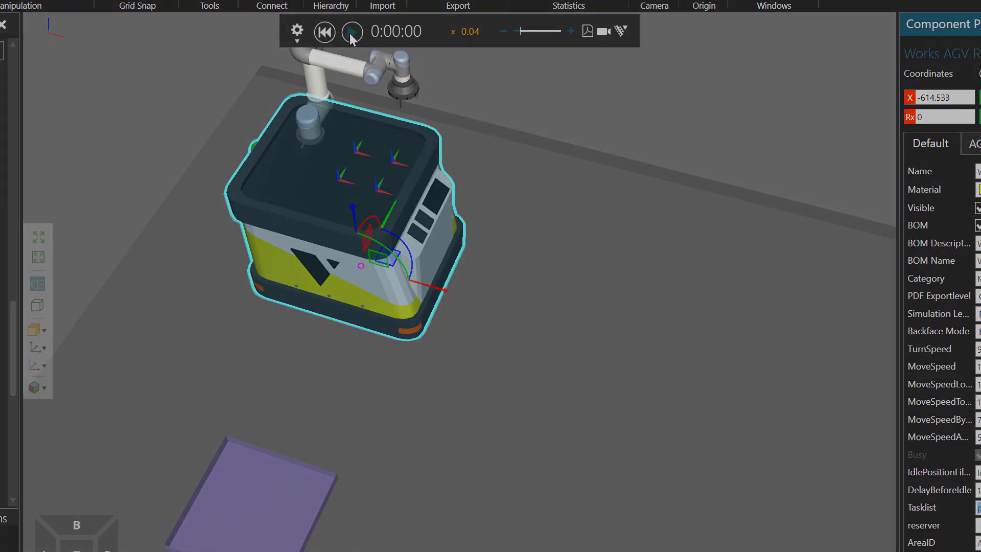
click(350, 31)
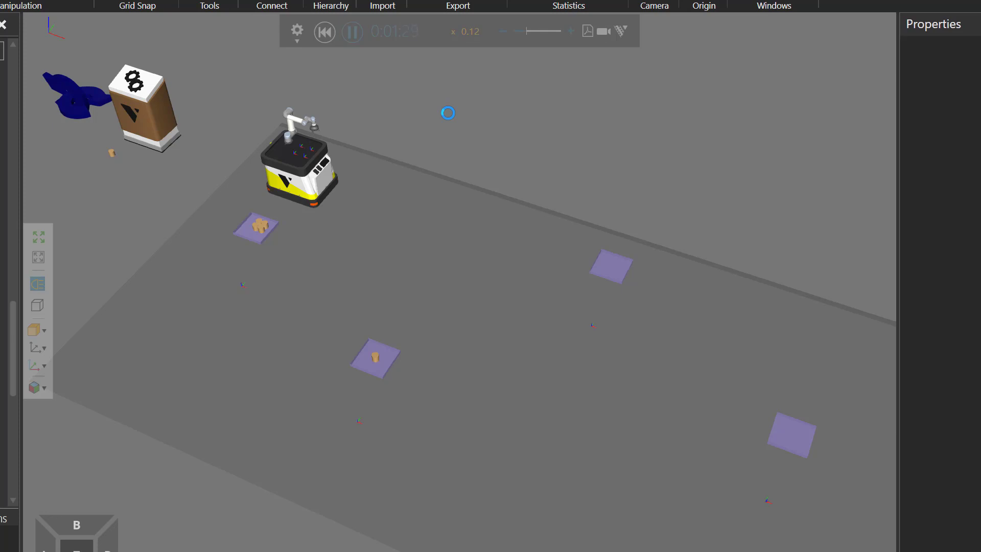
Review the Pick, Place, Pick, Place steps of the pointABCD order in the TaskControl notes, then close them
click(324, 31)
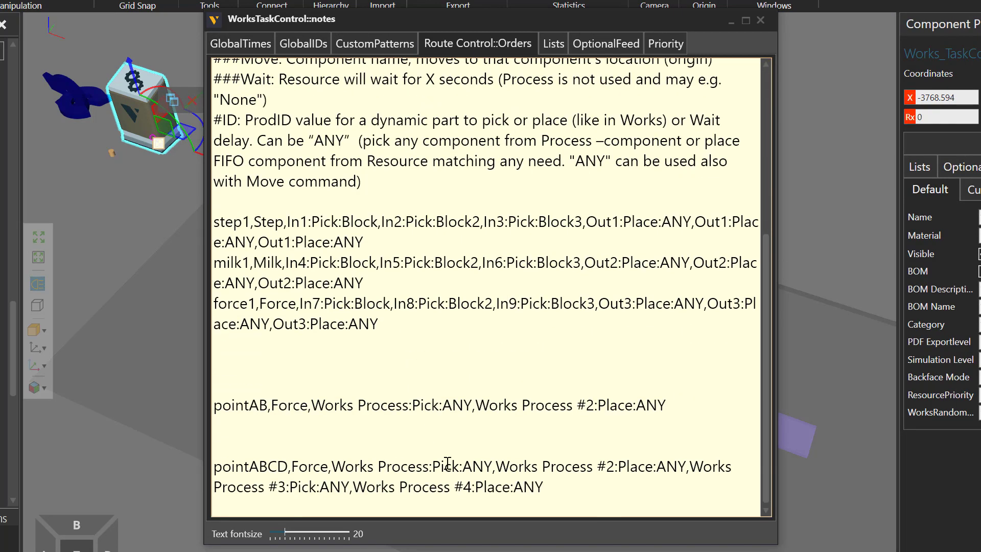
double_click(444, 467)
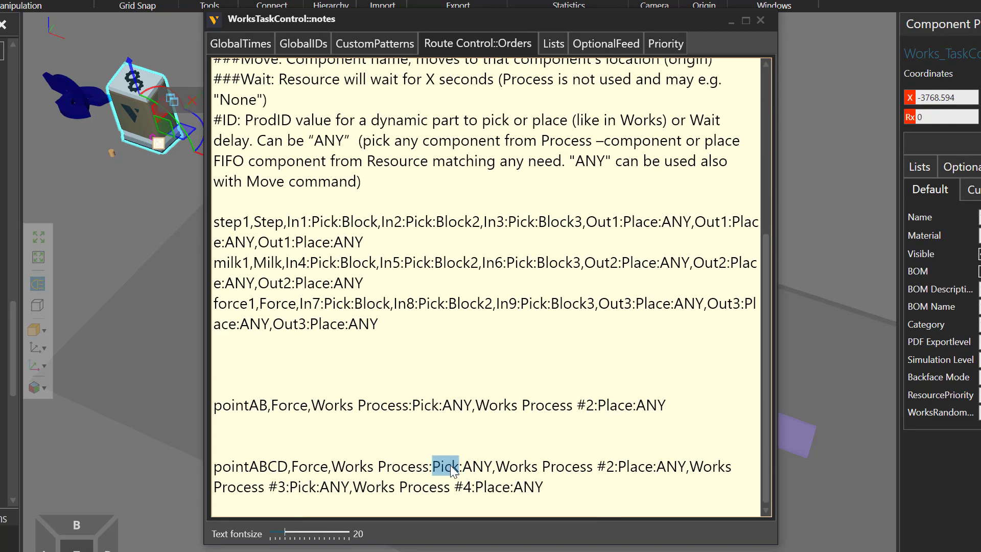
click(632, 466)
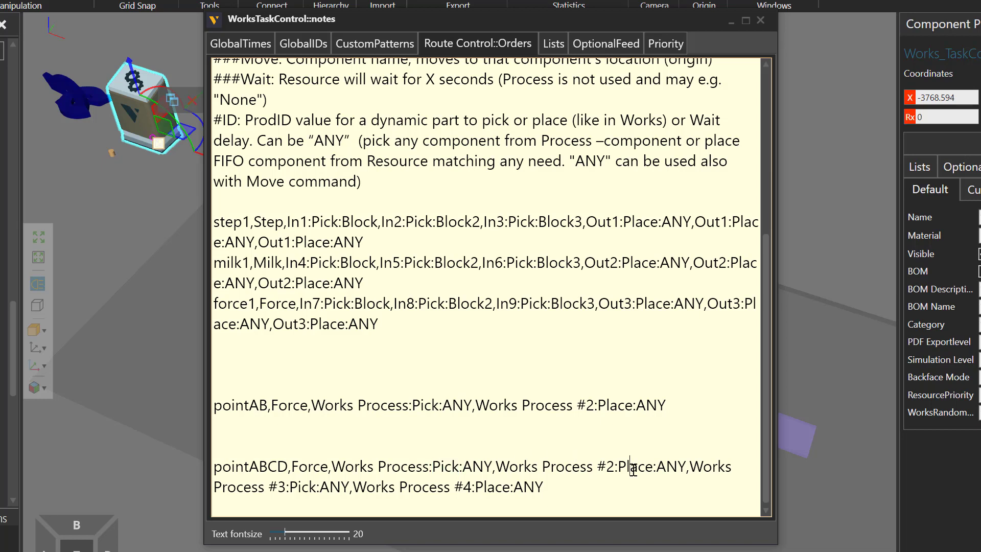
double_click(301, 487)
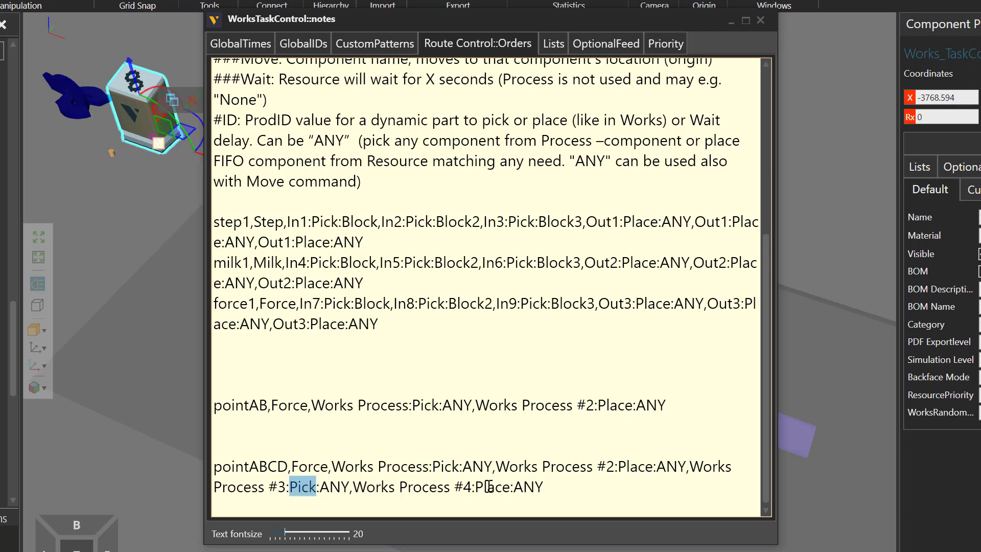
double_click(492, 486)
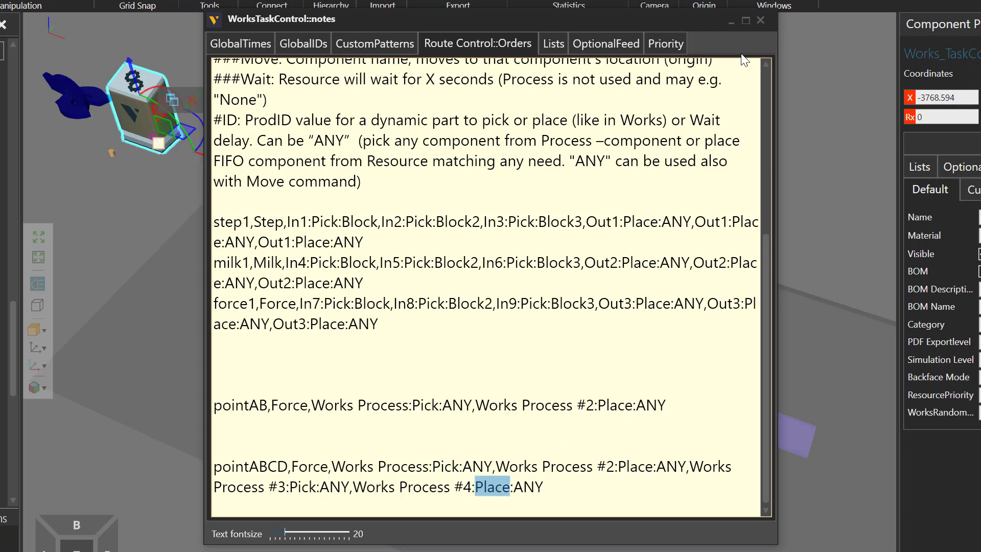
click(761, 20)
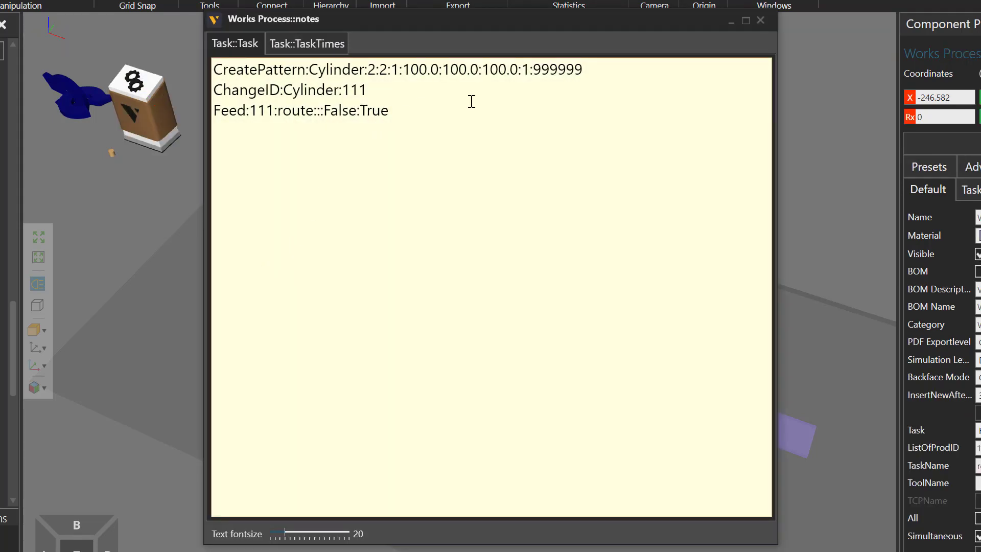
Change Works Process #3's Feed task for Cylinder 111 from agv to route
click(761, 20)
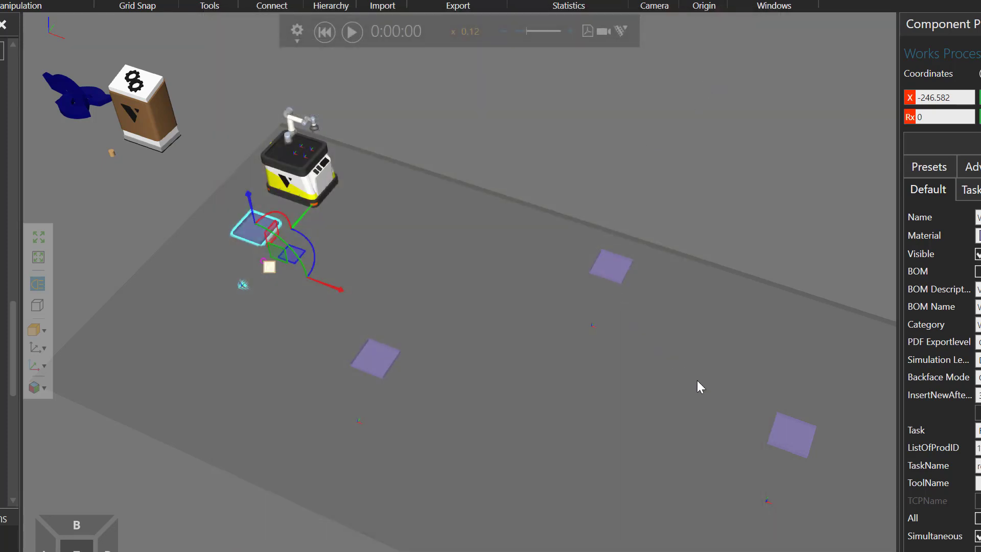
drag(268, 250, 791, 444)
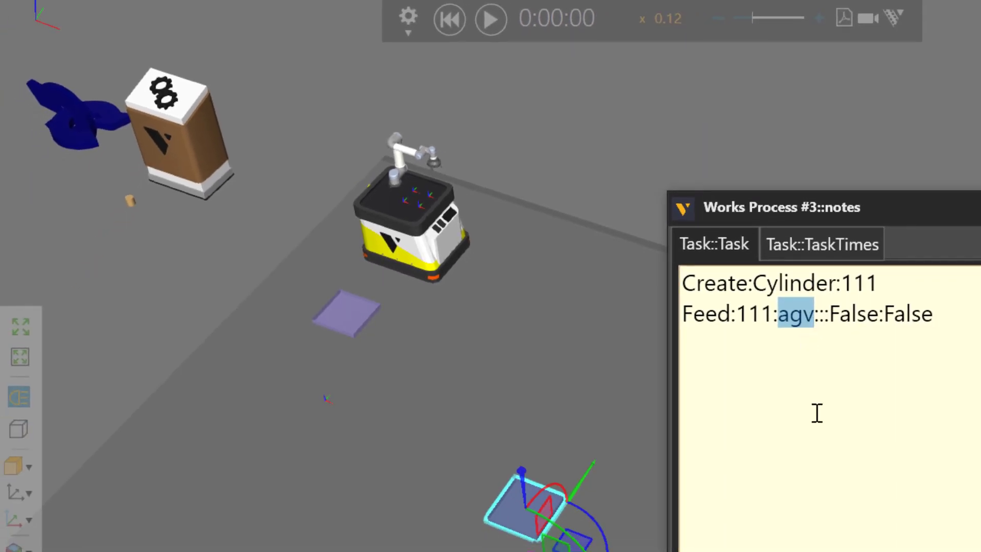
text(route)
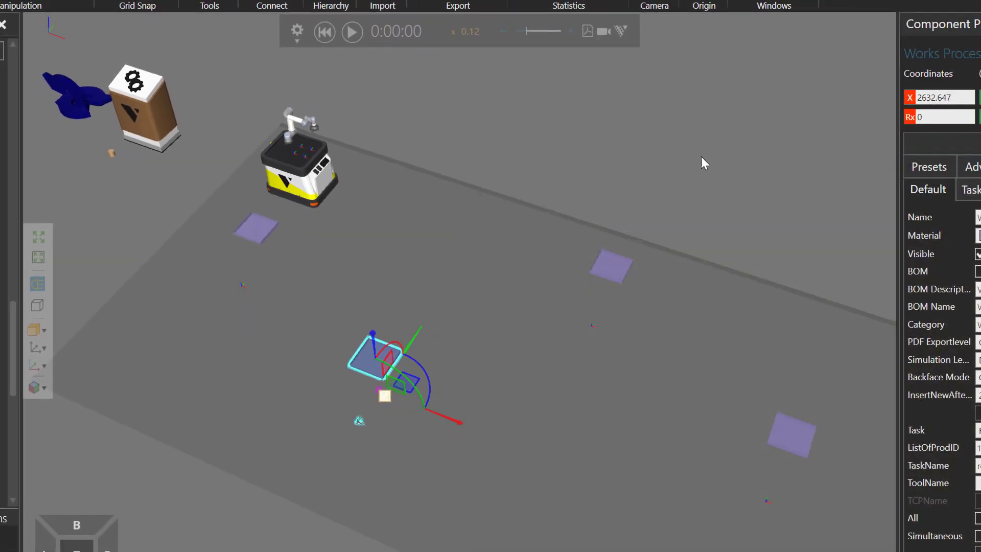
Lower the simulation speed to x0.05 and clear the selection
drag(543, 30, 526, 31)
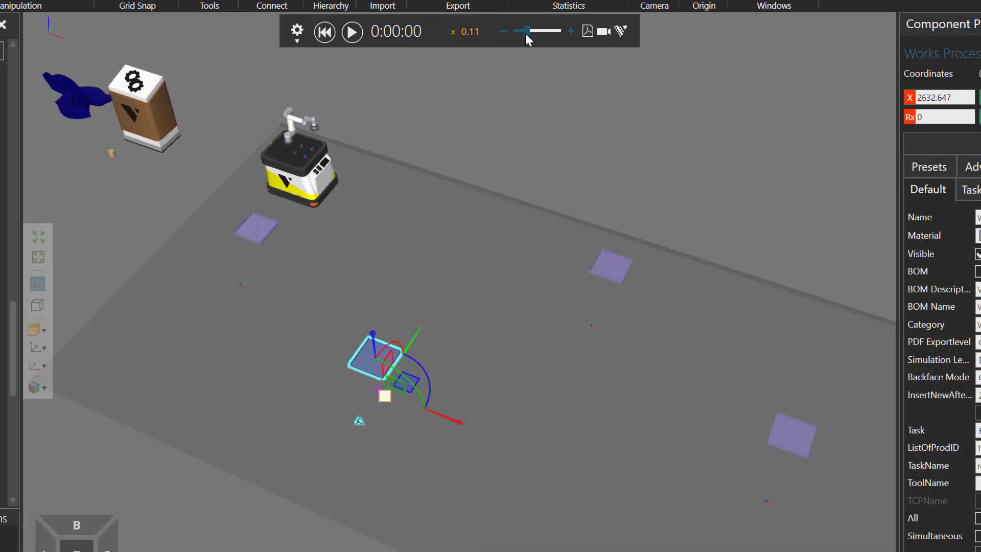
drag(526, 30, 519, 30)
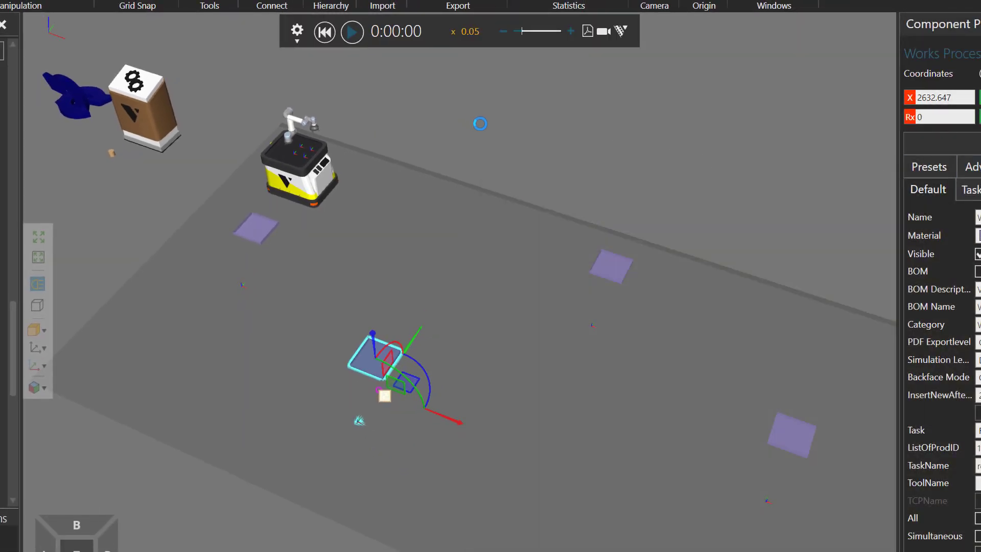
click(352, 31)
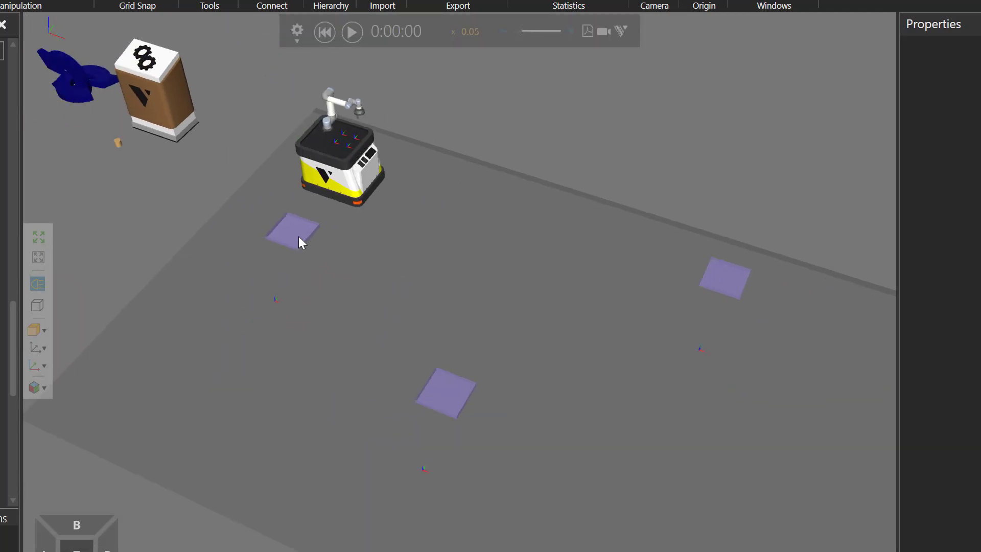
Add further Need tasks for product 111 to Works Process #4, reaching four in total
click(725, 278)
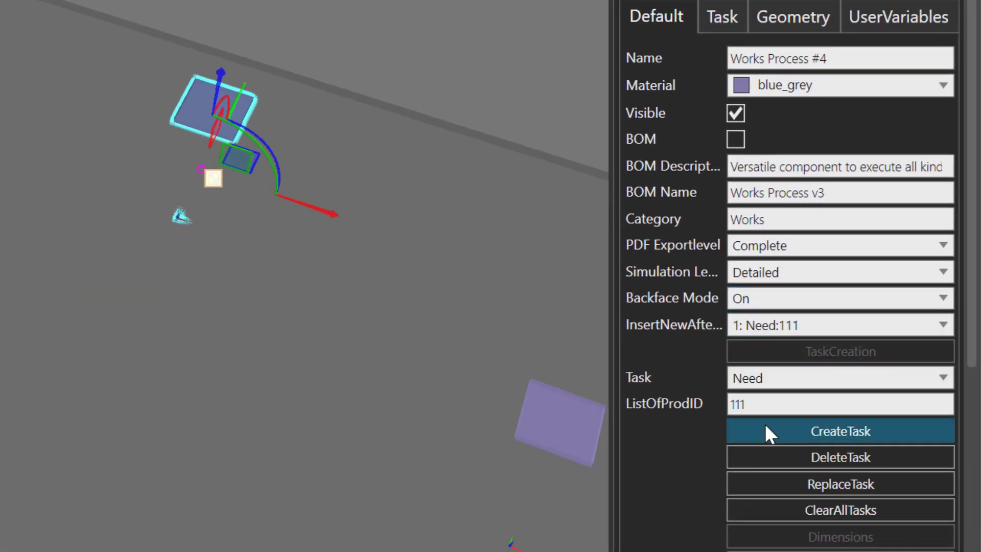
click(840, 430)
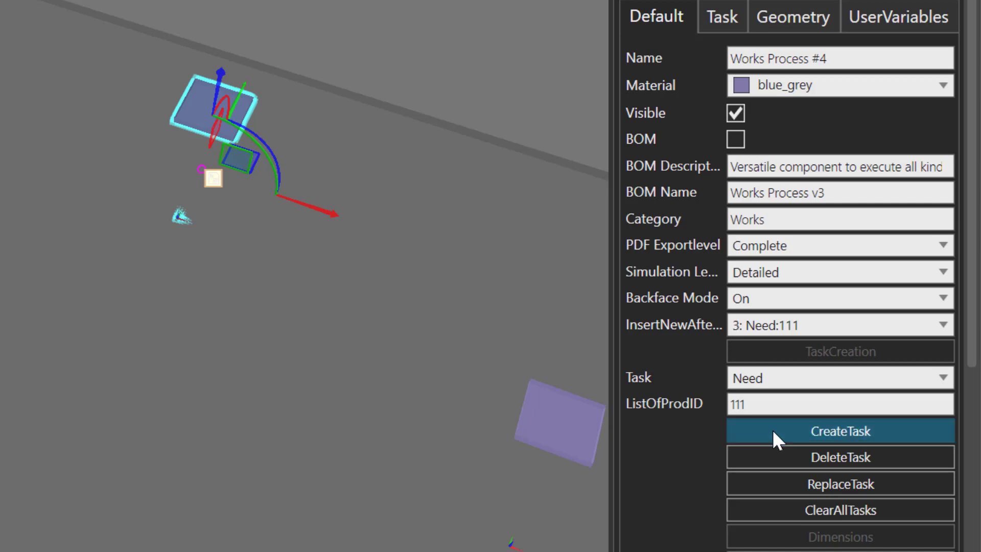
click(840, 430)
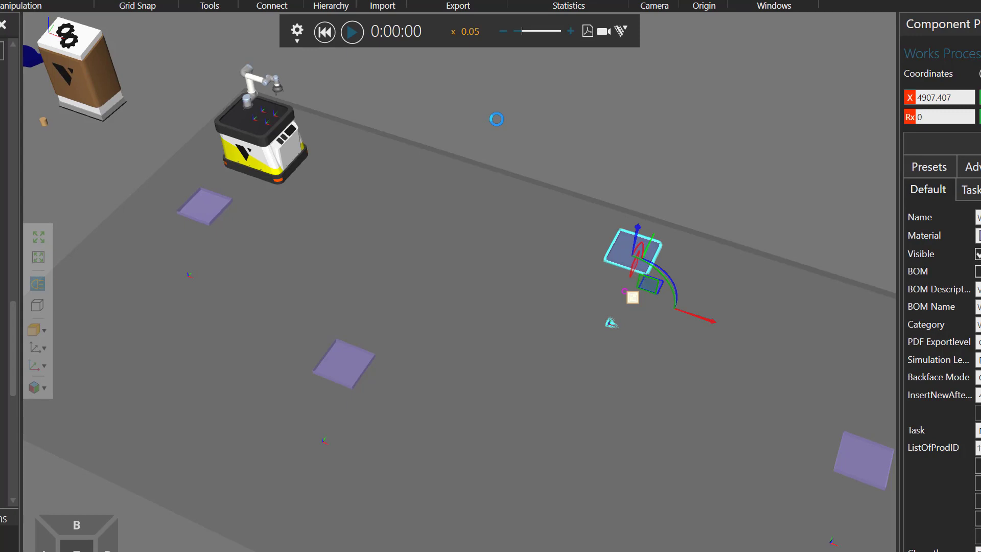
click(351, 31)
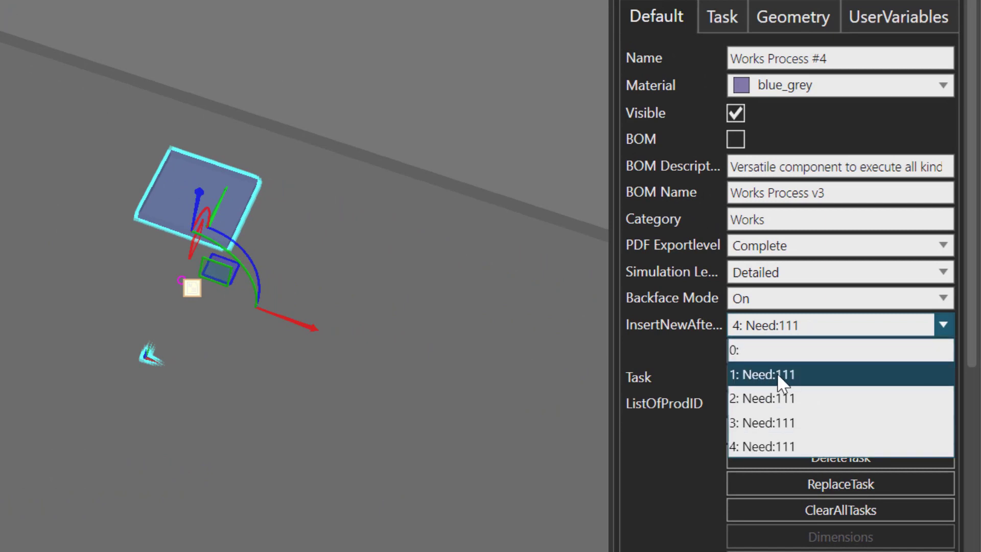
mouse_move(822, 398)
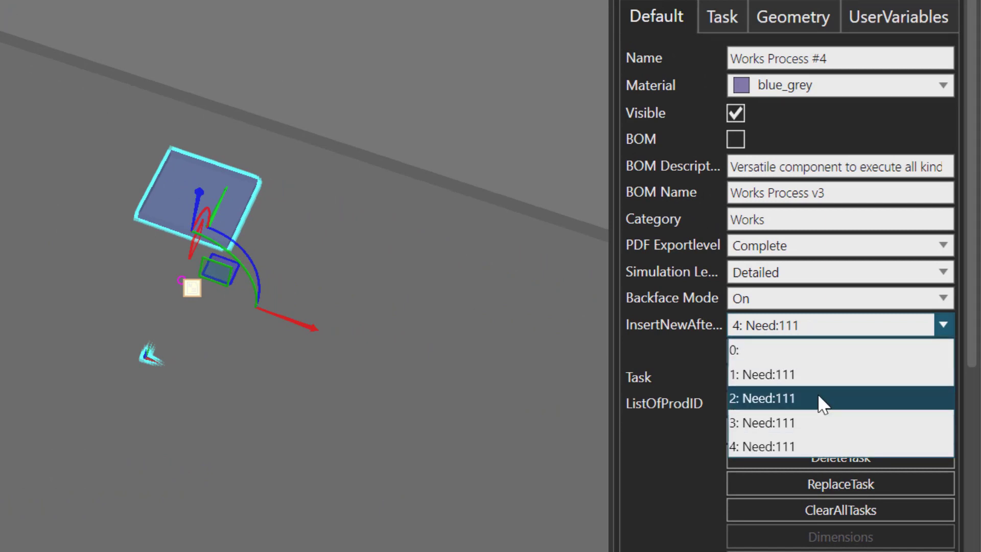
Insert a new task after the first Need task and set its type to NeedPattern
click(762, 398)
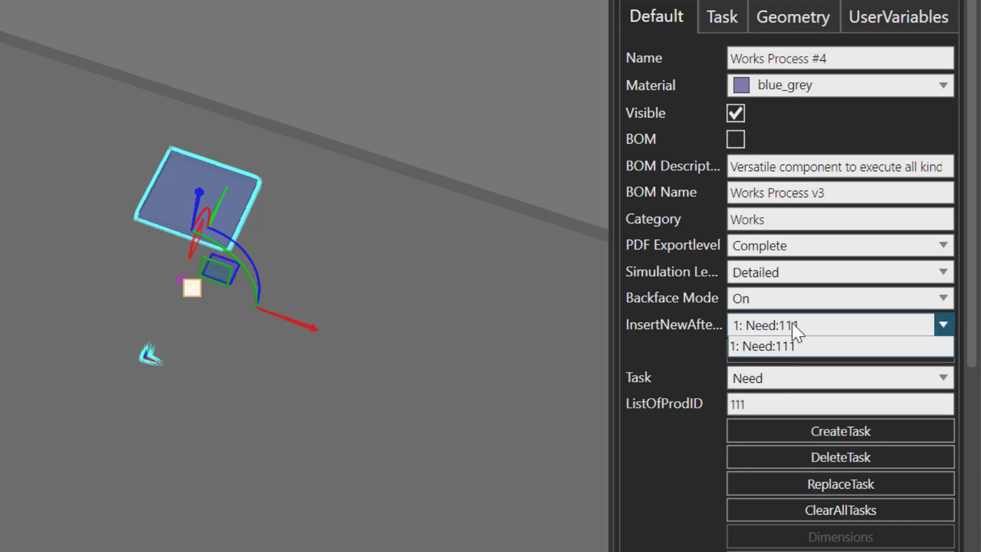
click(765, 347)
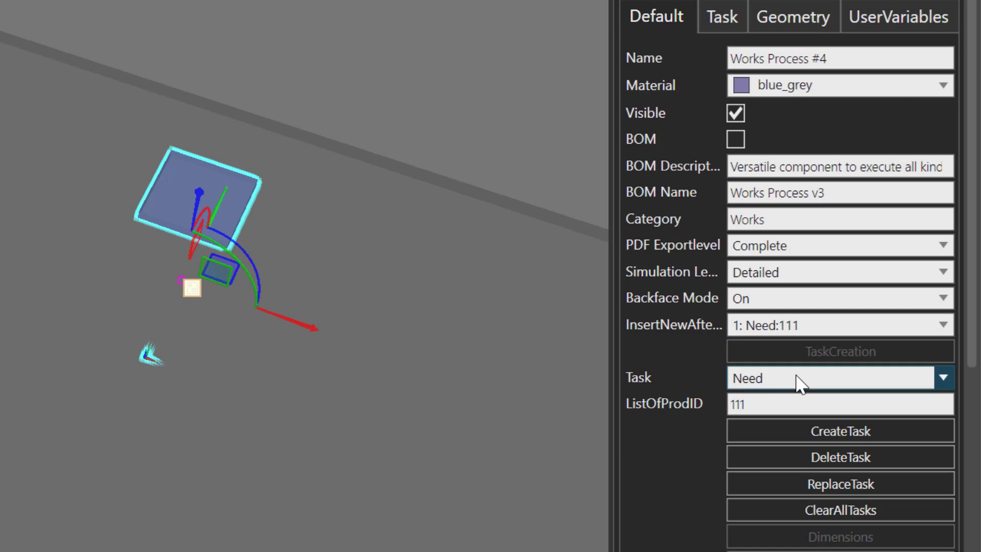
click(943, 377)
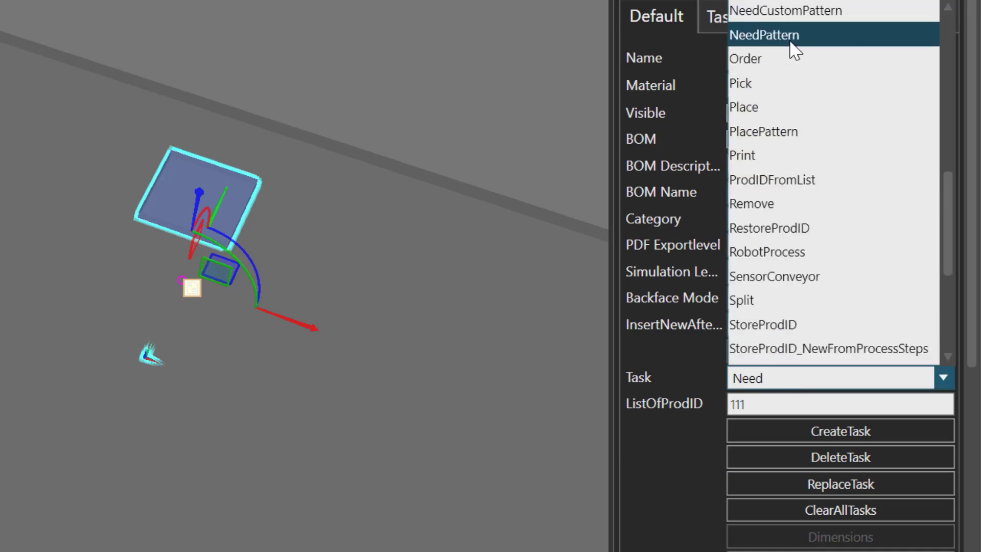
click(765, 34)
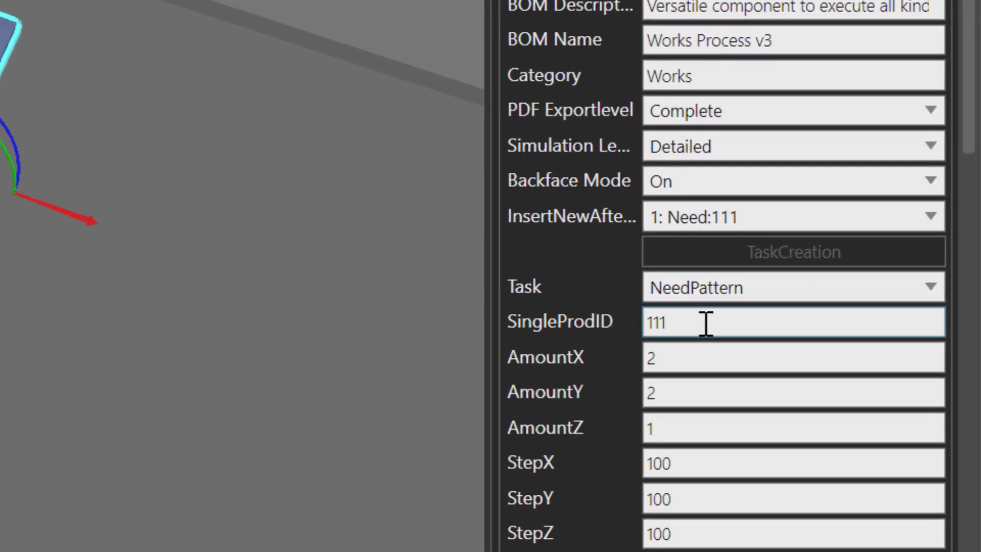
Set the NeedPattern AmountY to 1 and start the simulation
scroll(down, 3)
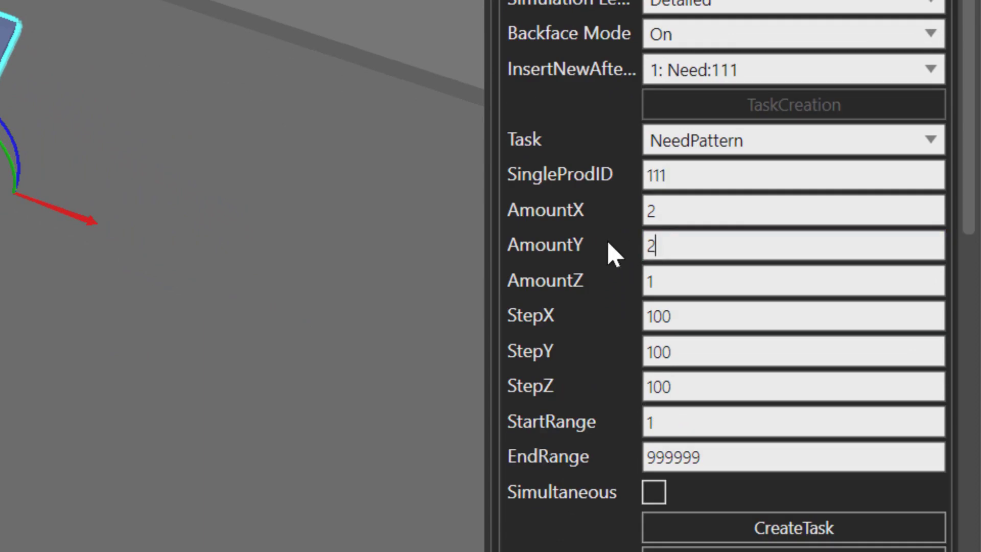
double_click(652, 244)
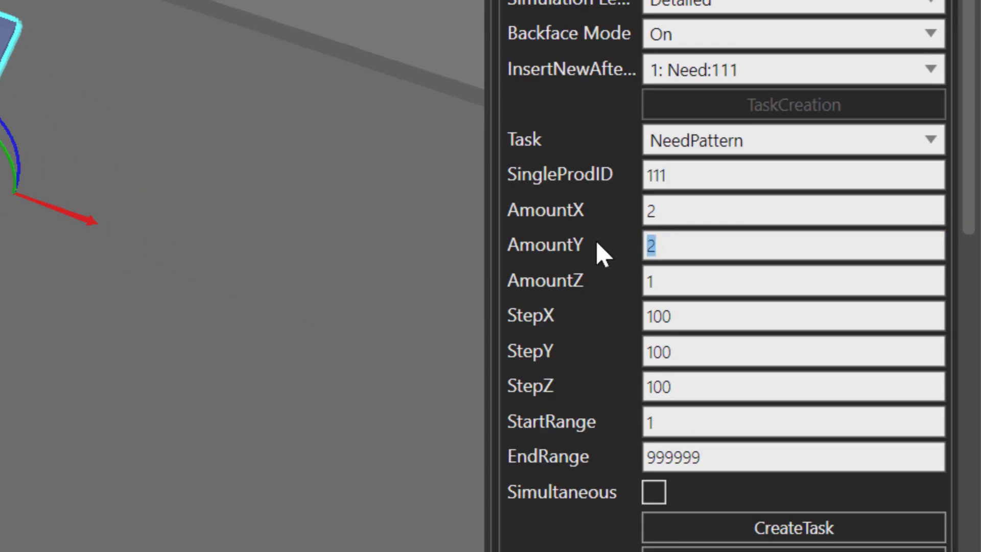
text(1)
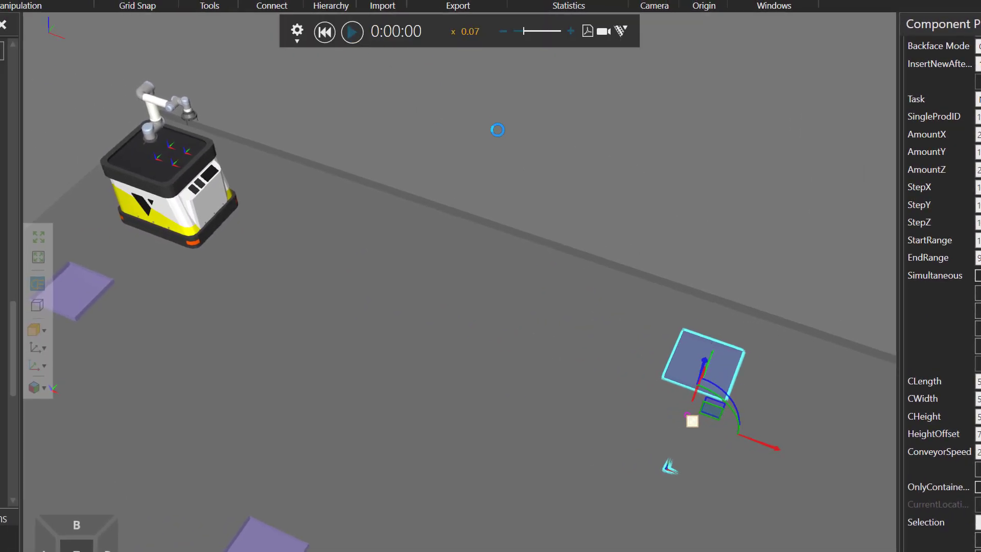
click(351, 32)
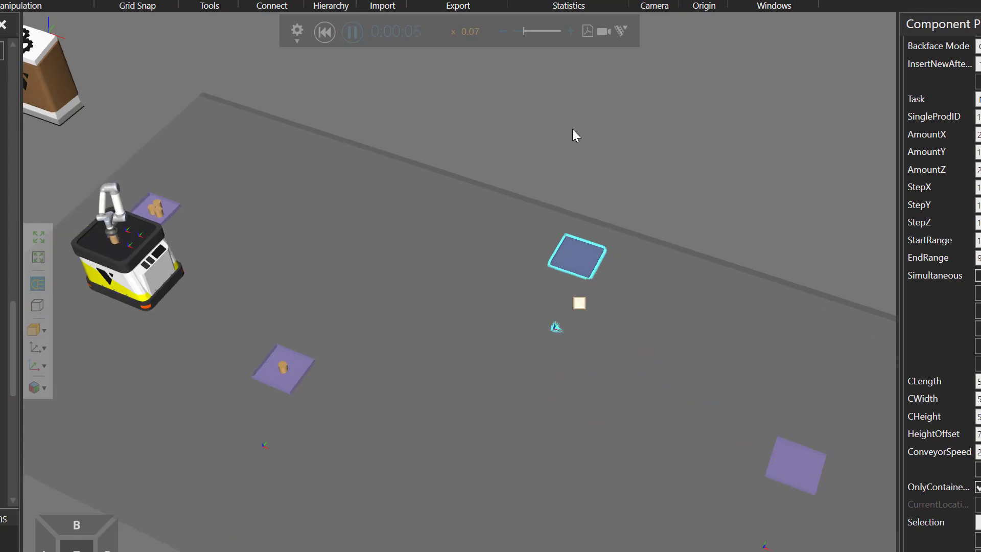